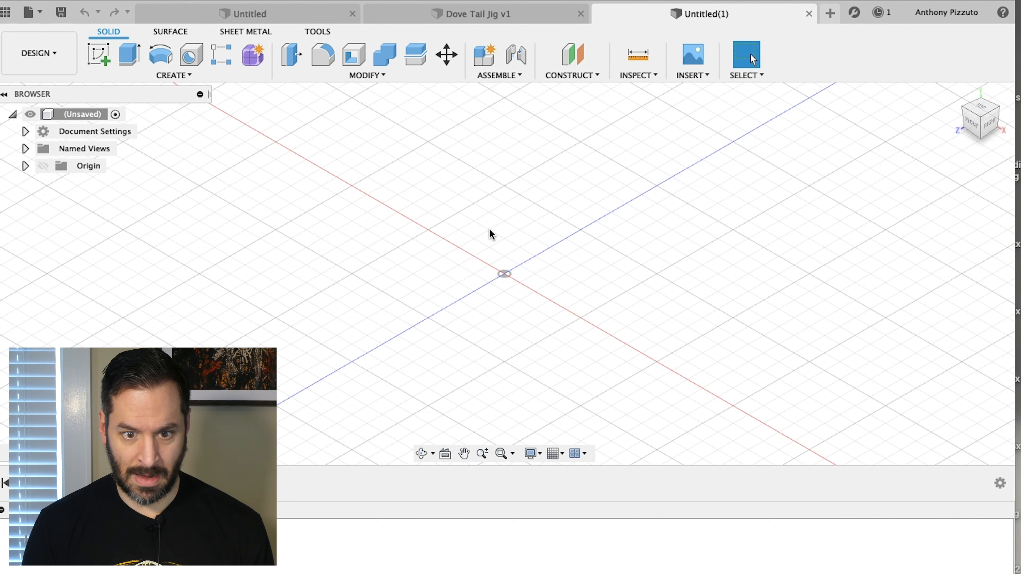
pyautogui.moveTo(467, 219)
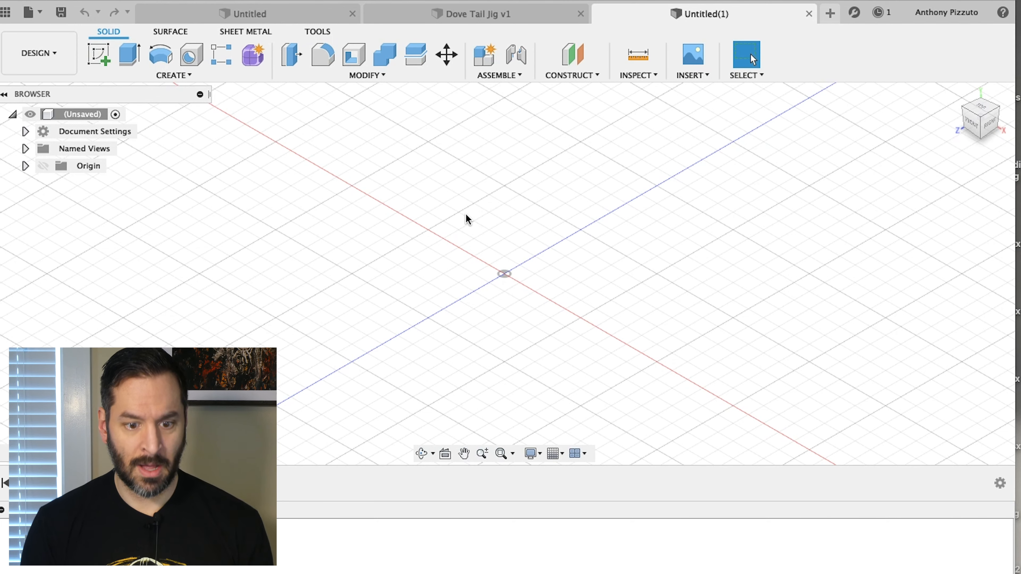
pyautogui.moveTo(471, 183)
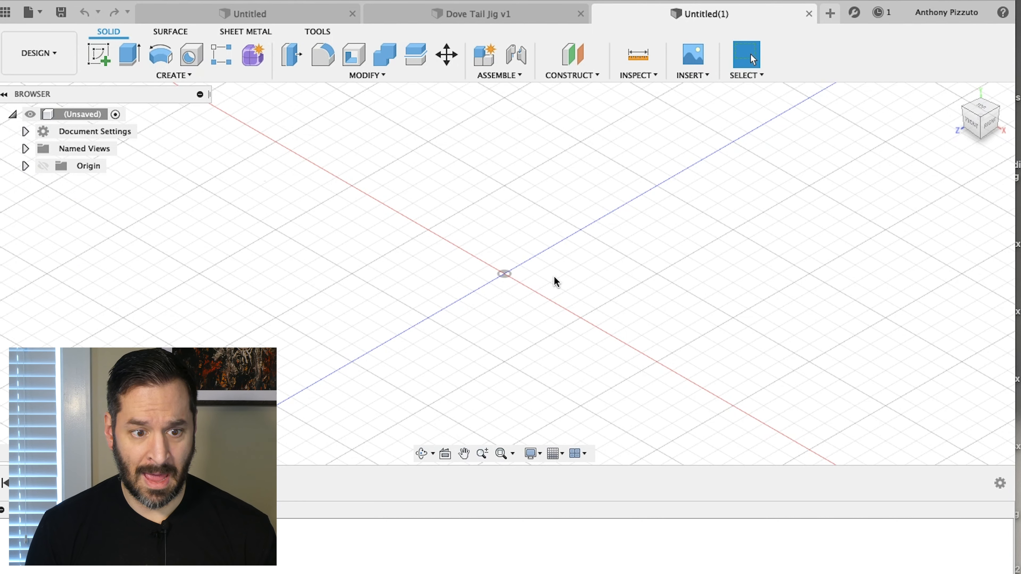
# - Start a new sketch, bringing up the sketch-plane selection prompt
pyautogui.click(171, 75)
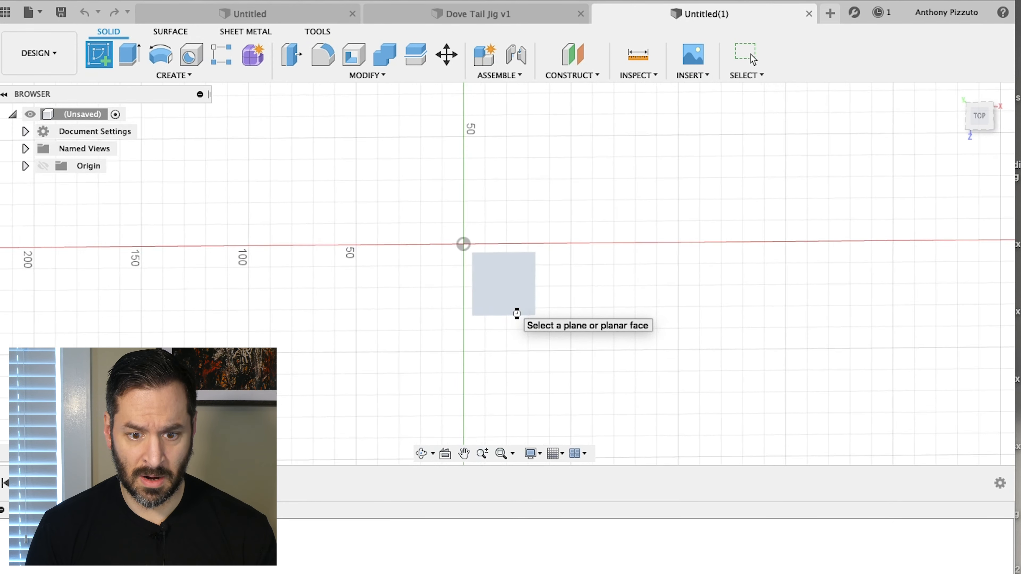
# - Draw a 61.5 × 16 mm centre rectangle at the origin of the ground plane
pyautogui.click(503, 286)
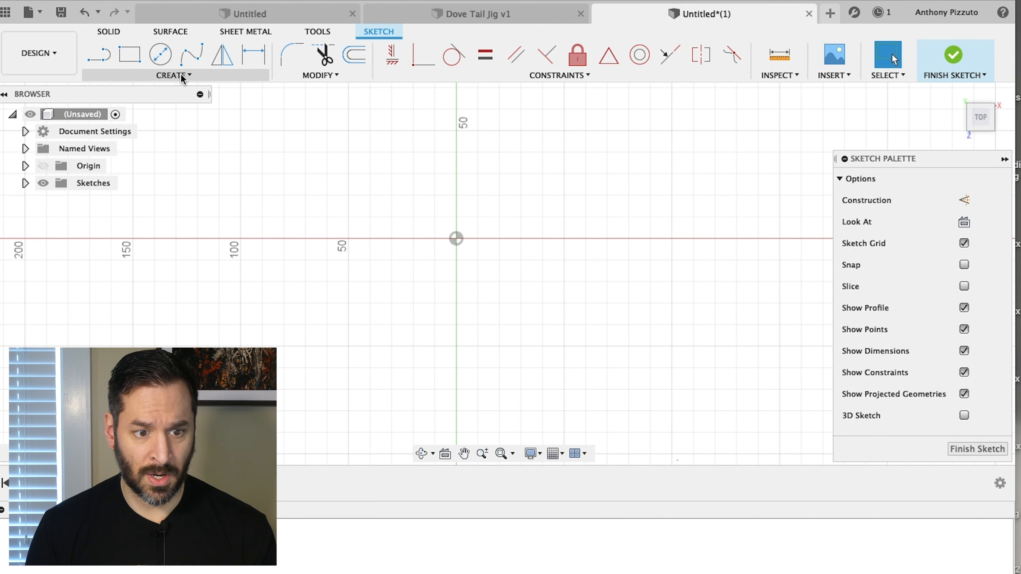
pyautogui.click(176, 76)
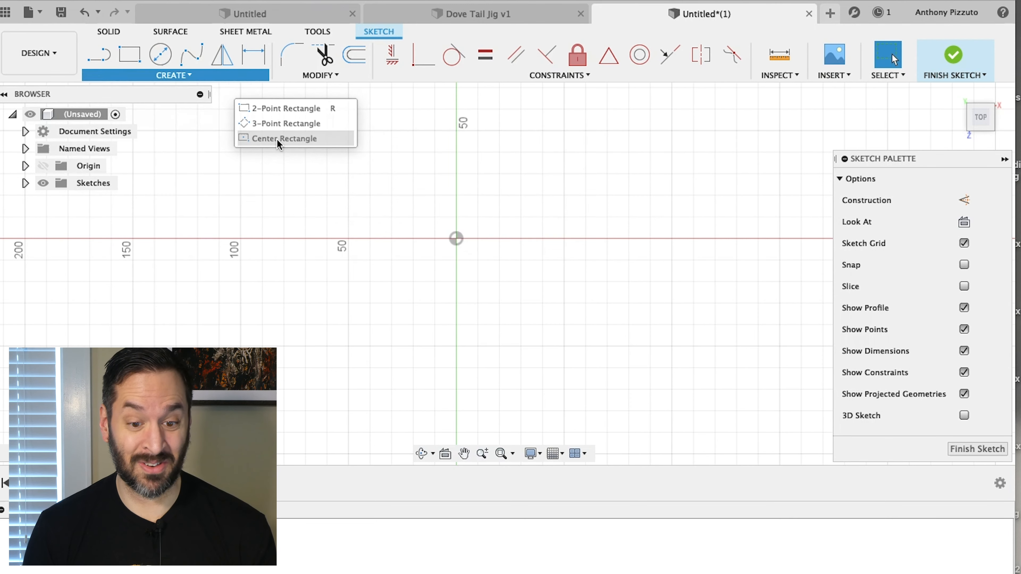
pyautogui.click(285, 139)
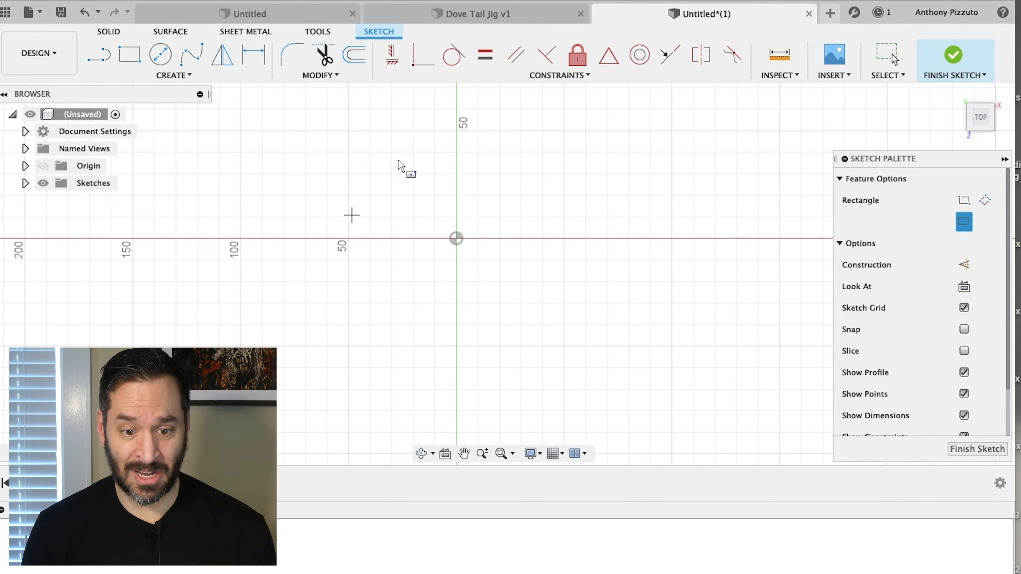
pyautogui.moveTo(455, 241)
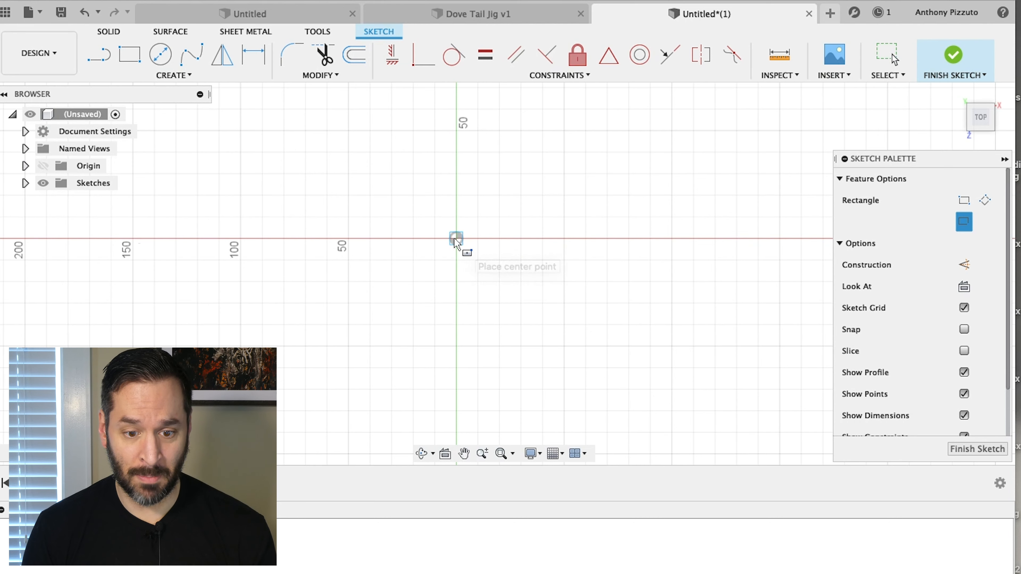
pyautogui.moveTo(456, 238); pyautogui.dragTo(533, 265)
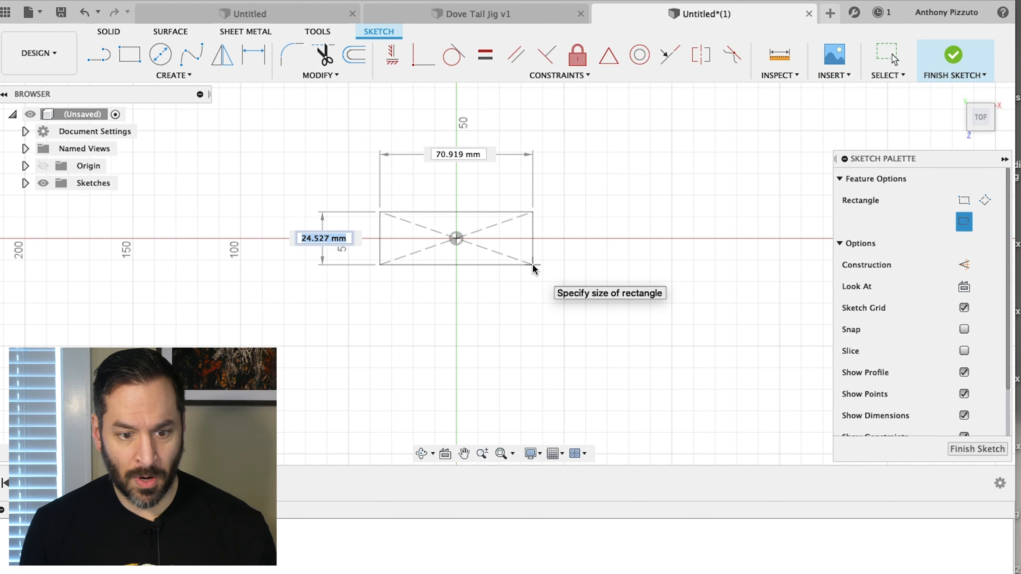
pyautogui.write('16 mm')
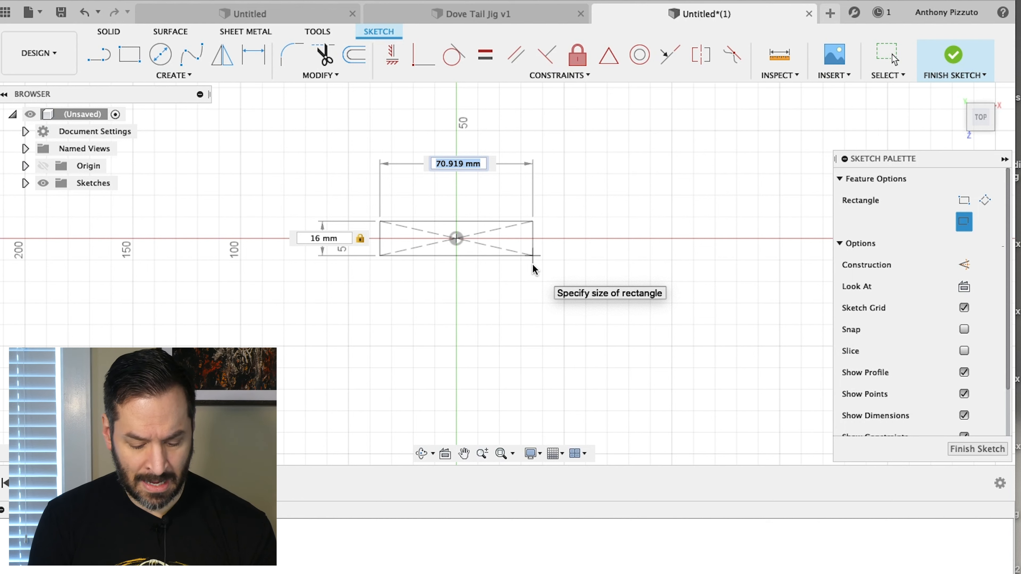
pyautogui.write('61.5')
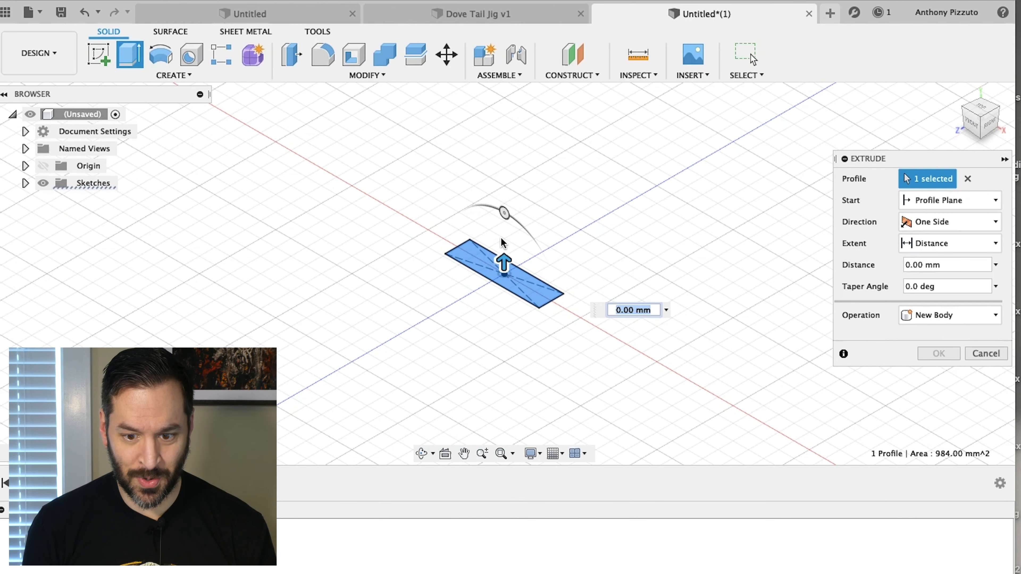
pyautogui.moveTo(648, 299)
pyautogui.write('1')
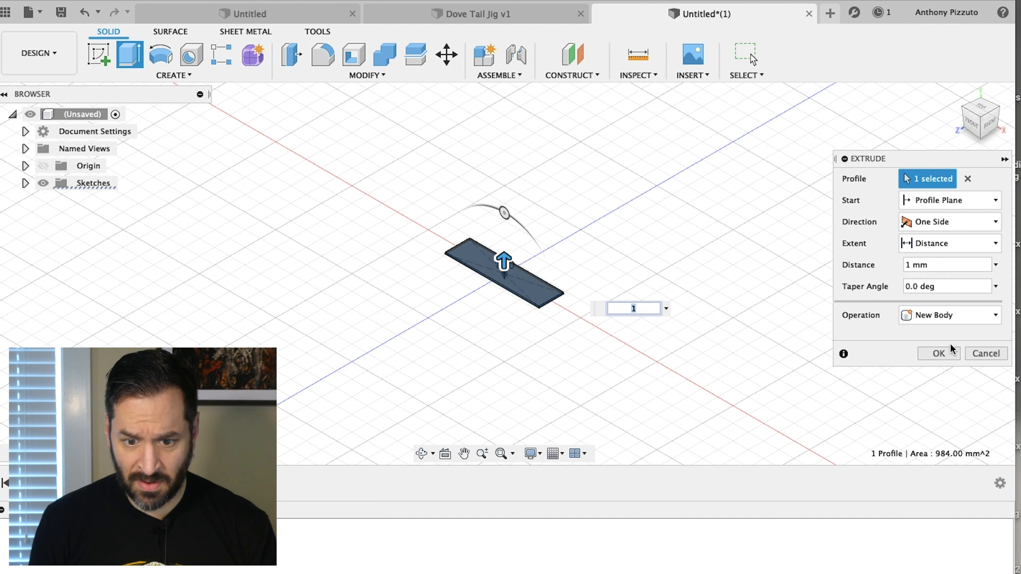
# - Extrude the rectangle 1 mm as a new body to form a thin plate
pyautogui.click(939, 353)
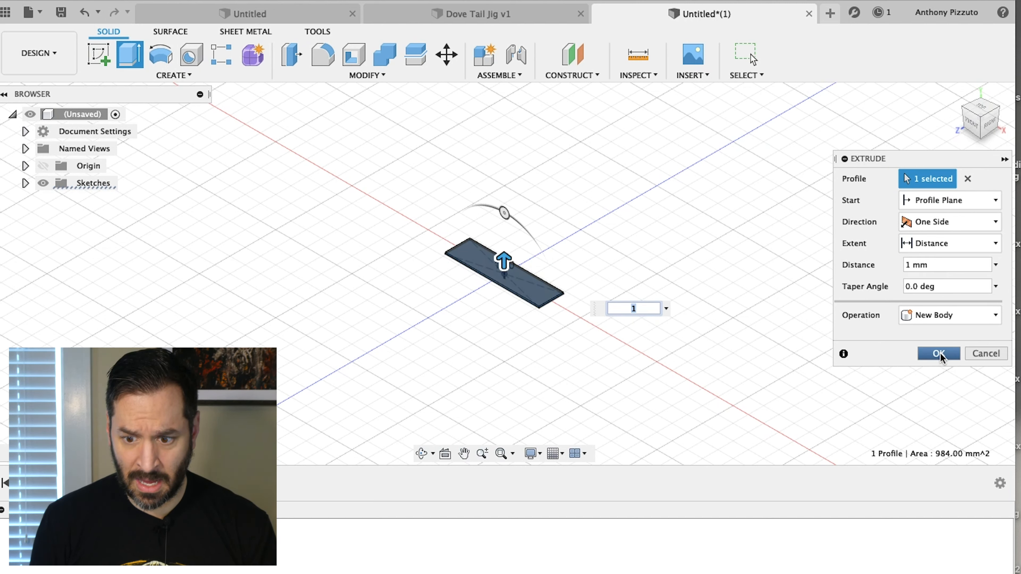
pyautogui.click(937, 354)
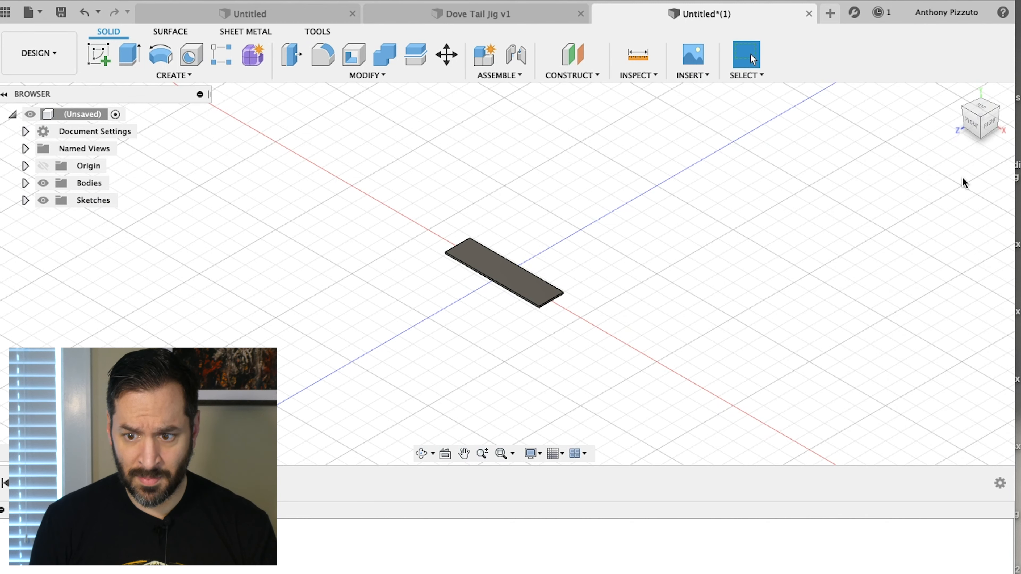
pyautogui.moveTo(505, 261)
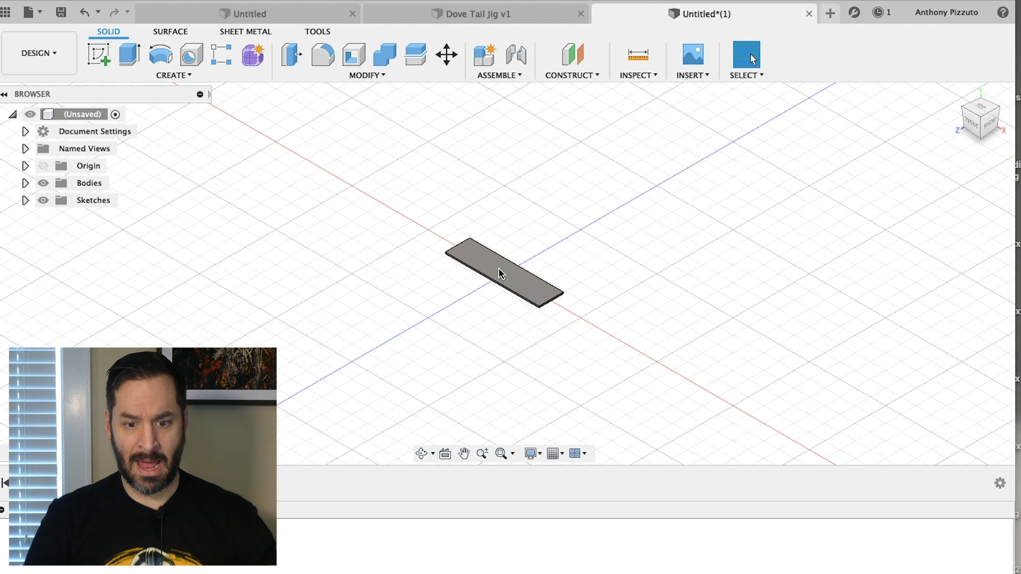
# - Cancel the extrusion and start a new sketch on the plate's top face
pyautogui.click(499, 274)
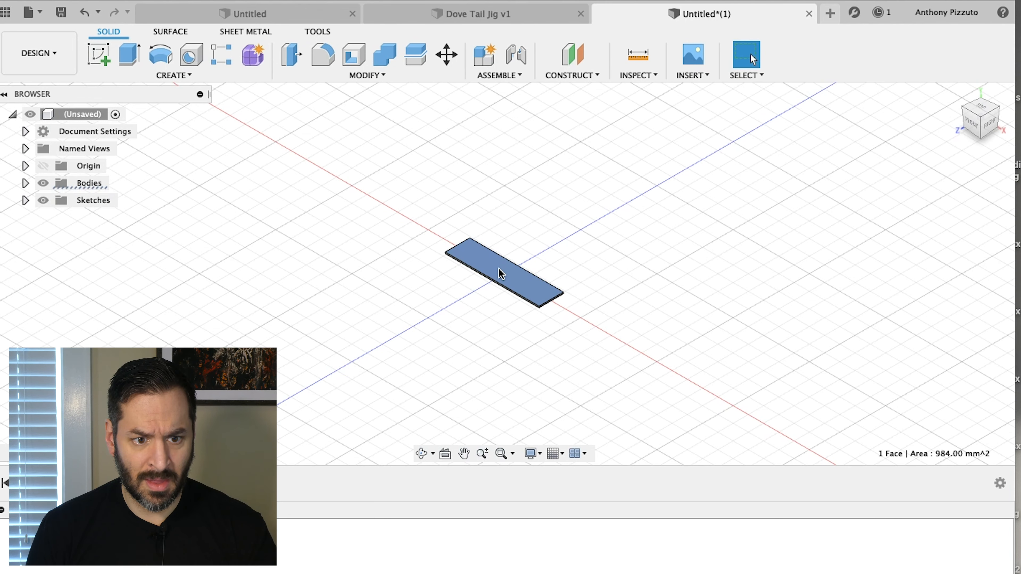
pyautogui.moveTo(523, 293)
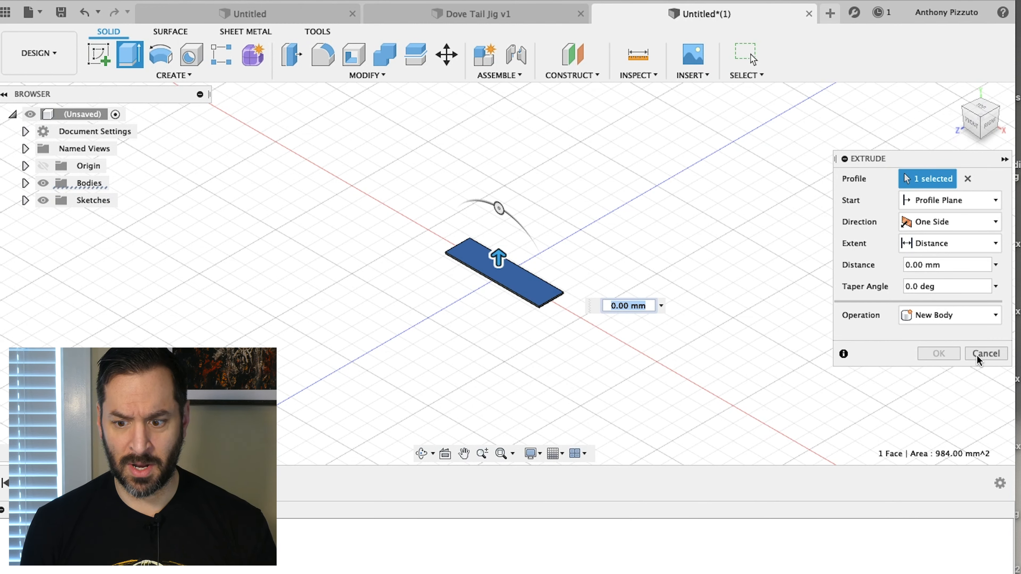
pyautogui.click(986, 353)
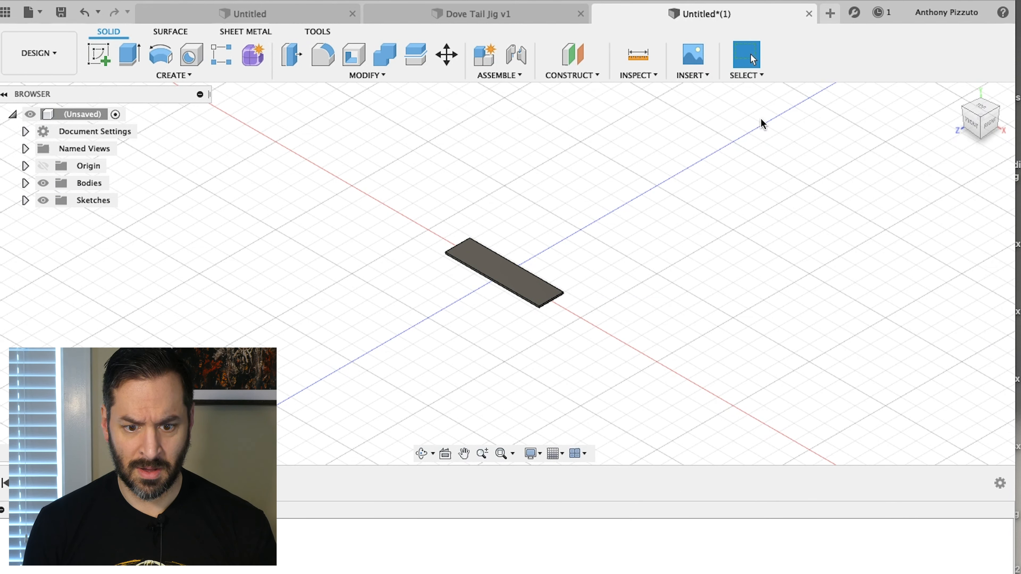
pyautogui.rightClick(507, 285)
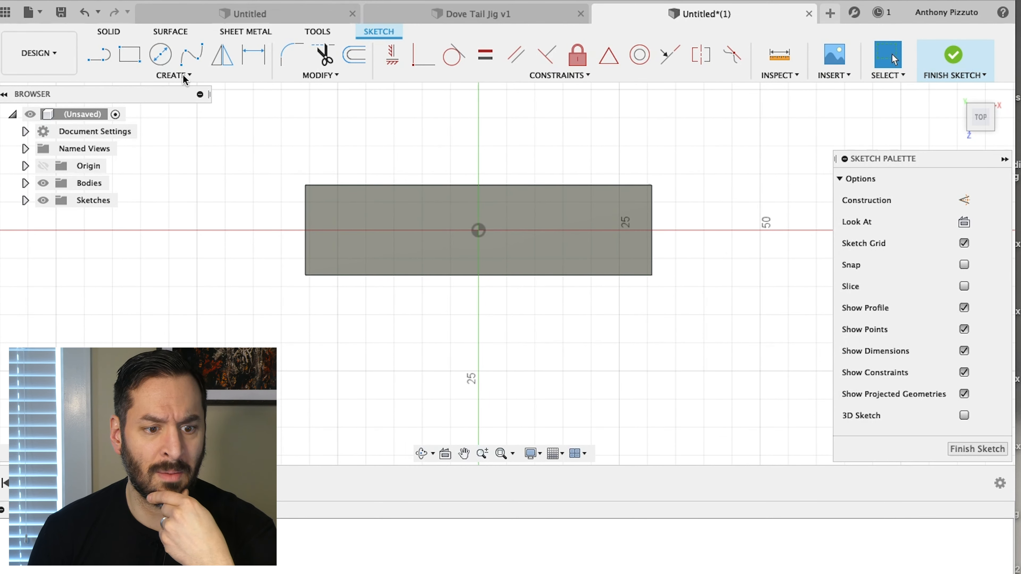
# - Draw a 43.5 × 16 mm centre rectangle at the origin and finish the sketch
pyautogui.click(174, 76)
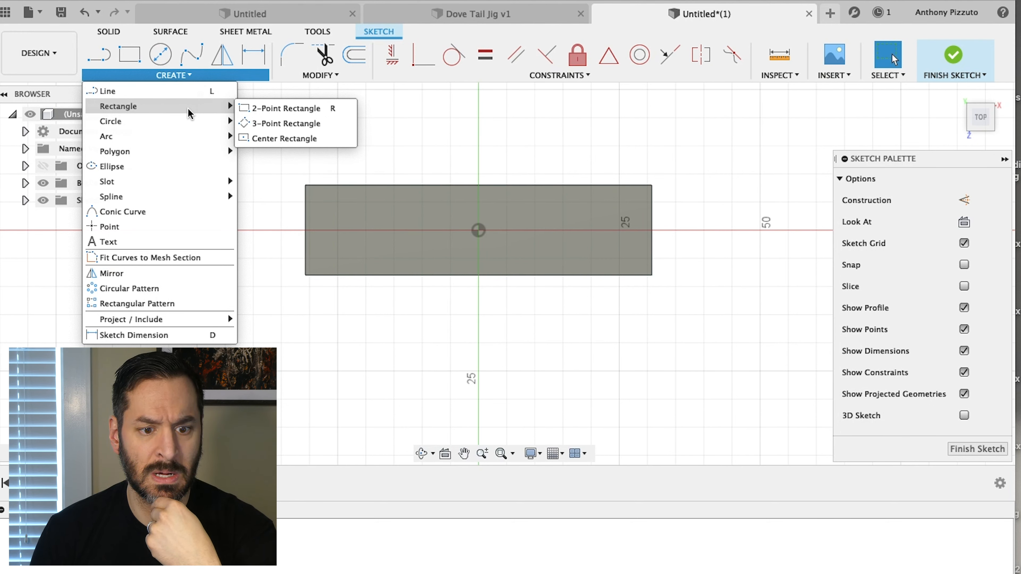
pyautogui.moveTo(287, 144)
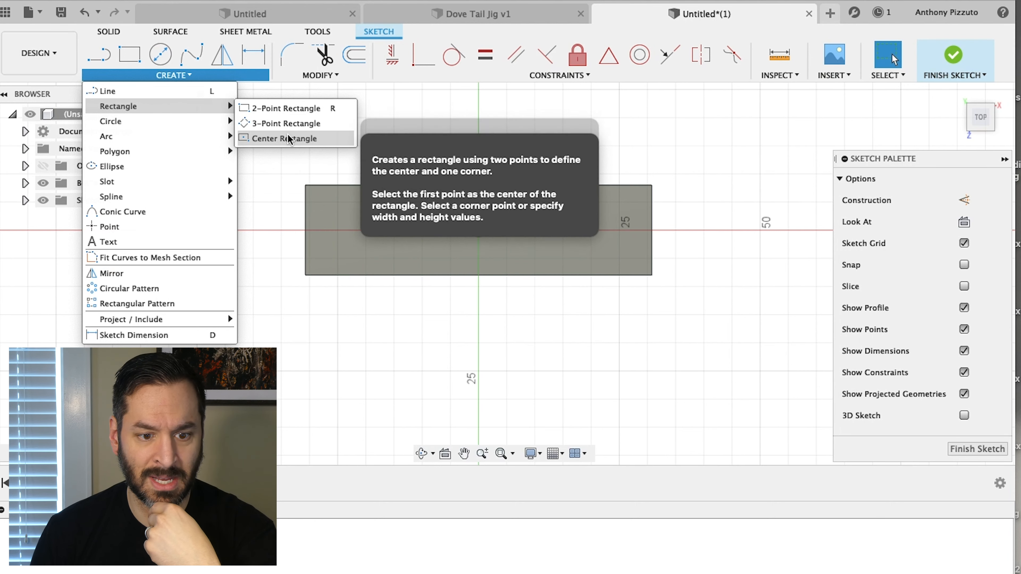
pyautogui.click(286, 138)
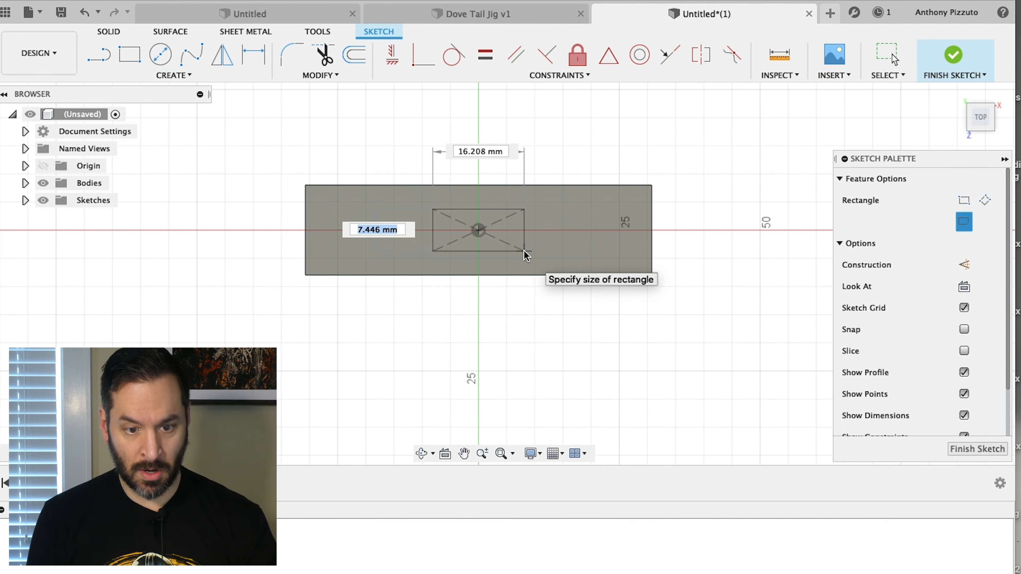
pyautogui.write('16m')
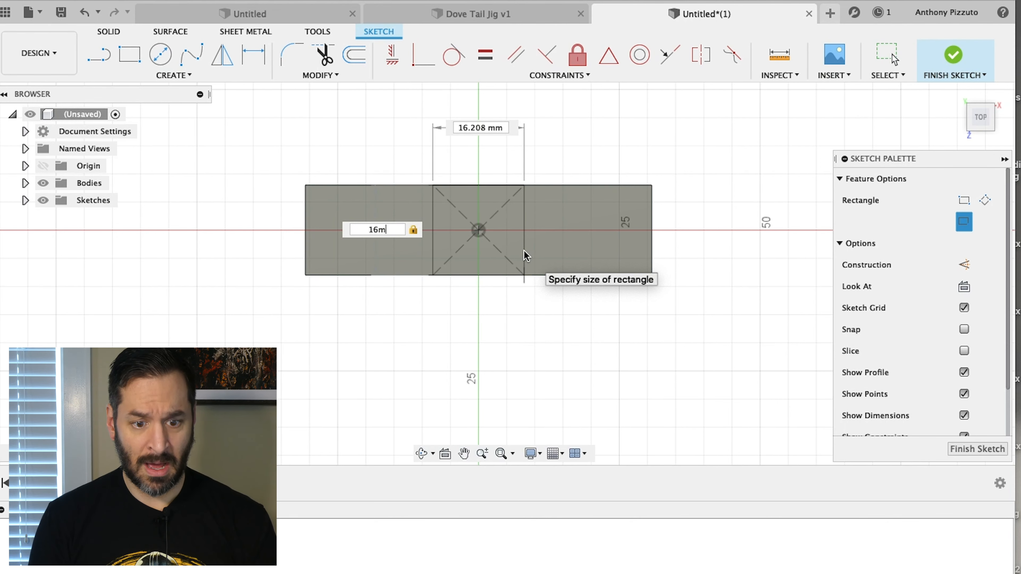
pyautogui.write('m')
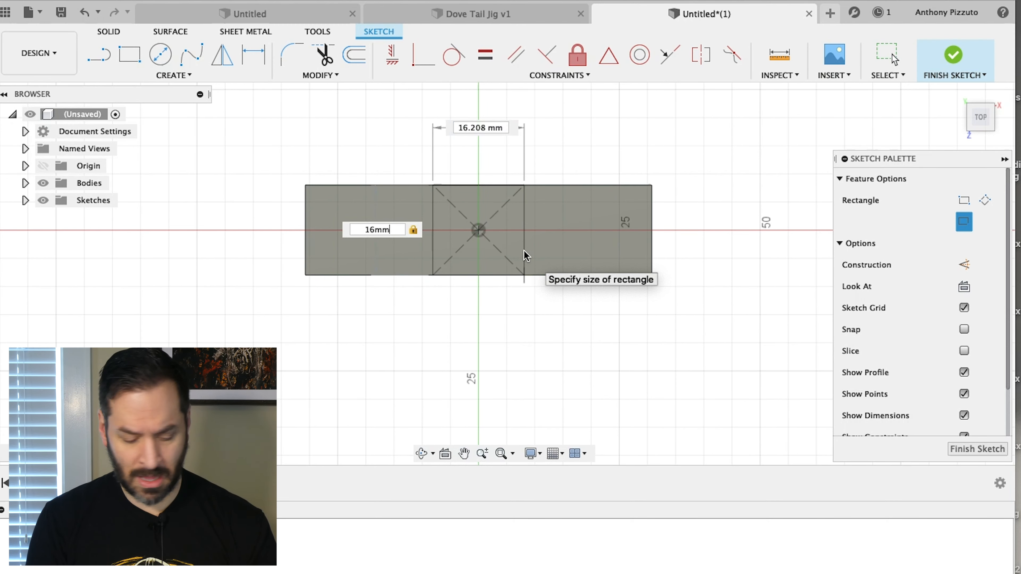
pyautogui.write('43.')
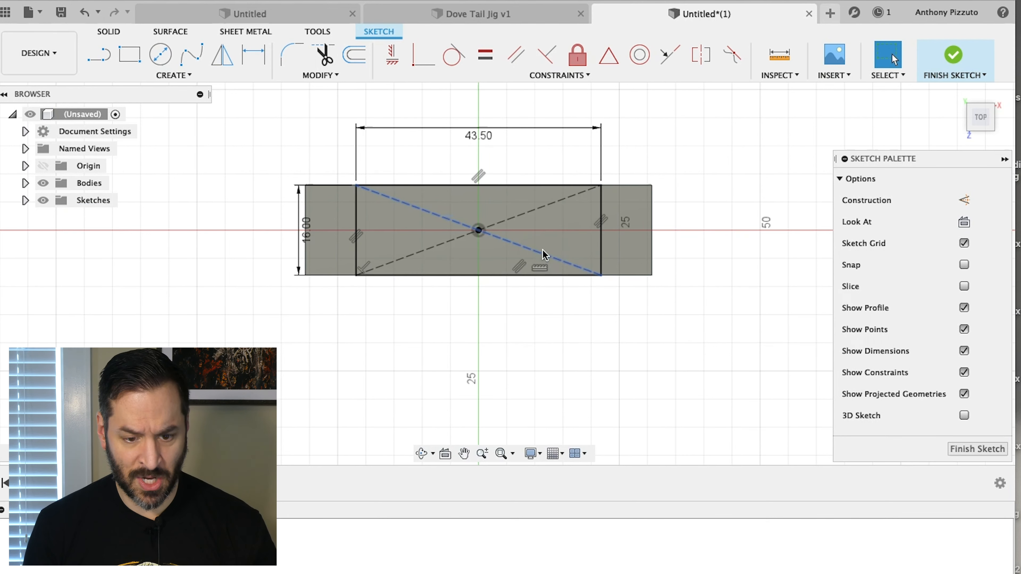
pyautogui.click(546, 252)
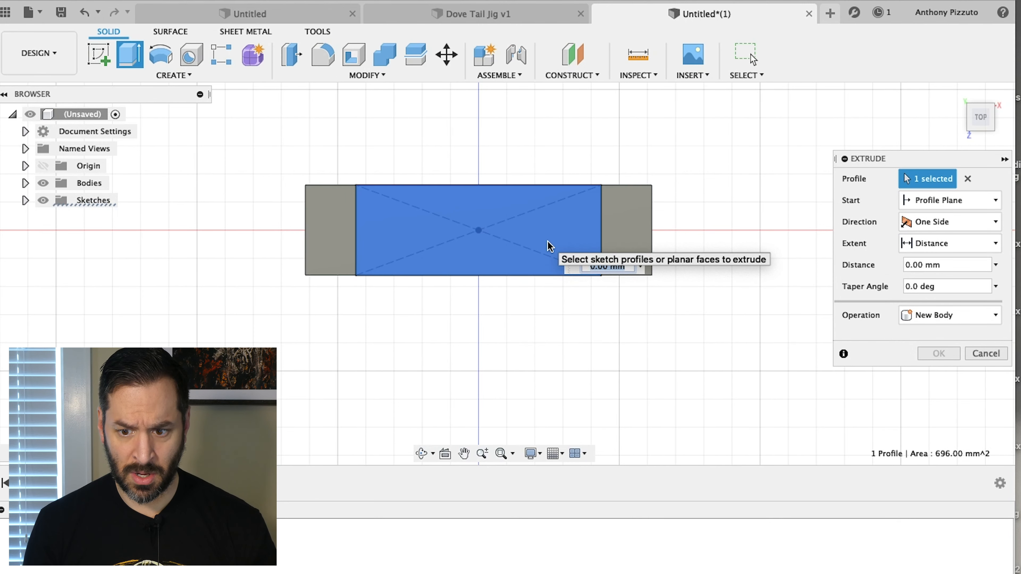
pyautogui.moveTo(570, 237)
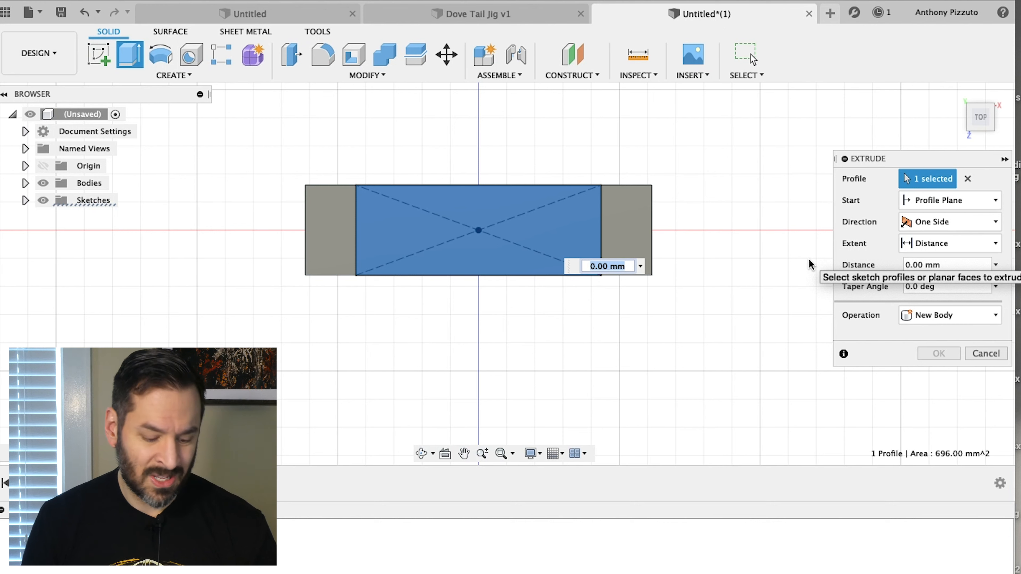
# - Extrude the inner rectangle 21.5 mm upward, joined to the plate
pyautogui.write('21.')
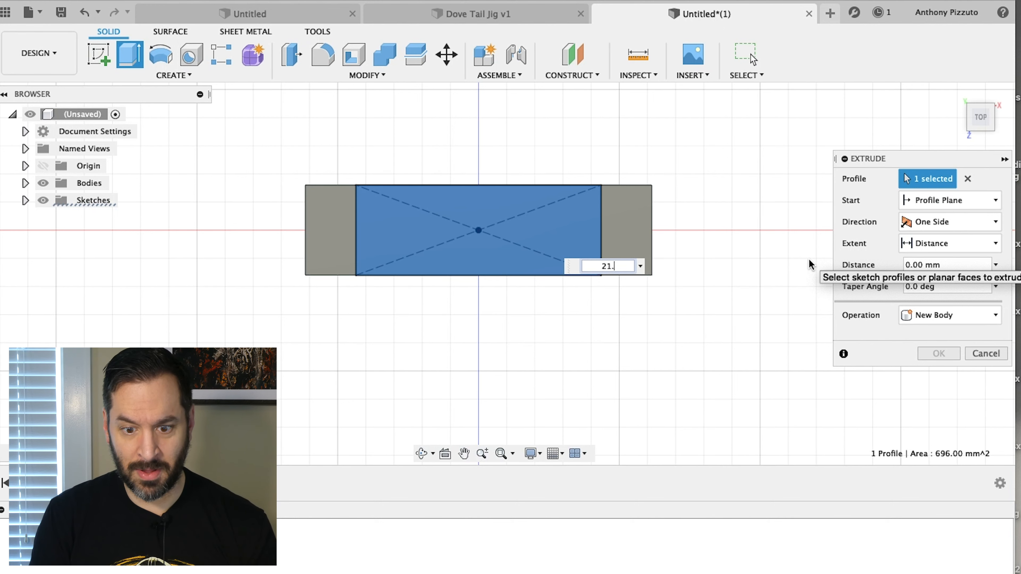
pyautogui.write('21.5mm')
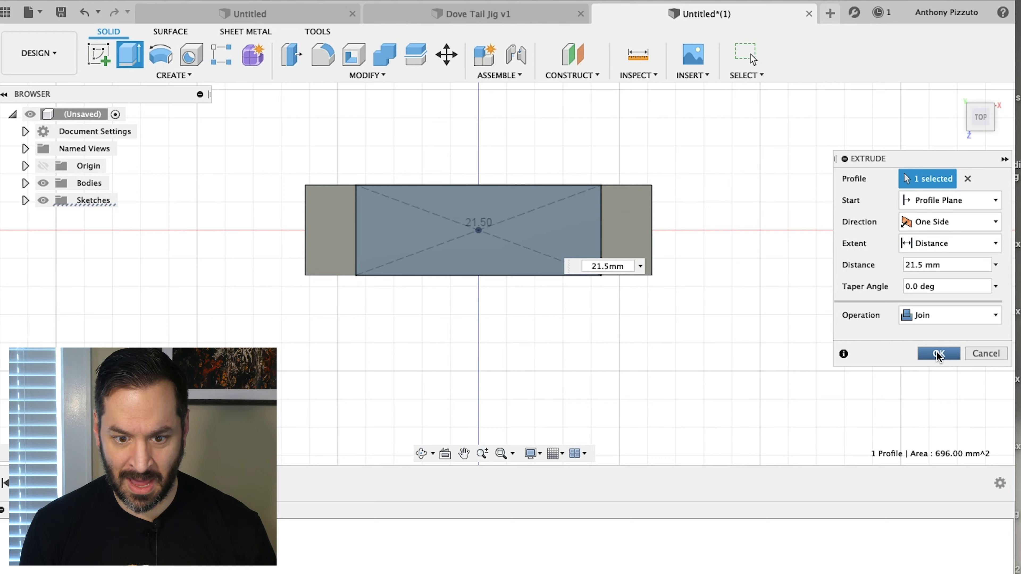
pyautogui.click(938, 353)
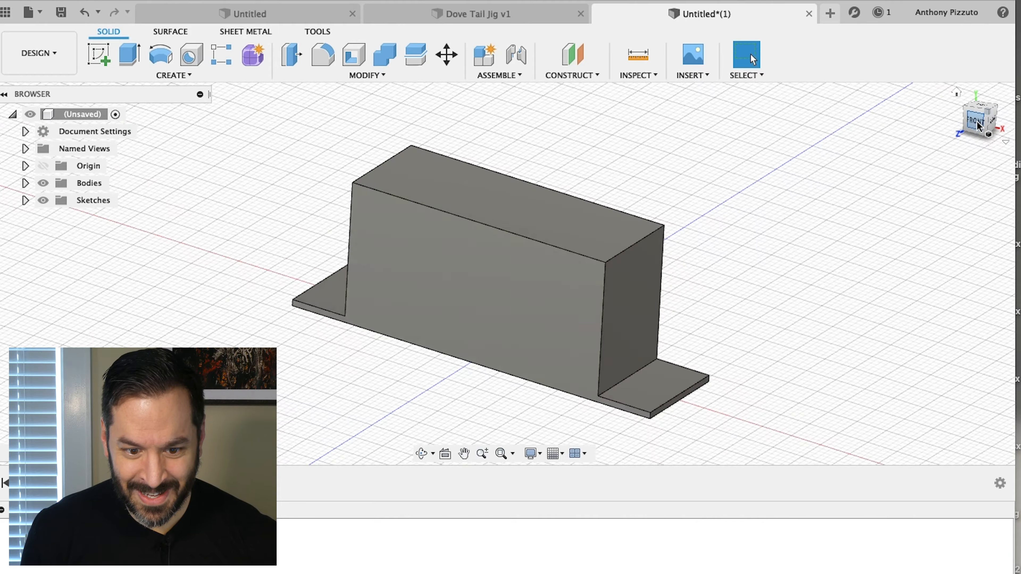
pyautogui.click(976, 121)
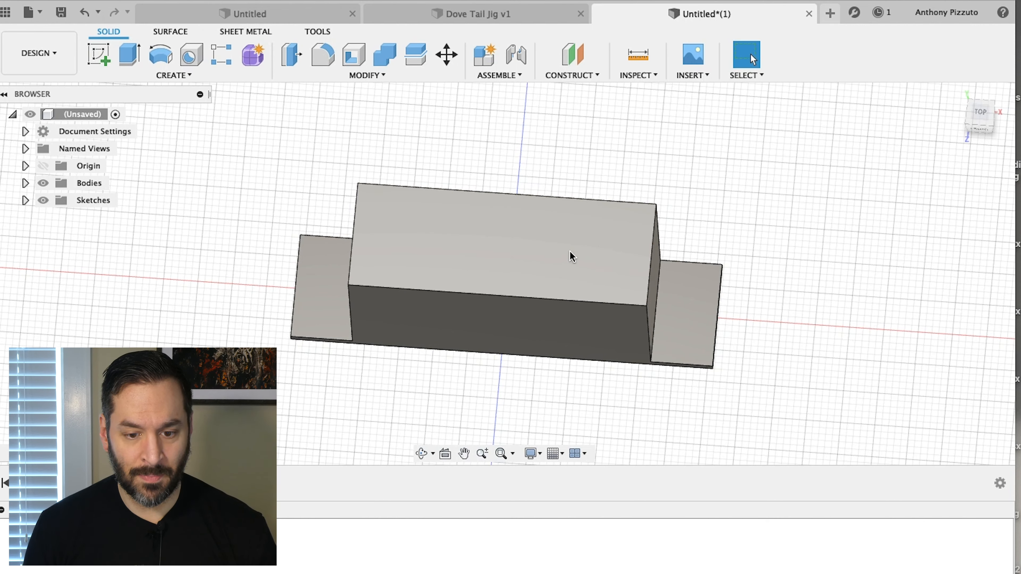
pyautogui.moveTo(634, 222)
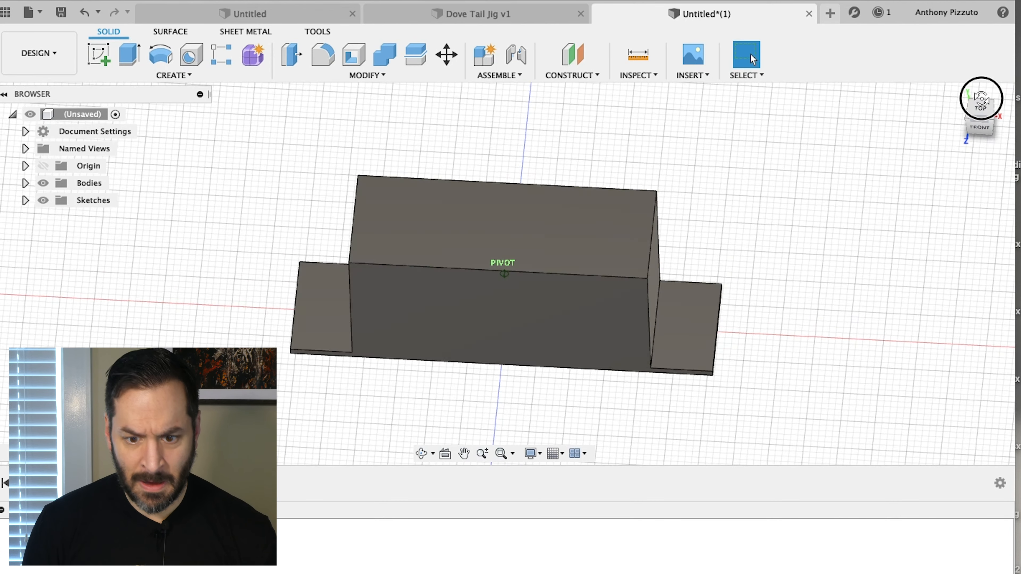
pyautogui.click(980, 128)
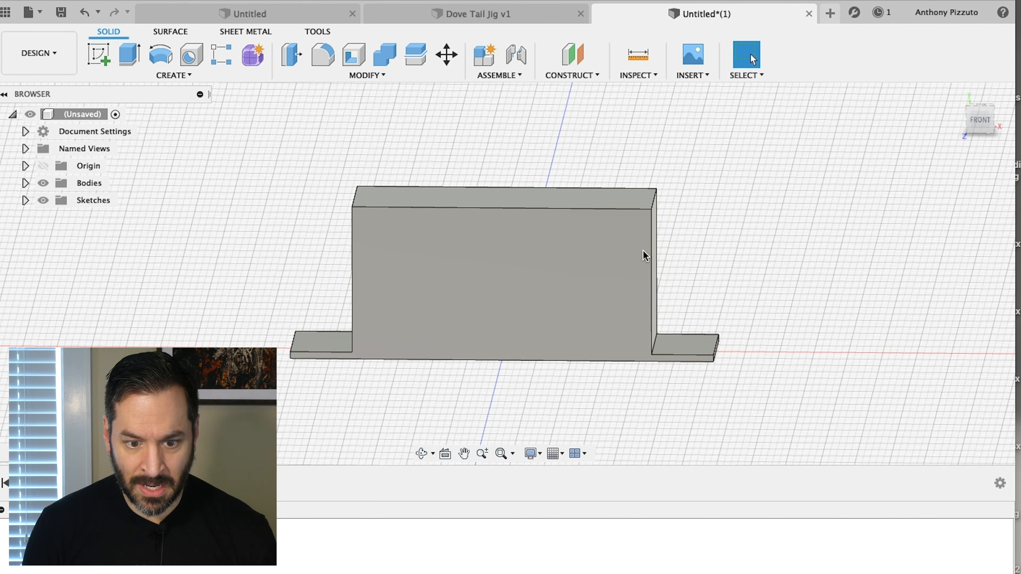
pyautogui.moveTo(360, 322)
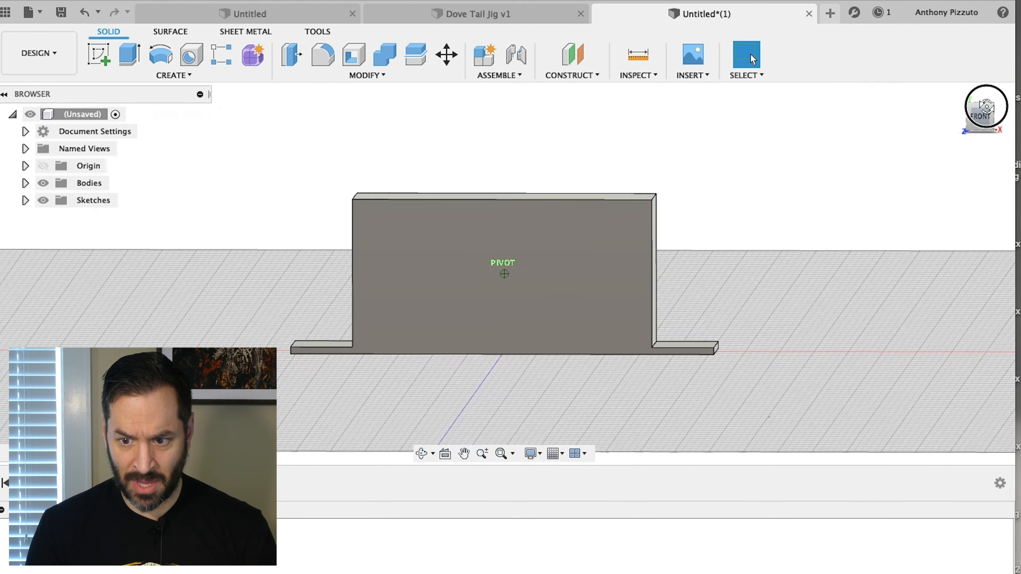
pyautogui.click(979, 128)
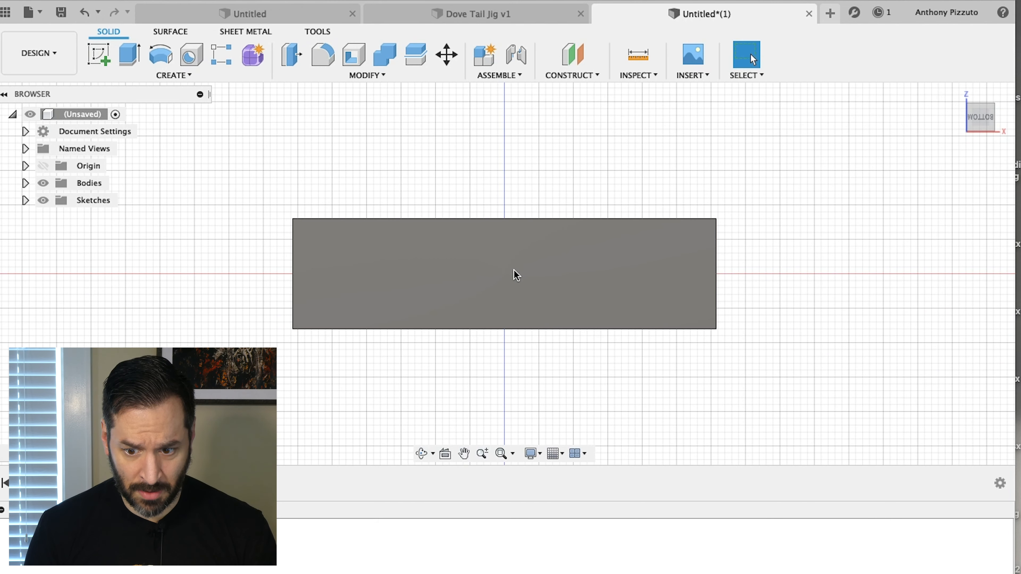
# - Start a new sketch on the block's underside face
pyautogui.click(513, 275)
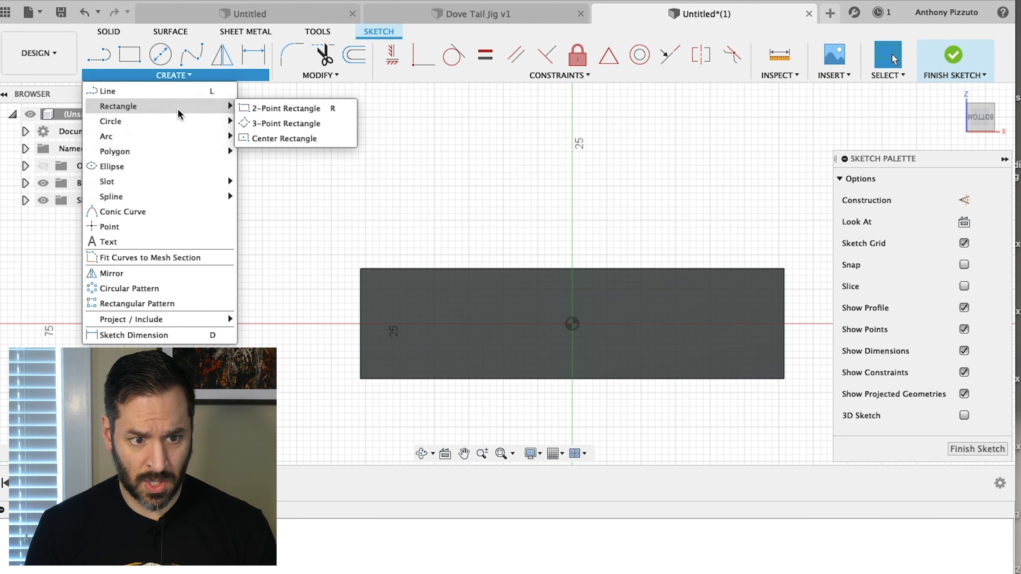
pyautogui.moveTo(110, 121)
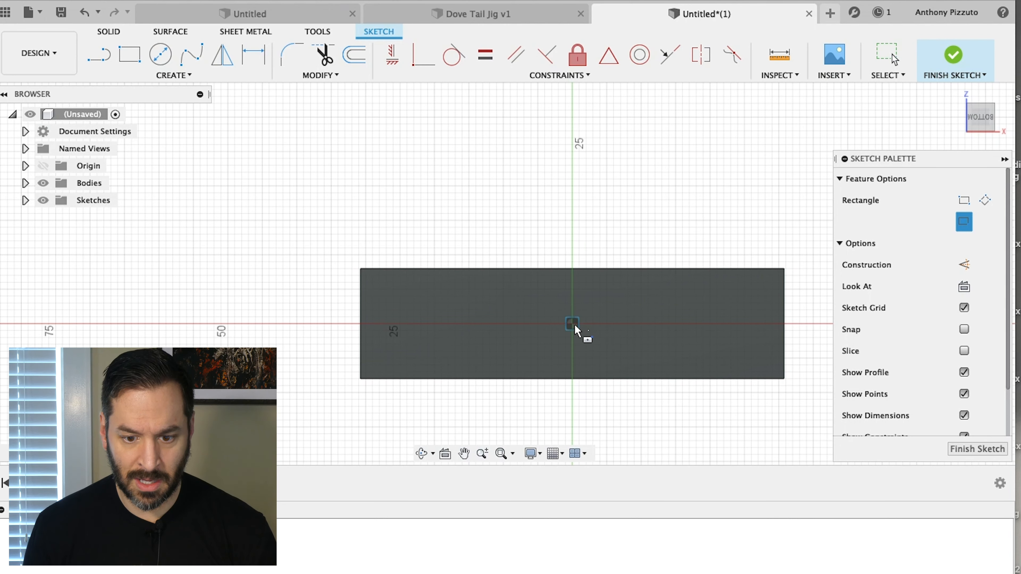
# - Draw a 41.5 × 14 mm centre rectangle at the origin of the underside sketch
pyautogui.moveTo(572, 324); pyautogui.dragTo(625, 357)
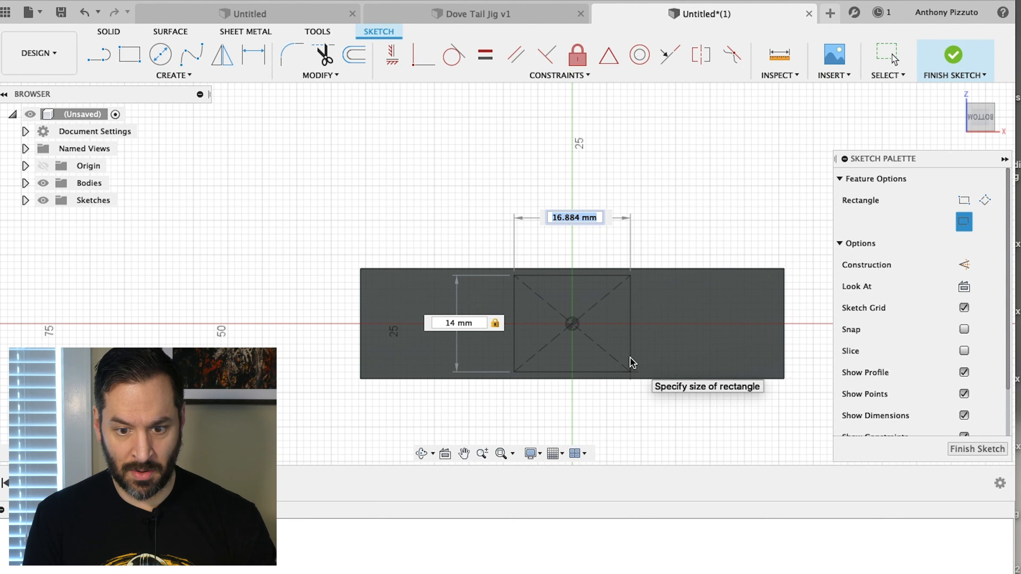
pyautogui.write('41.50')
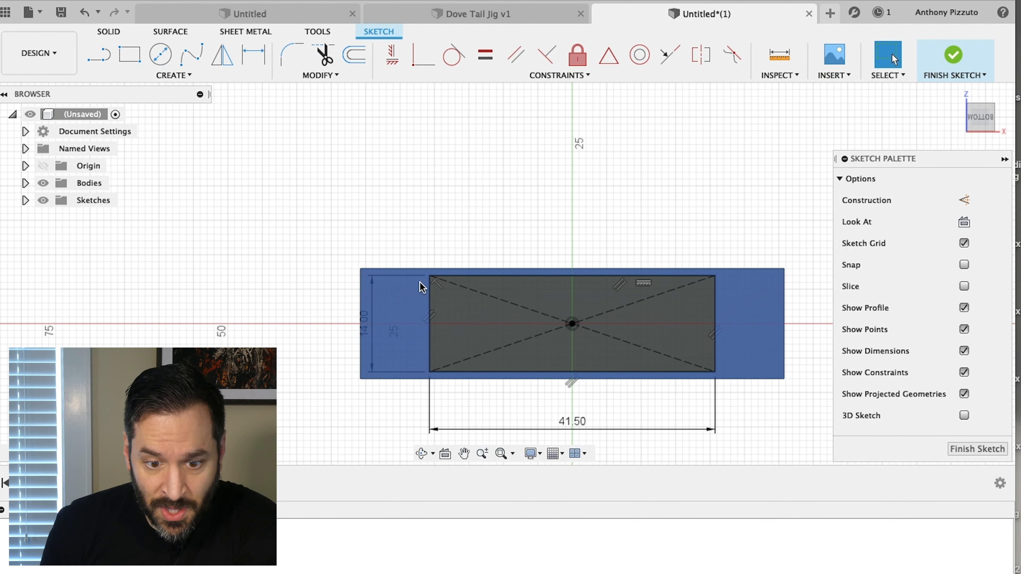
pyautogui.click(573, 273)
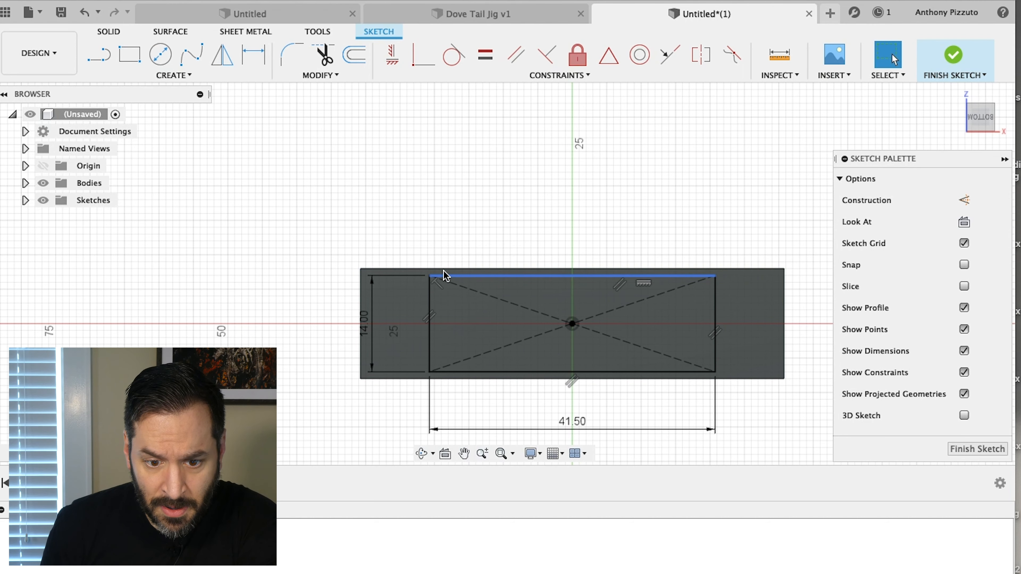
pyautogui.click(422, 373)
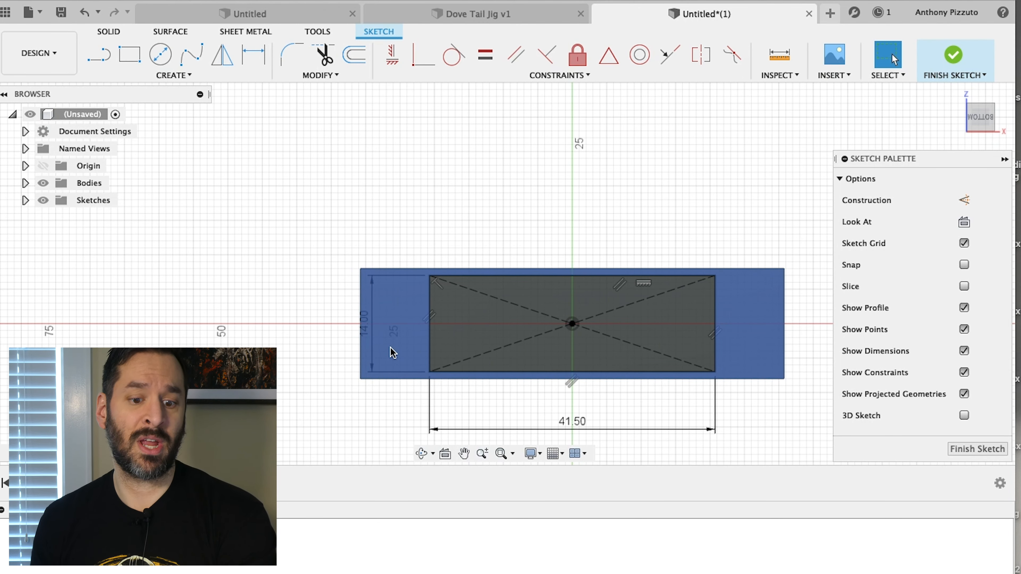
# - Extrude-cut the inner rectangle 15 mm into the block as a pocket
pyautogui.click(481, 320)
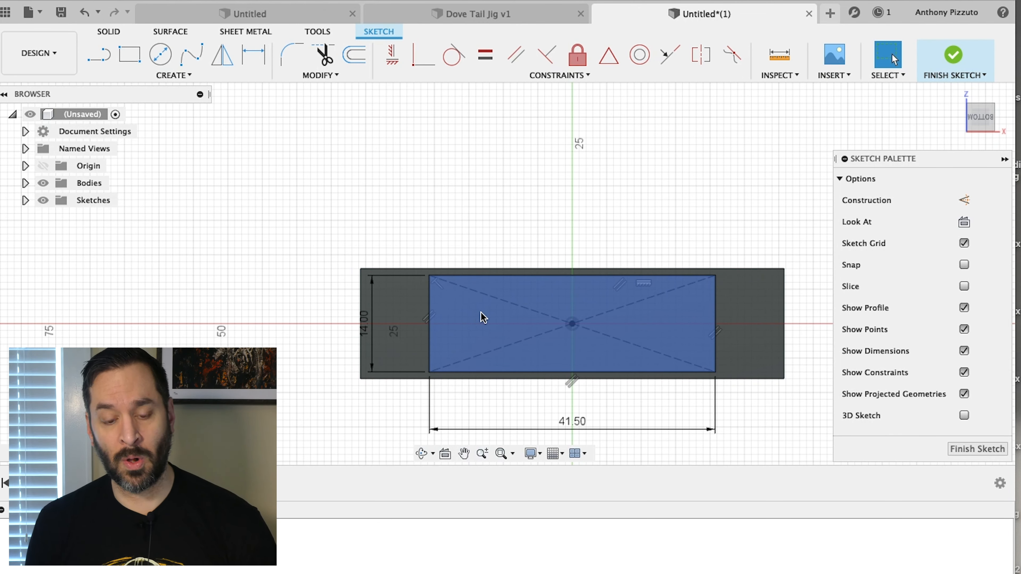
pyautogui.click(484, 319)
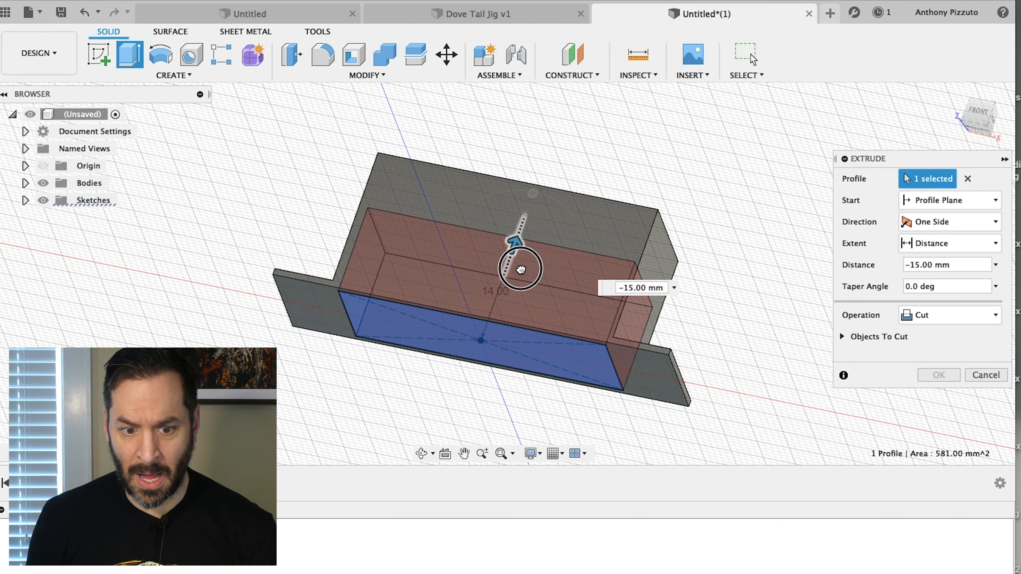
pyautogui.moveTo(519, 269); pyautogui.dragTo(518, 294)
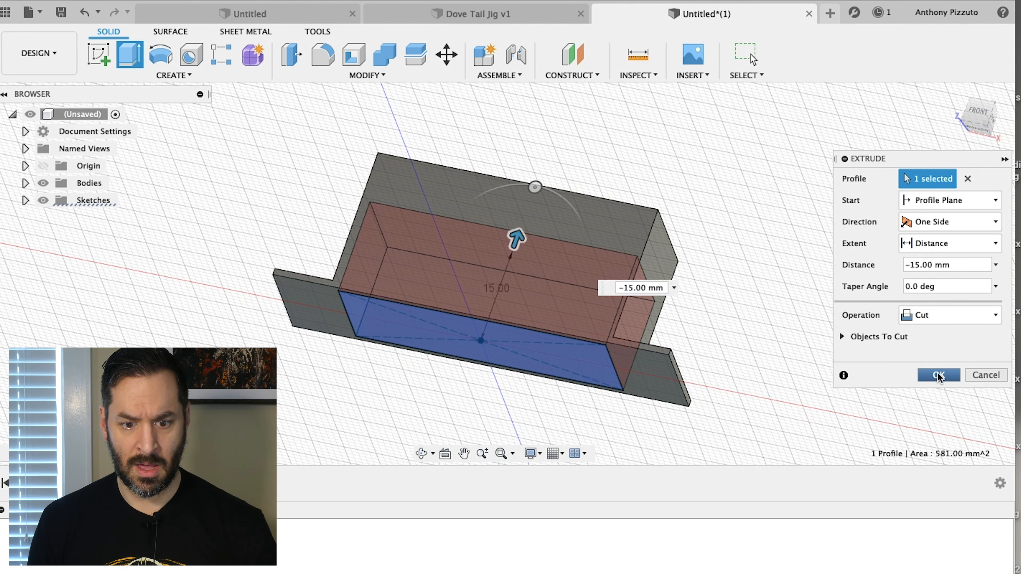
pyautogui.click(938, 374)
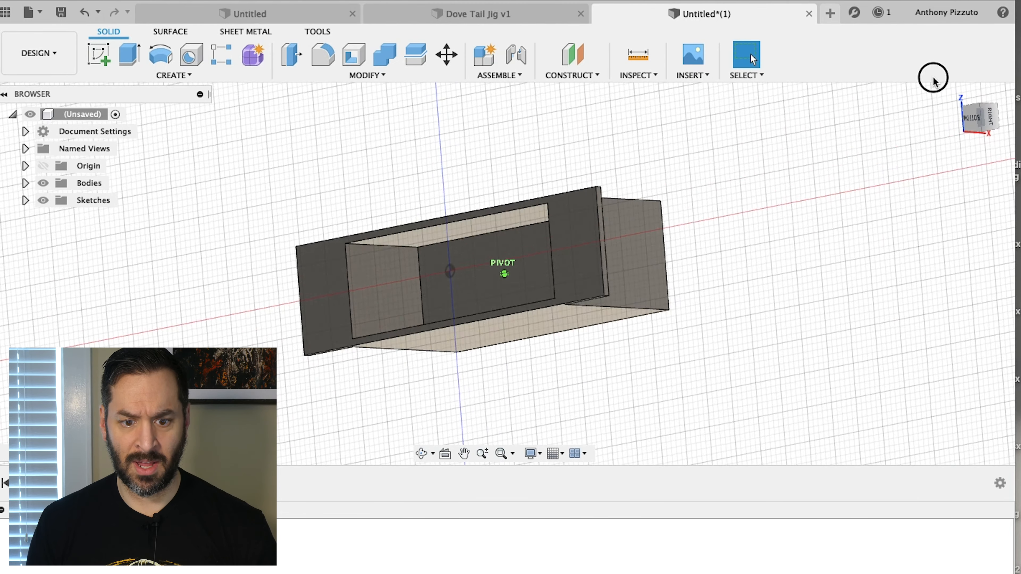
# - View the model from the top and start a sketch on the block's top face
pyautogui.moveTo(933, 77); pyautogui.dragTo(971, 90)
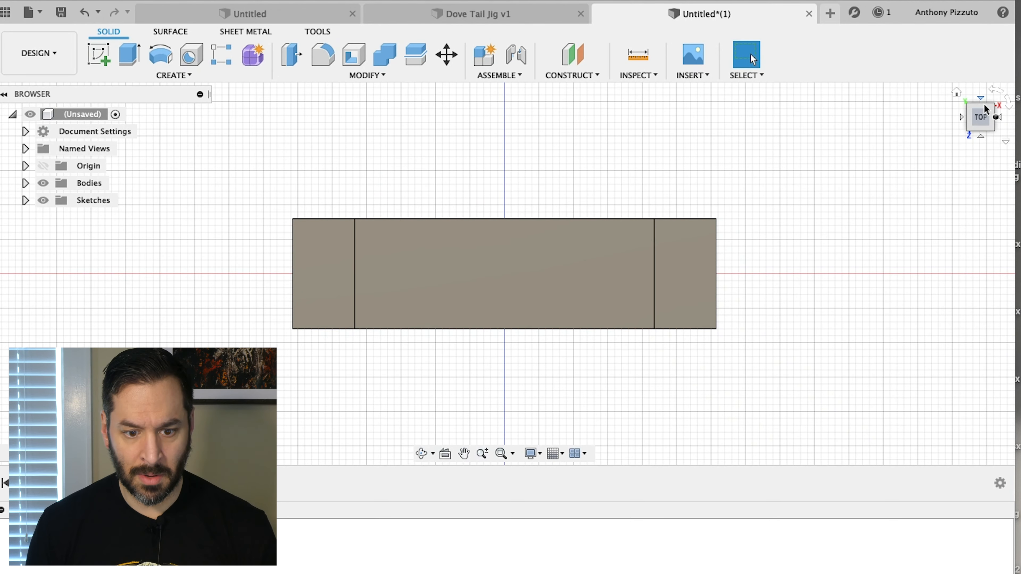
pyautogui.click(498, 280)
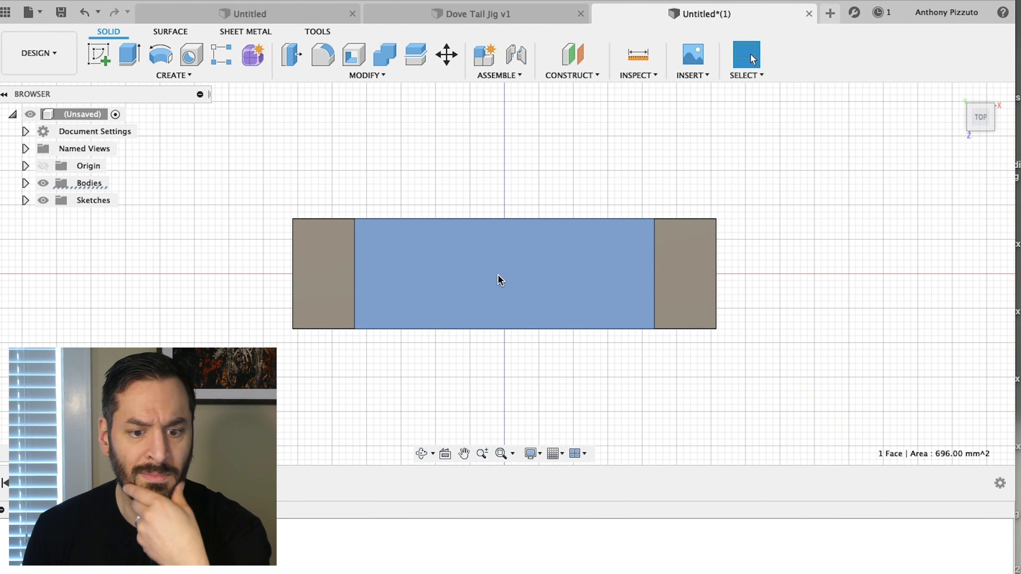
pyautogui.click(171, 76)
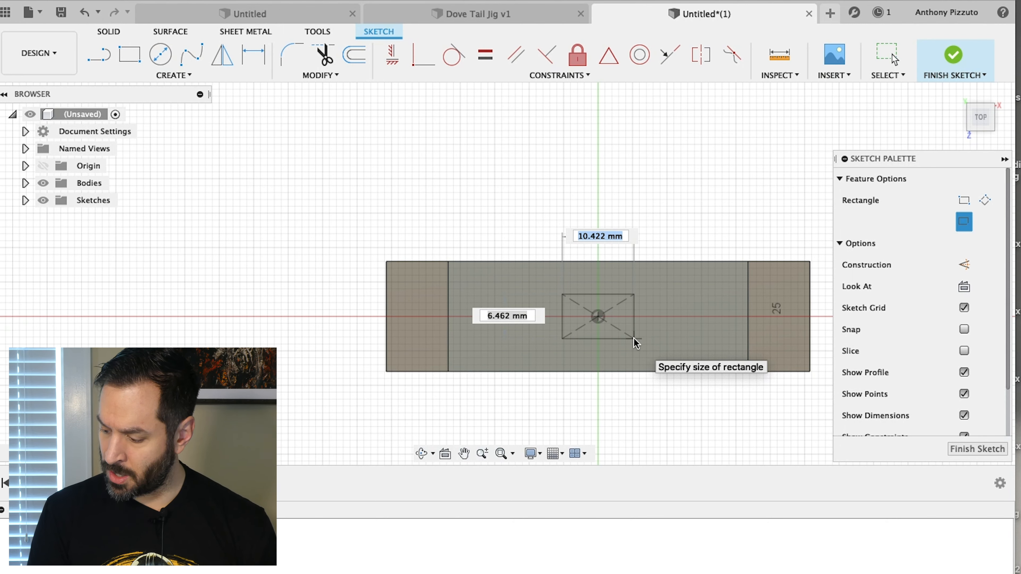
# - Draw a centred 41.5 × 13.25 mm rectangle on the top-face sketch
pyautogui.write('13.')
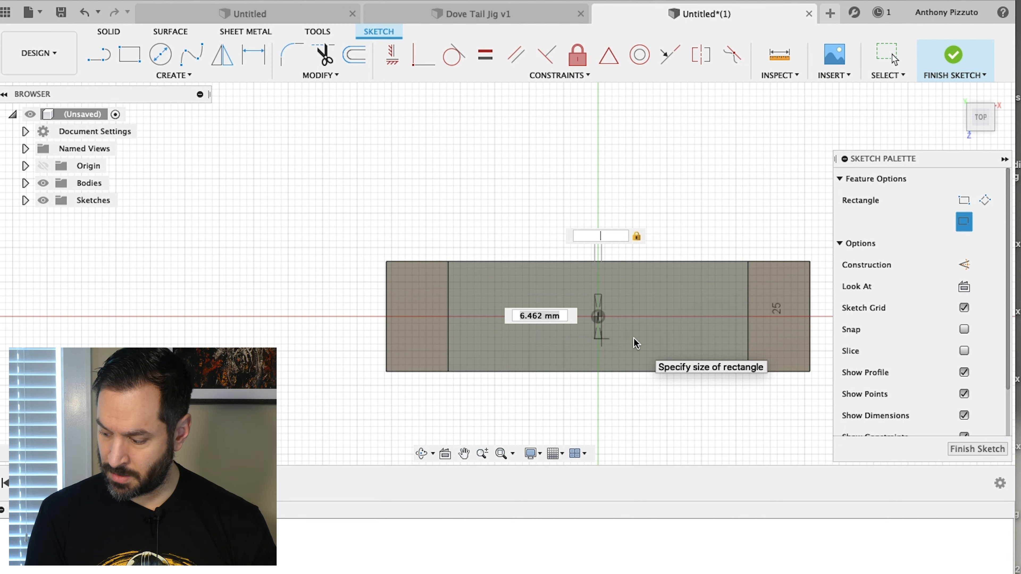
pyautogui.write('41.5')
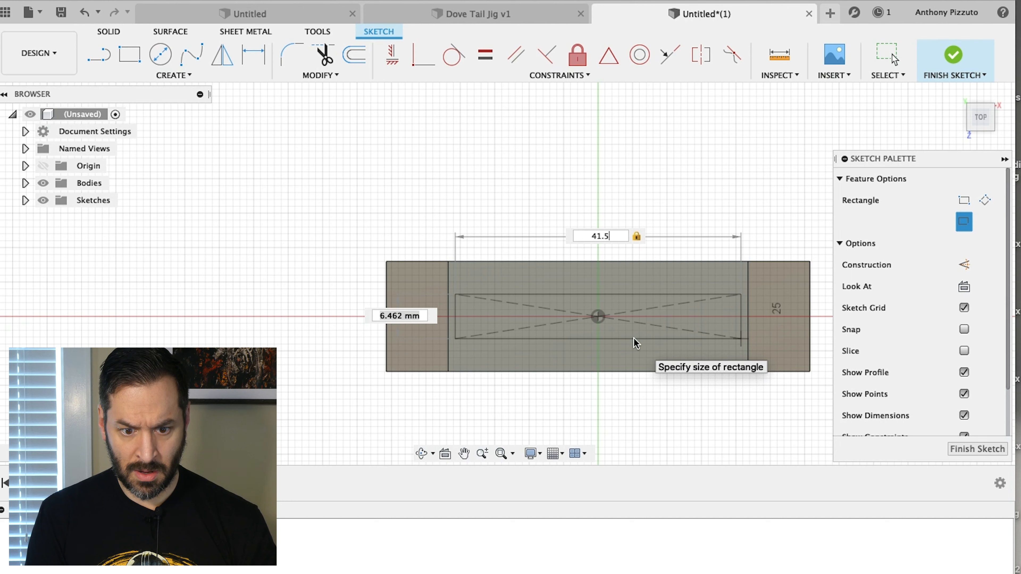
pyautogui.write('13.25')
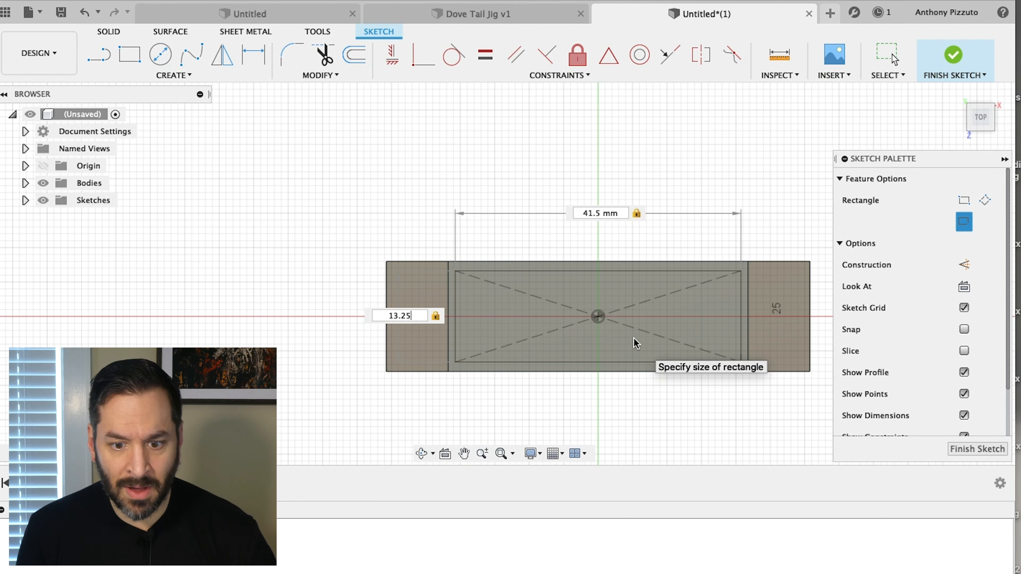
pyautogui.click(601, 213)
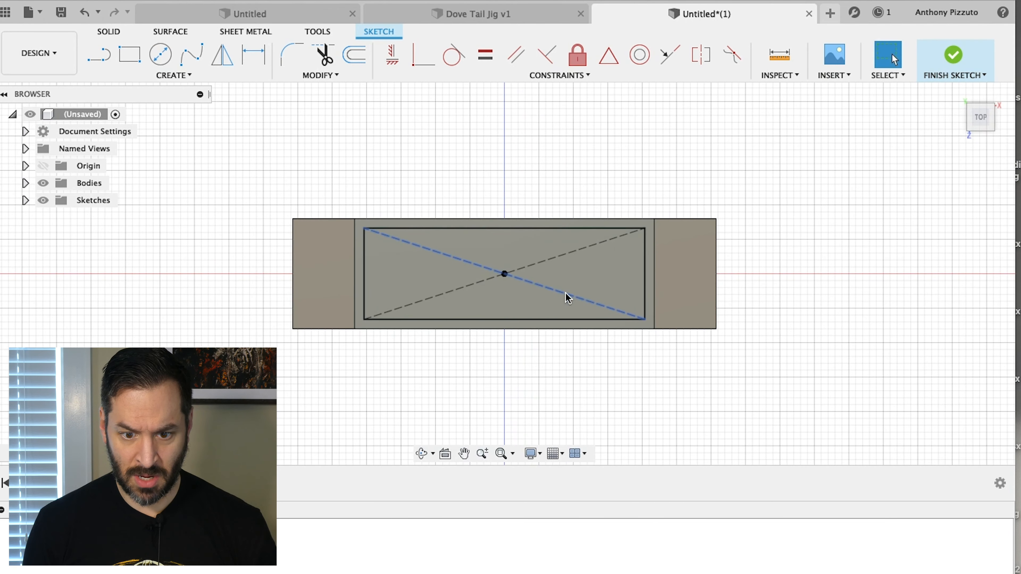
# - Cut the 41.5 by 13.25 mm rectangle 9 mm down, leaving a hollow frame
pyautogui.click(953, 54)
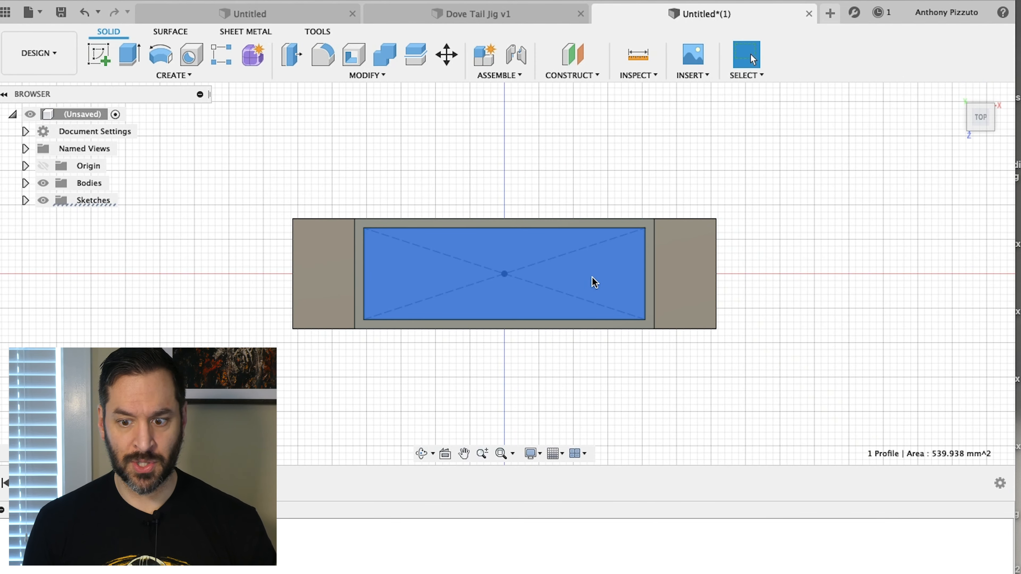
pyautogui.click(129, 56)
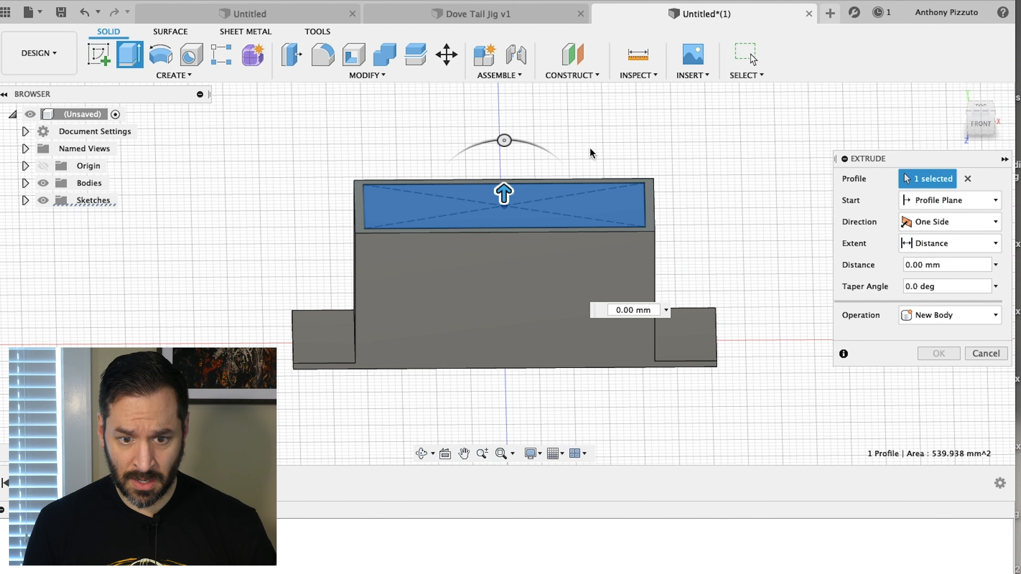
pyautogui.moveTo(591, 189)
pyautogui.write('-9')
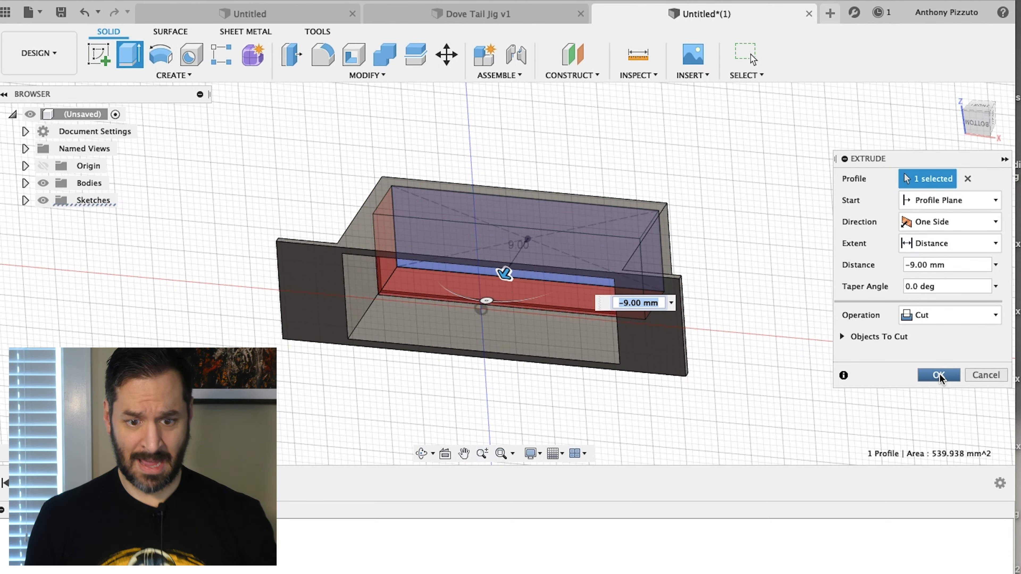
pyautogui.click(939, 374)
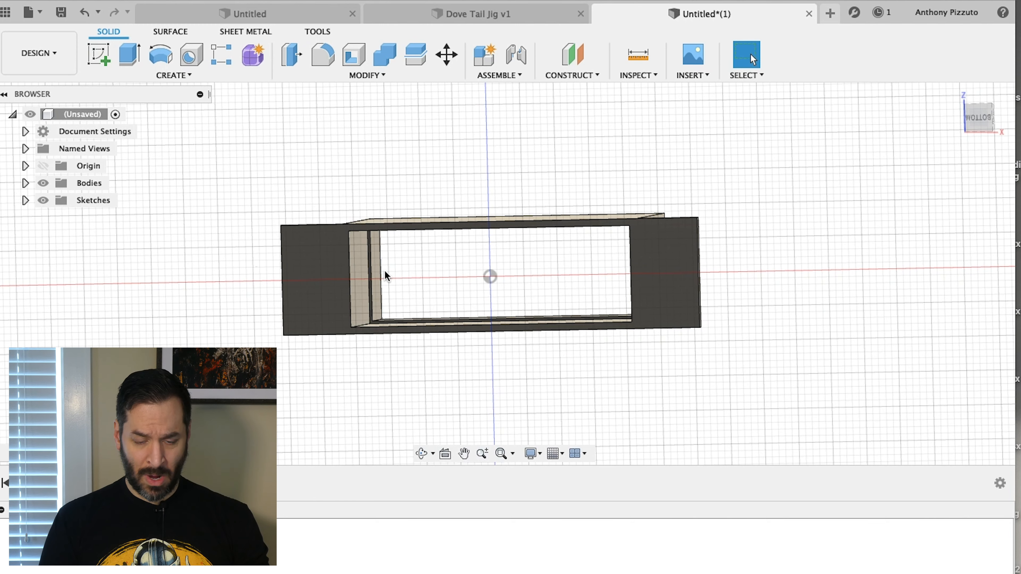
pyautogui.moveTo(571, 343)
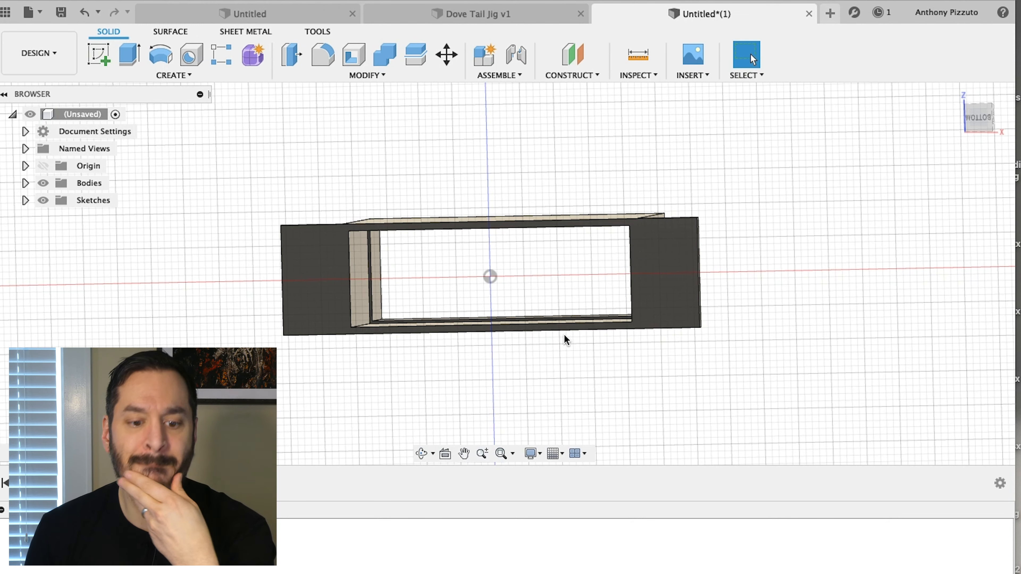
pyautogui.moveTo(554, 351)
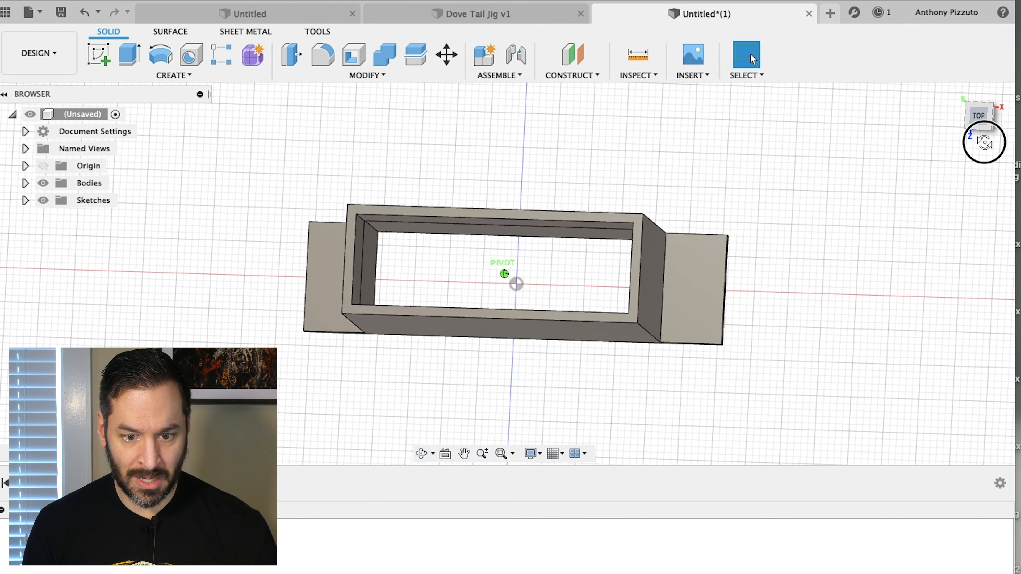
# - Sketch a centre rectangle 43.5 mm wide on the frame's top rim, then discard it
pyautogui.click(480, 219)
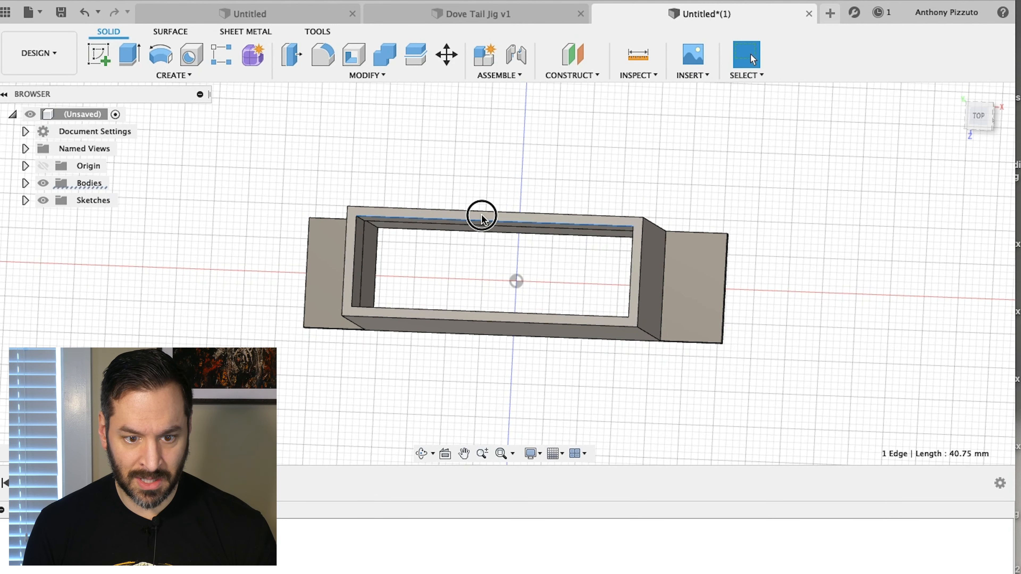
pyautogui.click(171, 75)
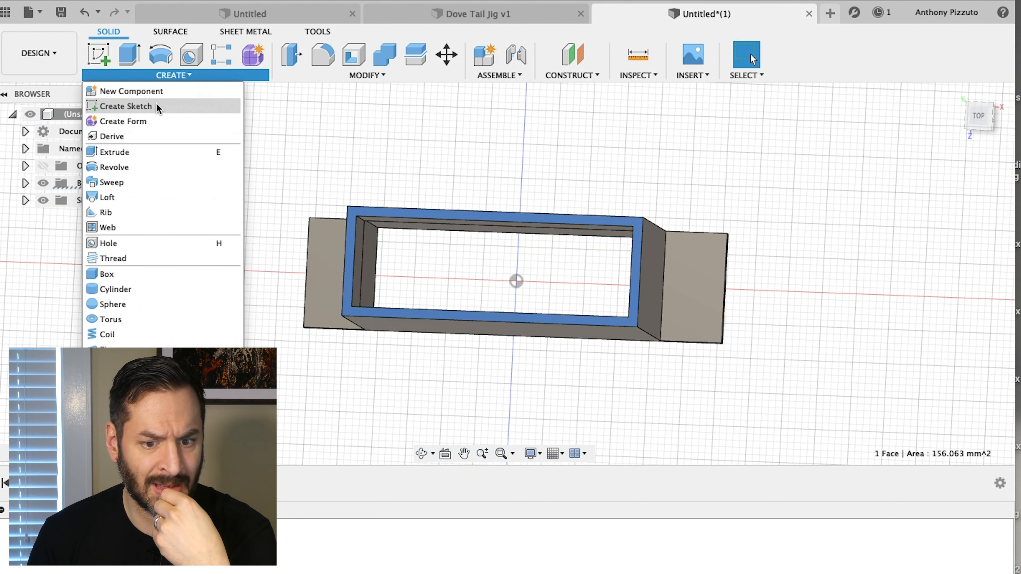
pyautogui.click(126, 106)
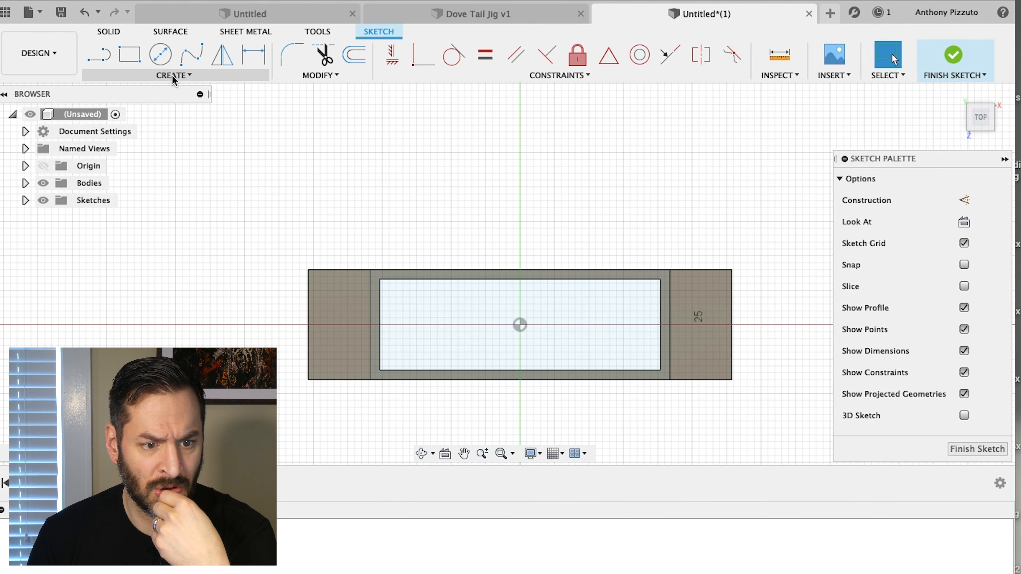
pyautogui.click(172, 75)
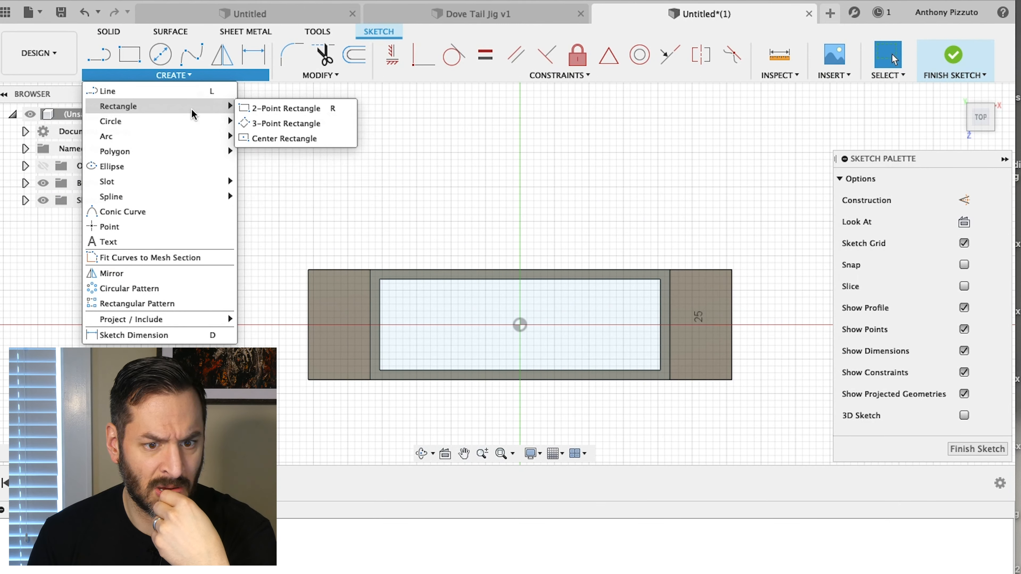
pyautogui.click(286, 108)
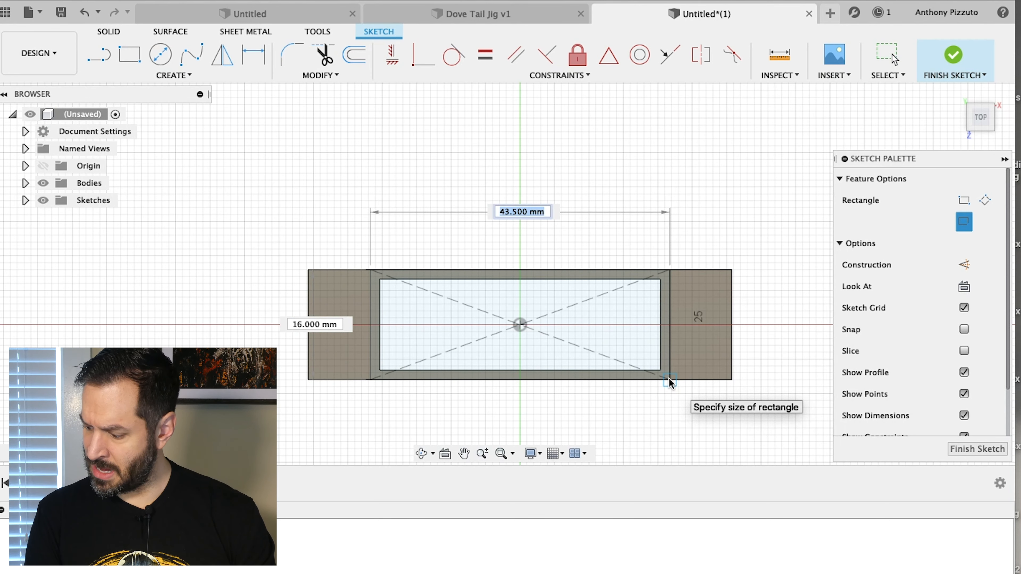
pyautogui.write('4')
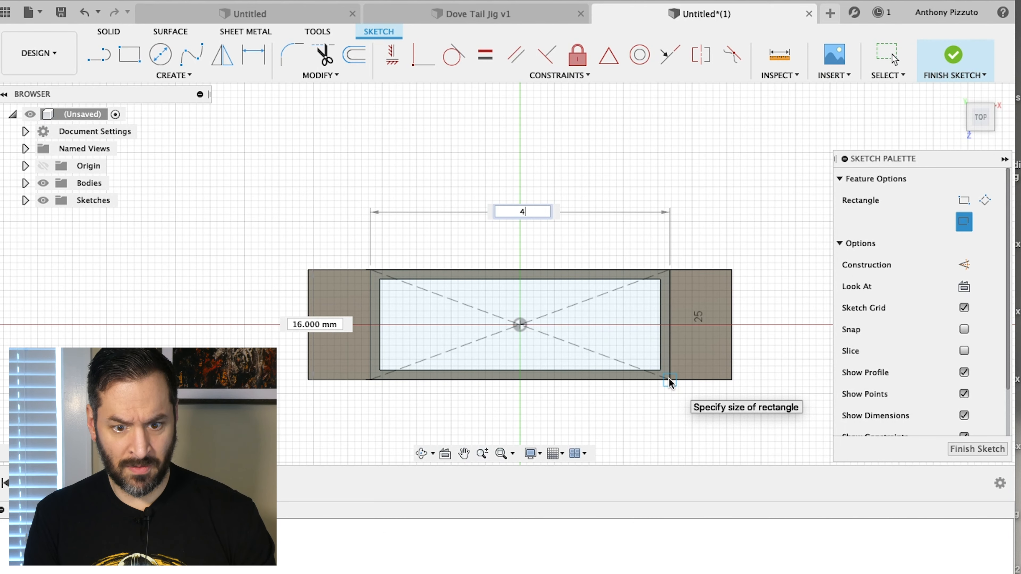
pyautogui.write('43.5')
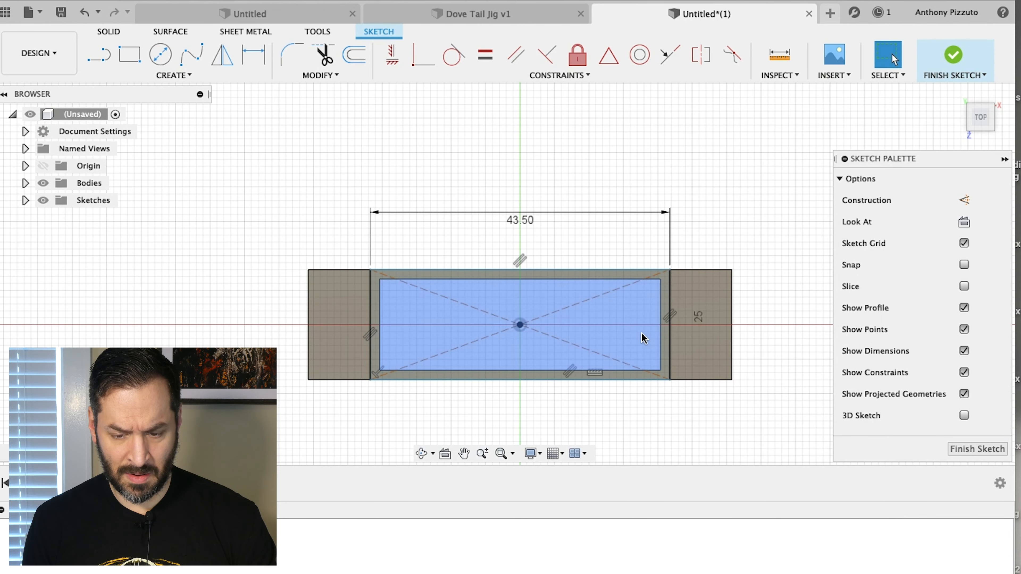
pyautogui.moveTo(653, 364)
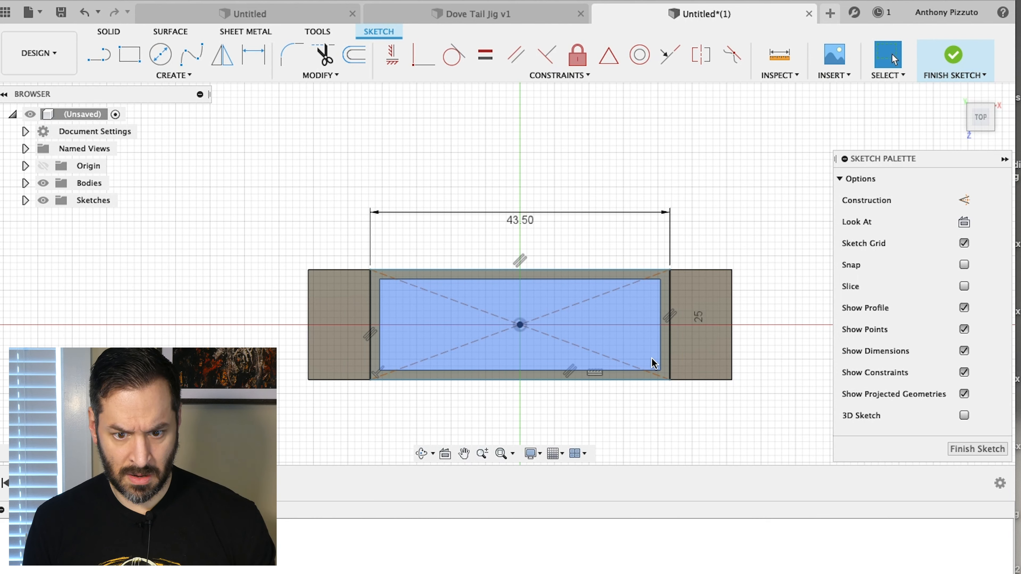
pyautogui.click(389, 266)
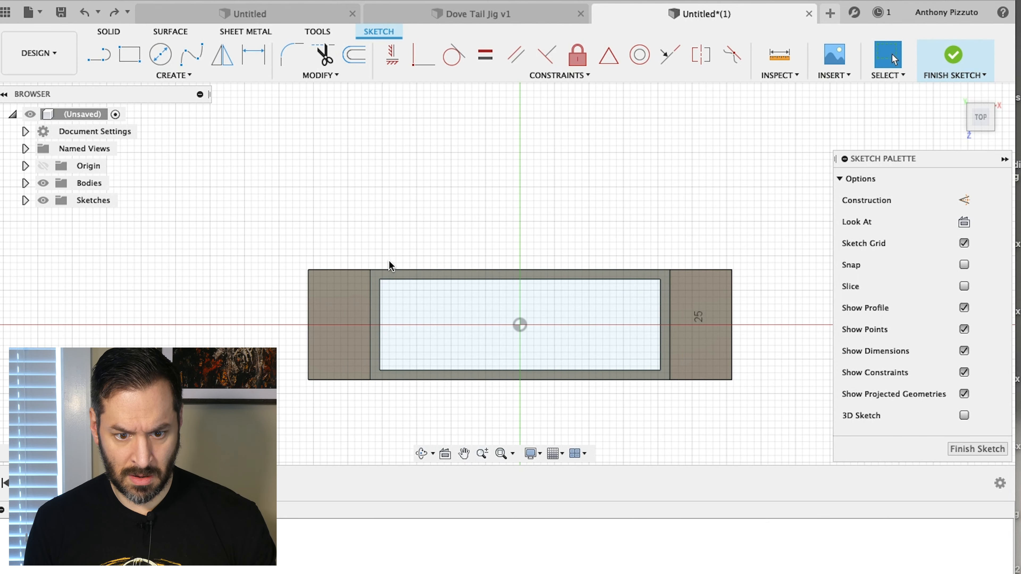
pyautogui.moveTo(286, 95)
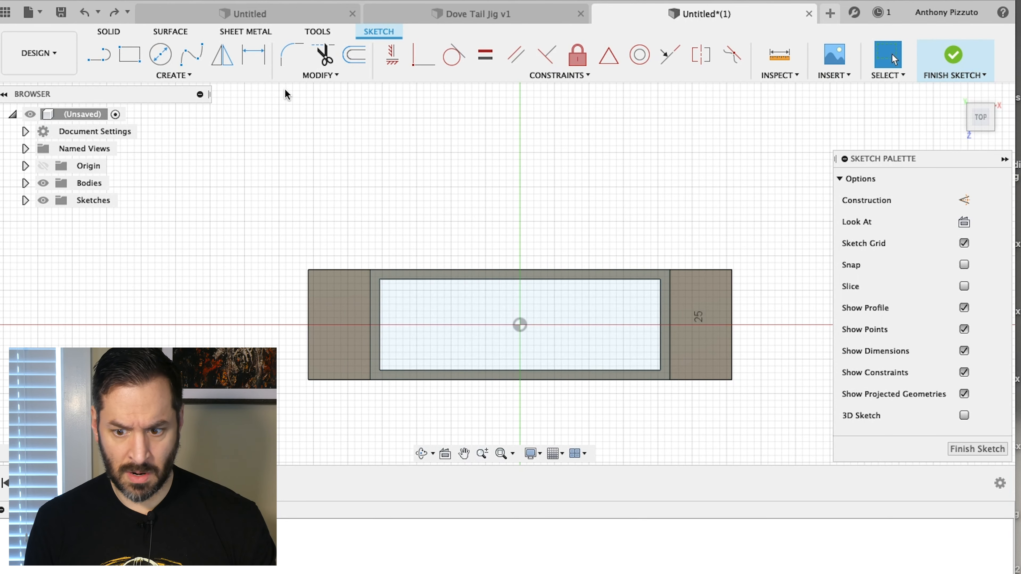
pyautogui.moveTo(811, 267)
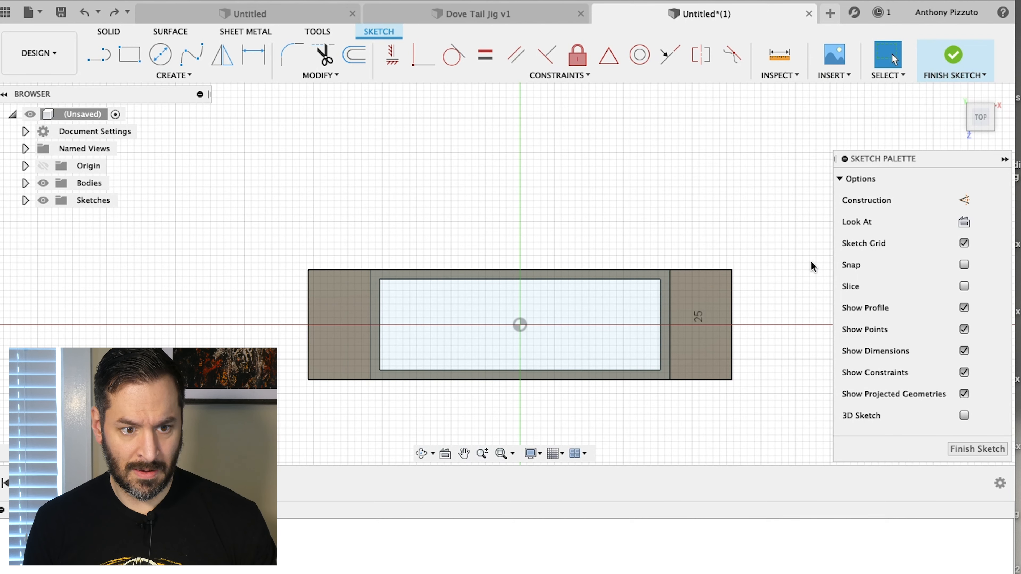
# - Redraw the centred 43.5 by 16 mm rectangle over the open top
pyautogui.click(172, 76)
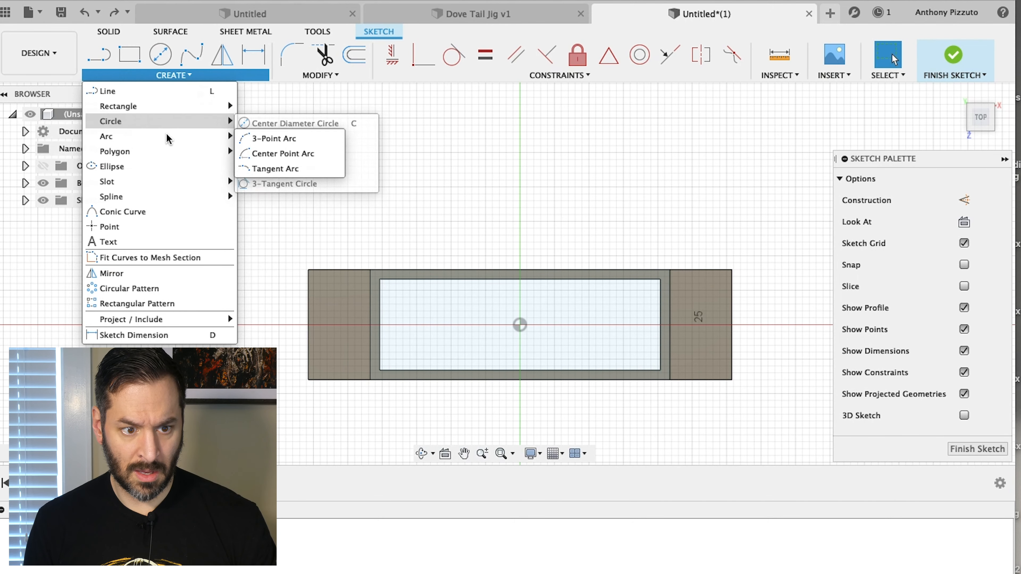
pyautogui.click(473, 298)
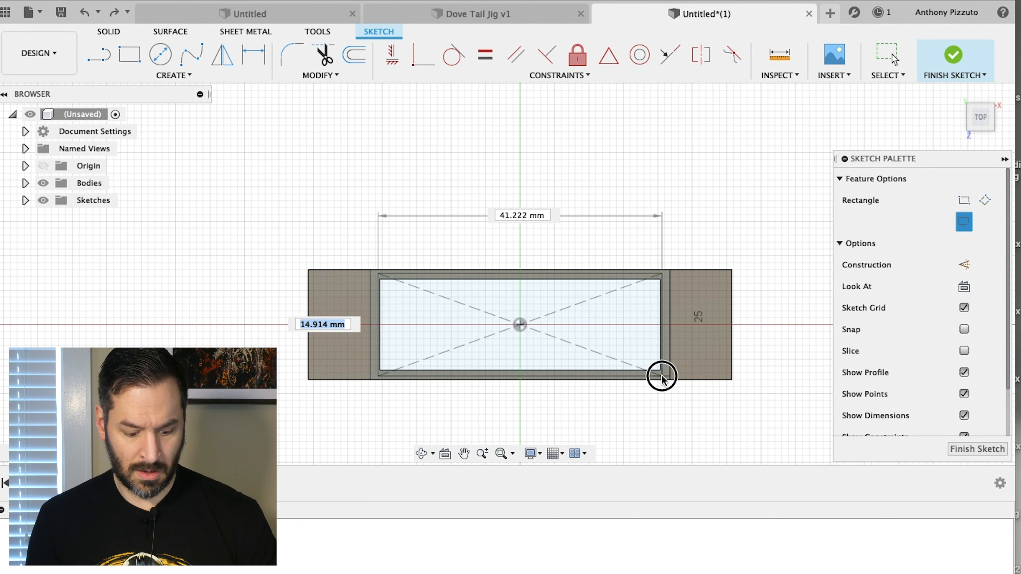
pyautogui.write('16.00')
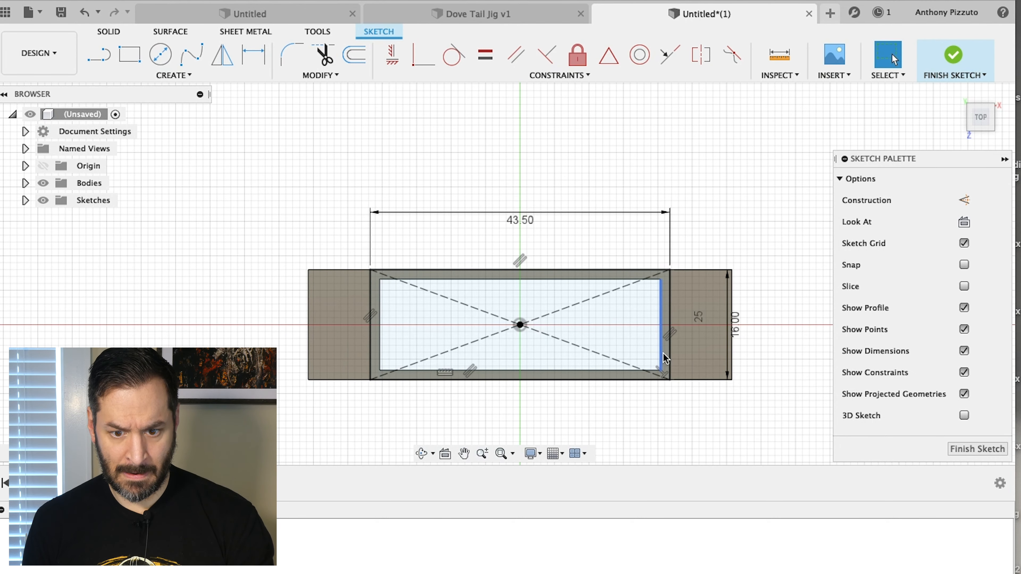
pyautogui.click(659, 325)
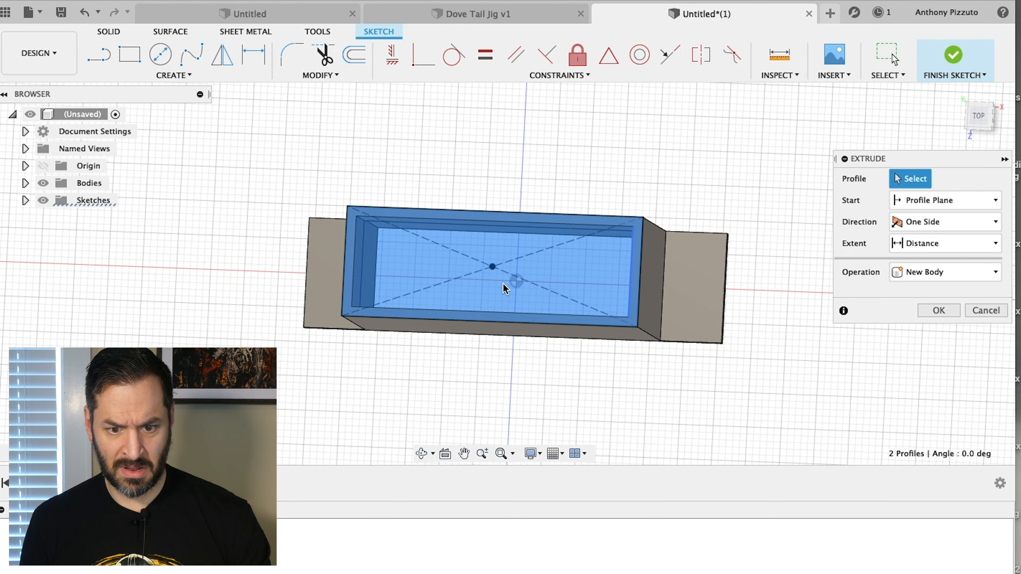
# - Extrude both top profiles 1 mm as Join to cap the frame's open top
pyautogui.click(492, 266)
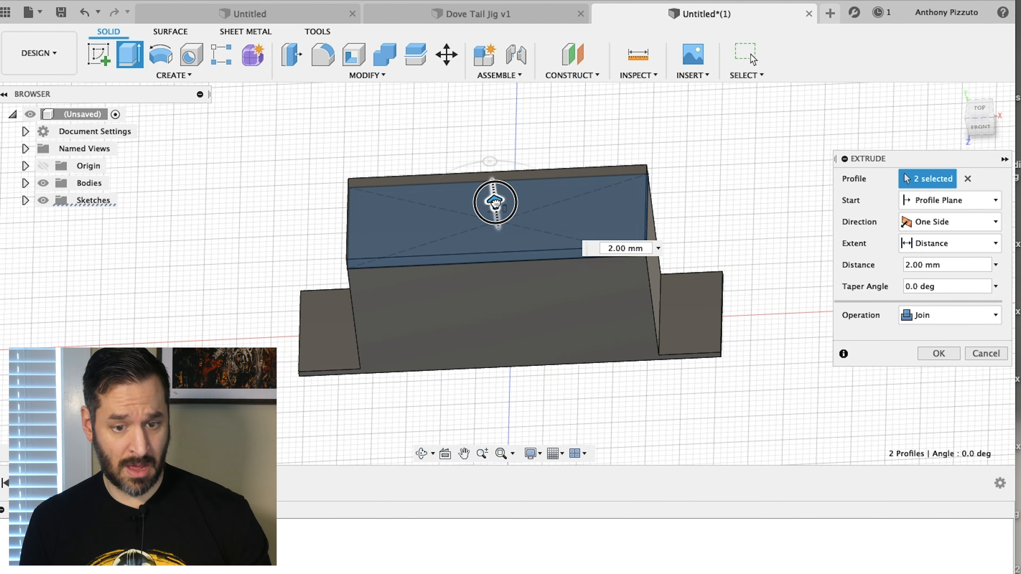
pyautogui.moveTo(573, 211)
pyautogui.write('1m')
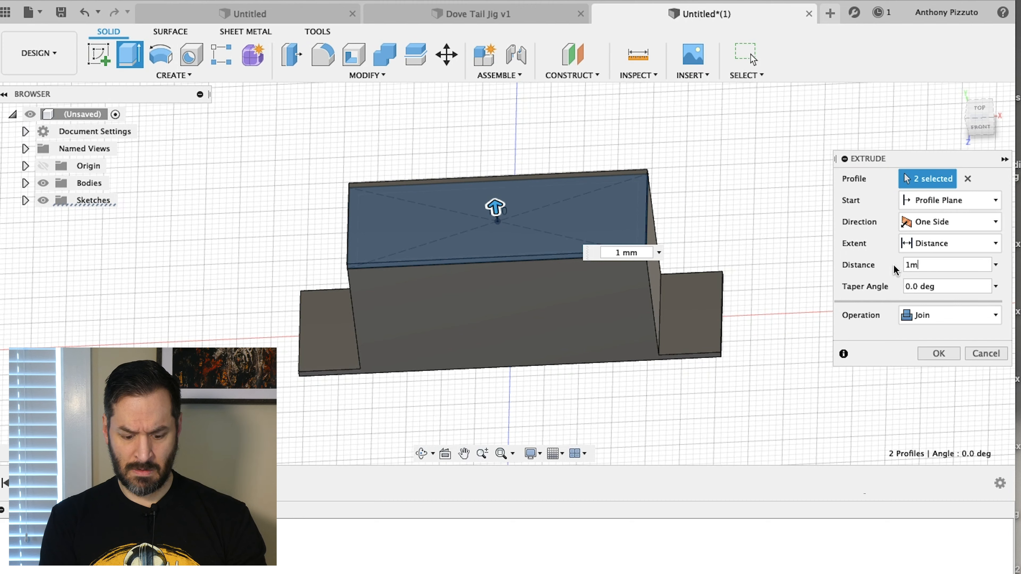
pyautogui.write('1.5mm')
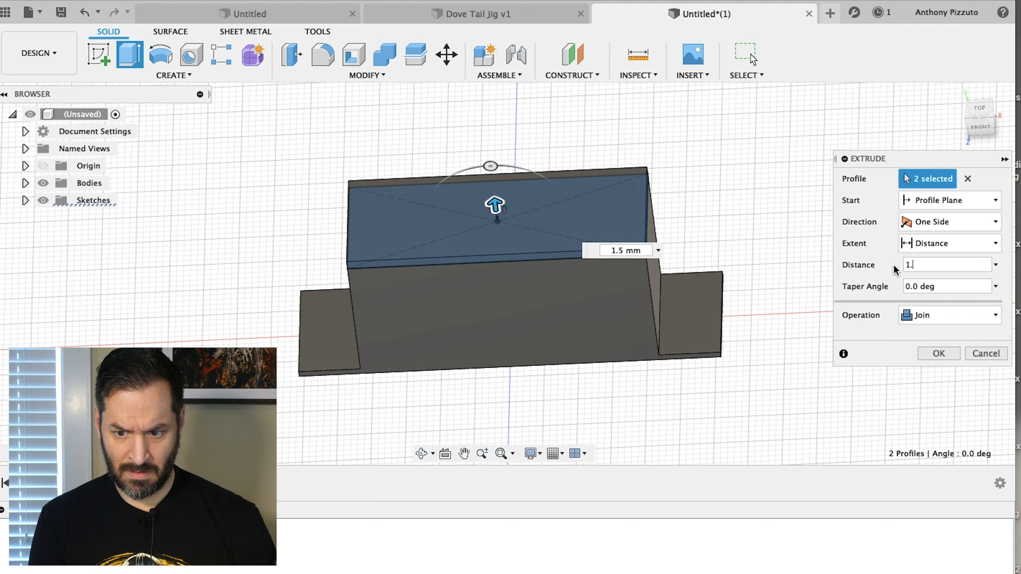
pyautogui.write('1mm')
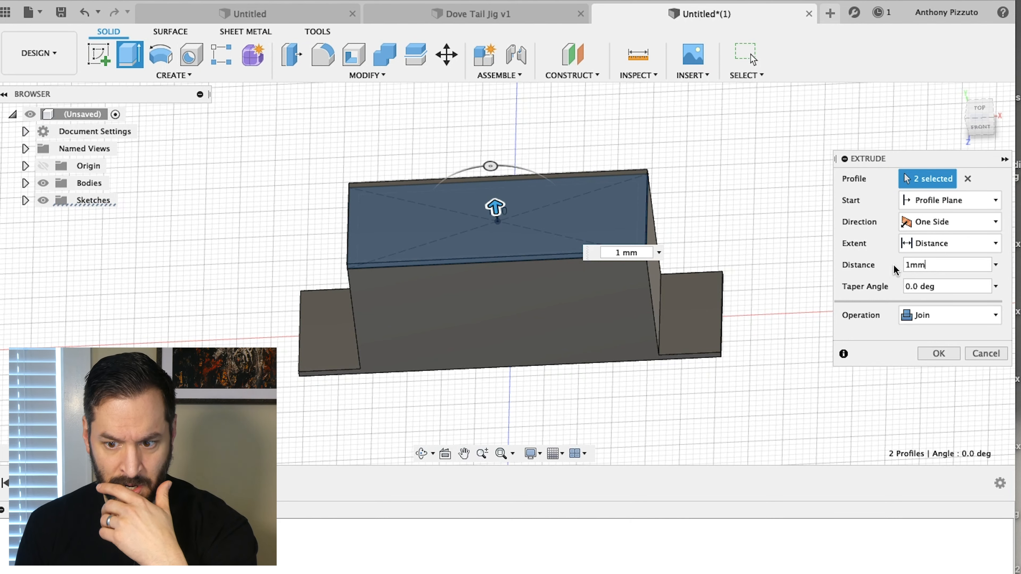
pyautogui.click(949, 316)
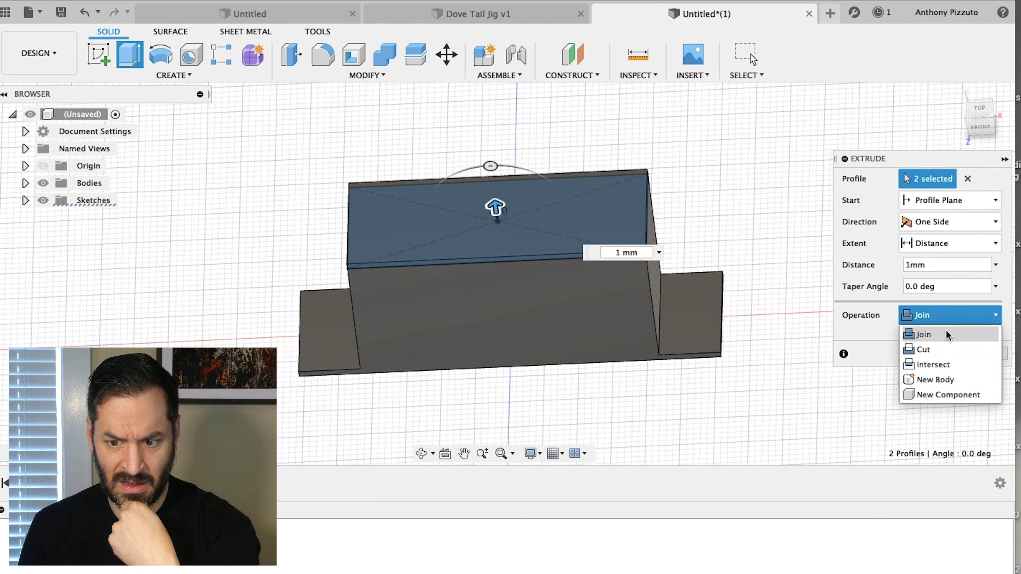
pyautogui.click(923, 335)
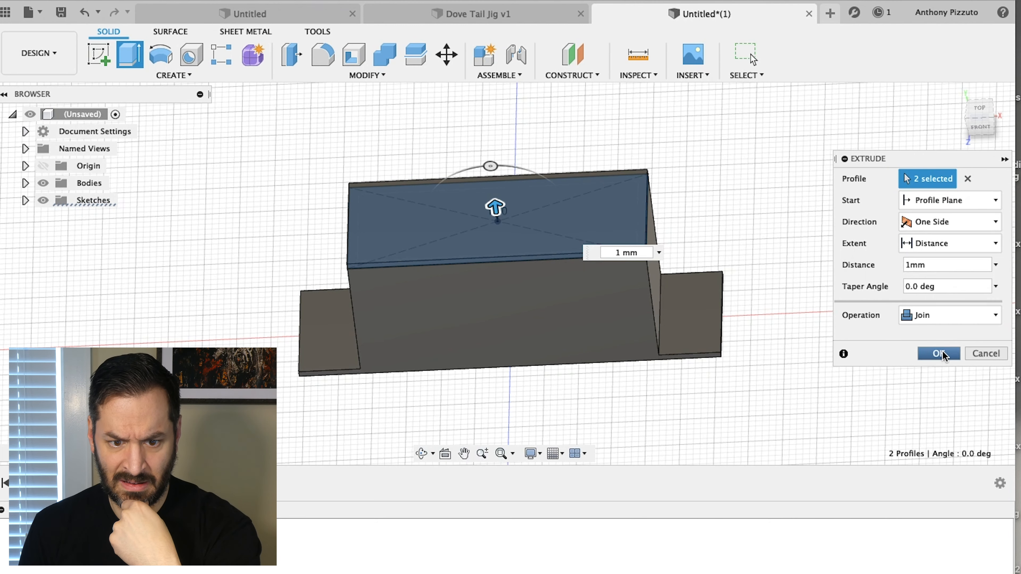
pyautogui.click(938, 353)
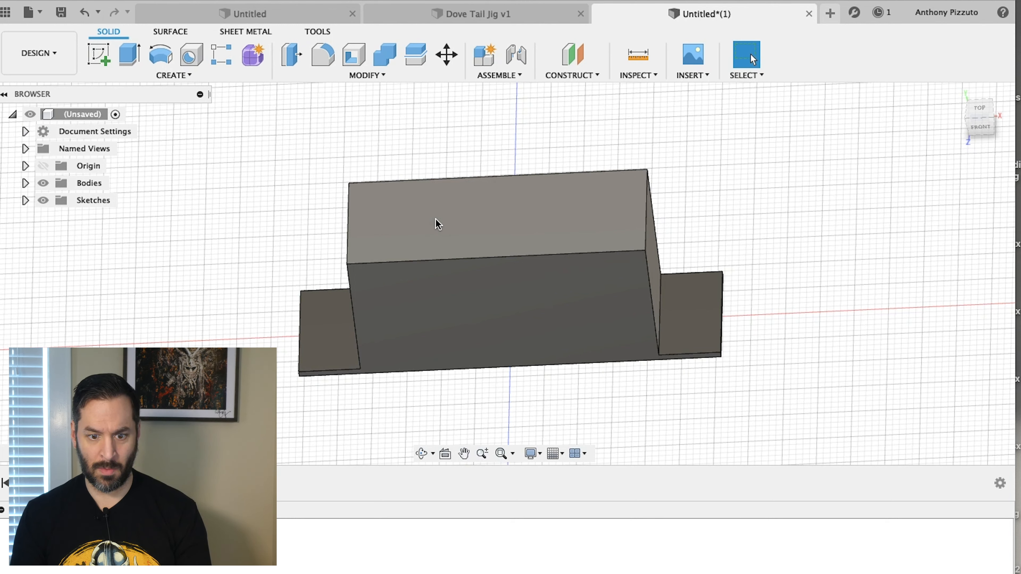
pyautogui.click(447, 213)
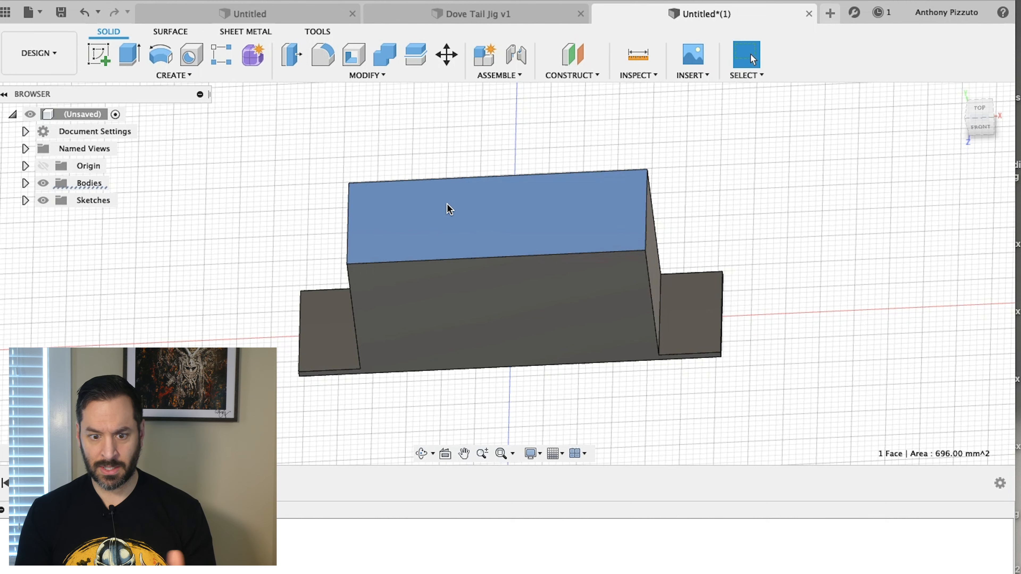
pyautogui.moveTo(502, 204)
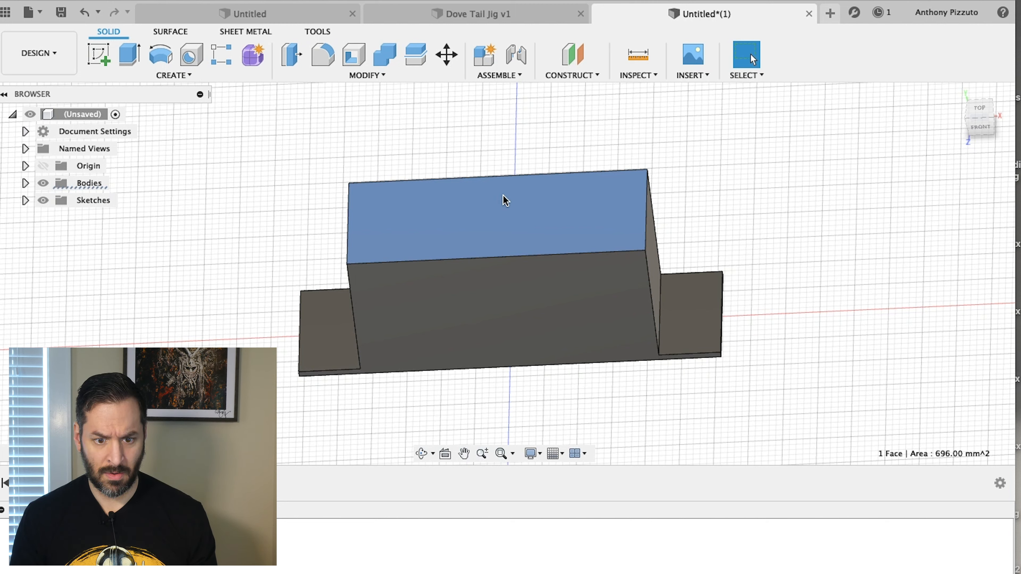
pyautogui.moveTo(501, 208)
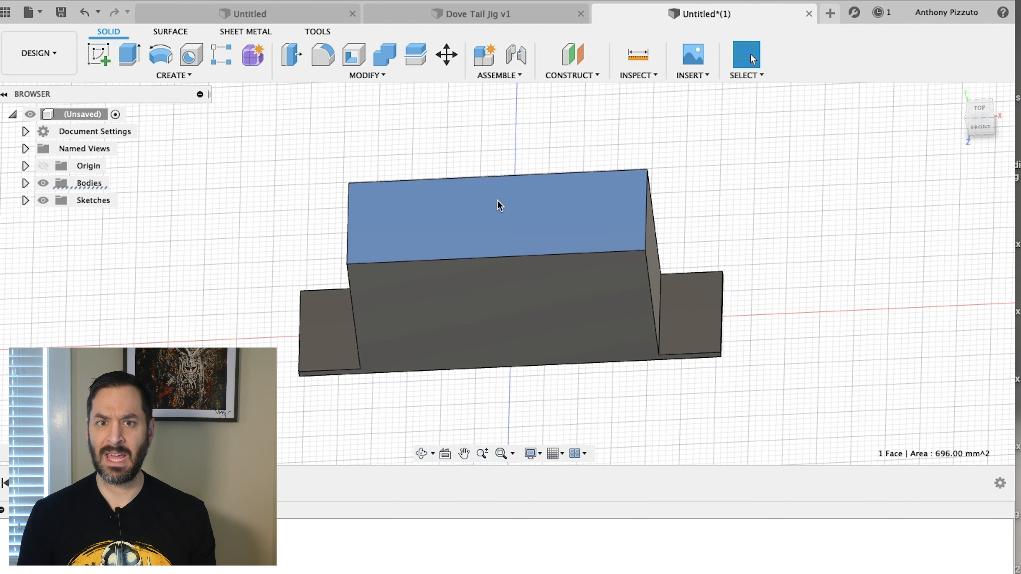
pyautogui.moveTo(485, 217)
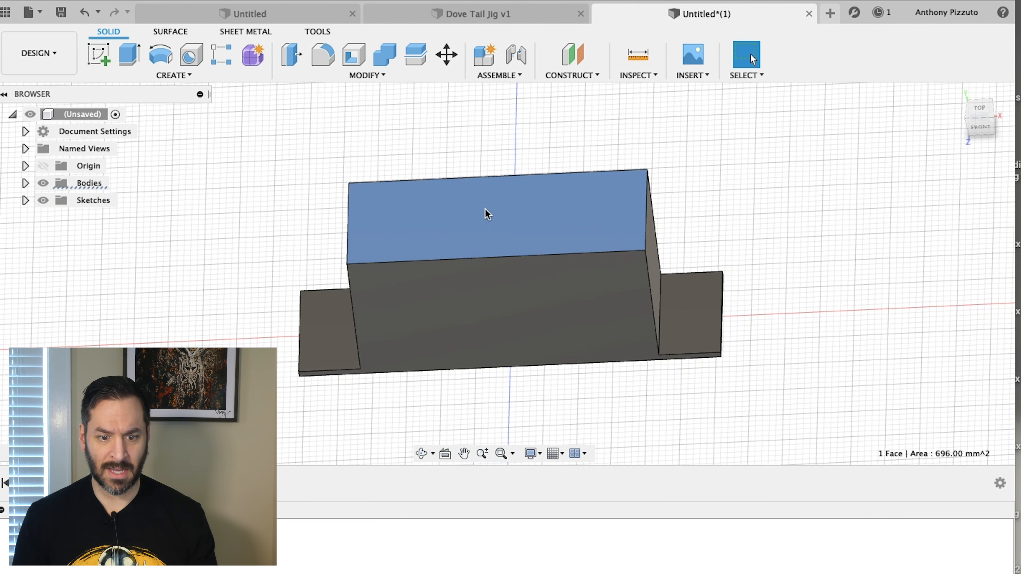
# - Sketch a centred 39.5 mm wide rectangle on the top face and cut it 2 mm through
pyautogui.rightClick(485, 217)
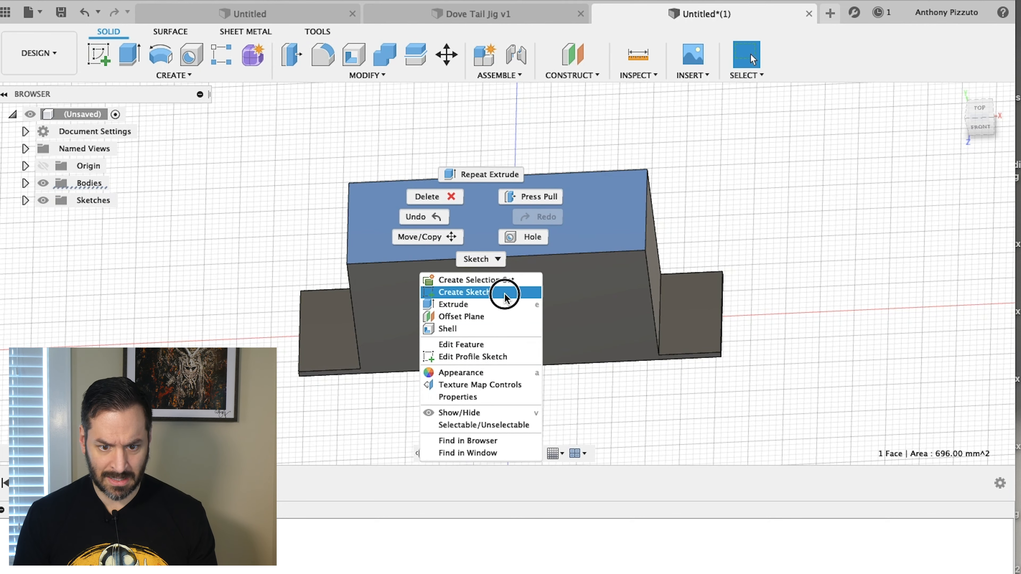
pyautogui.click(463, 293)
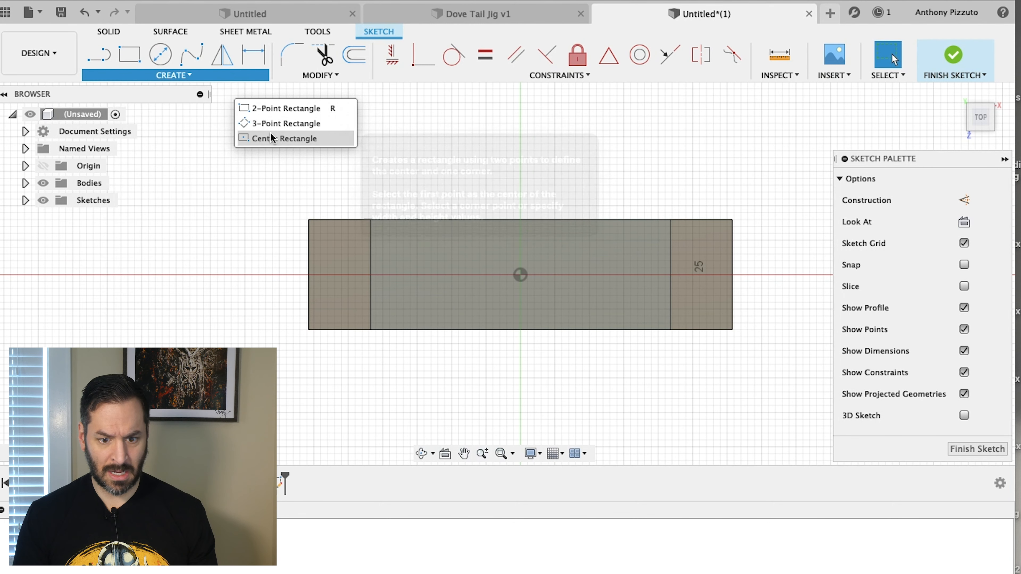
pyautogui.click(275, 138)
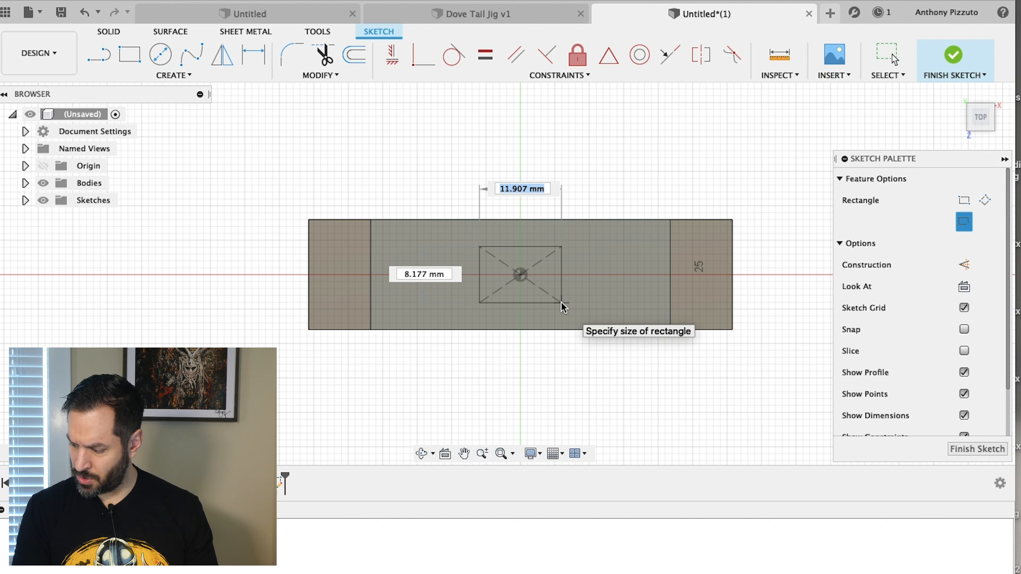
pyautogui.write('39.5')
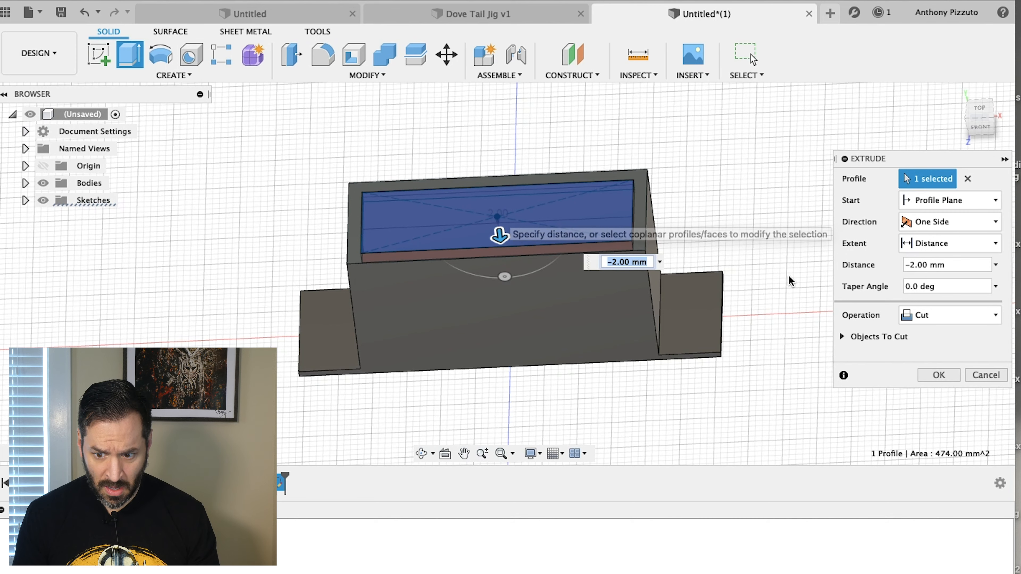
pyautogui.click(938, 375)
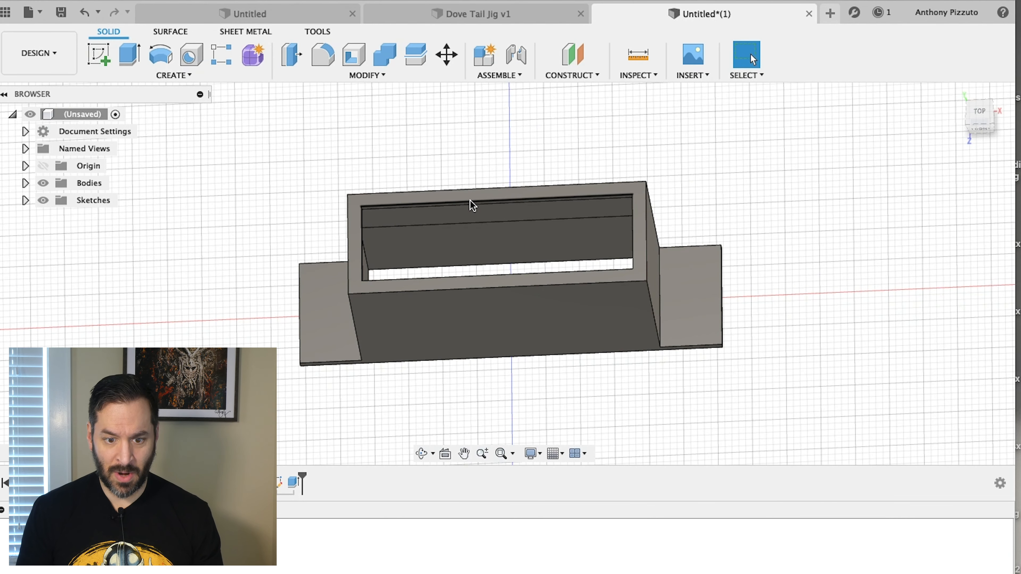
# - Select the window's inner edges and view the holder straight from above
pyautogui.click(471, 202)
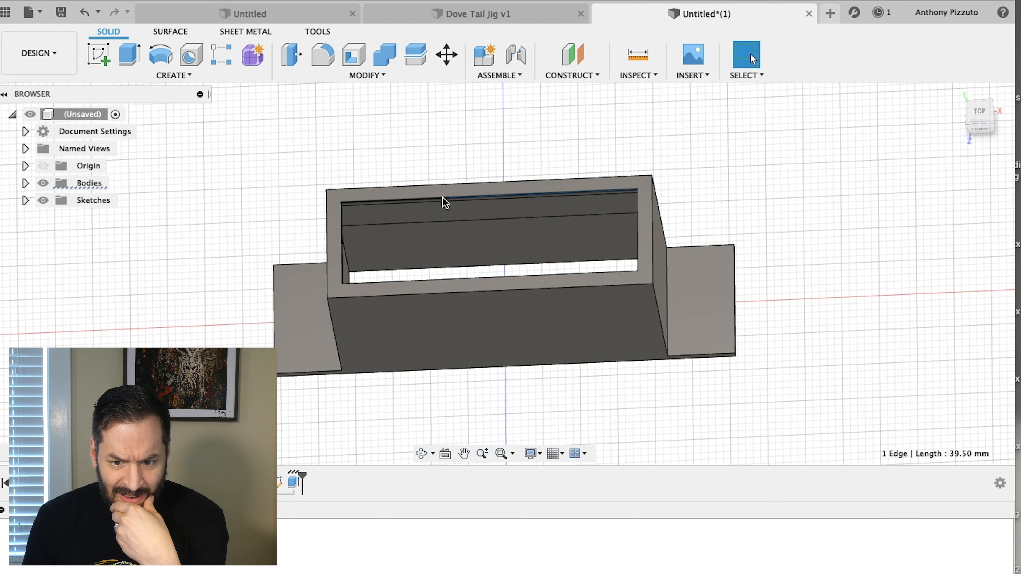
pyautogui.click(637, 230)
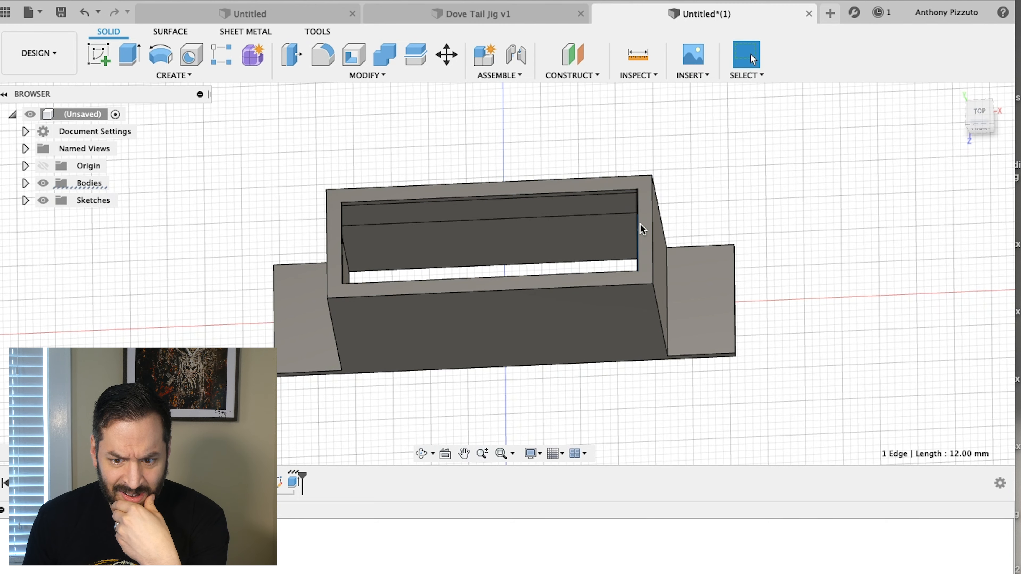
pyautogui.click(493, 197)
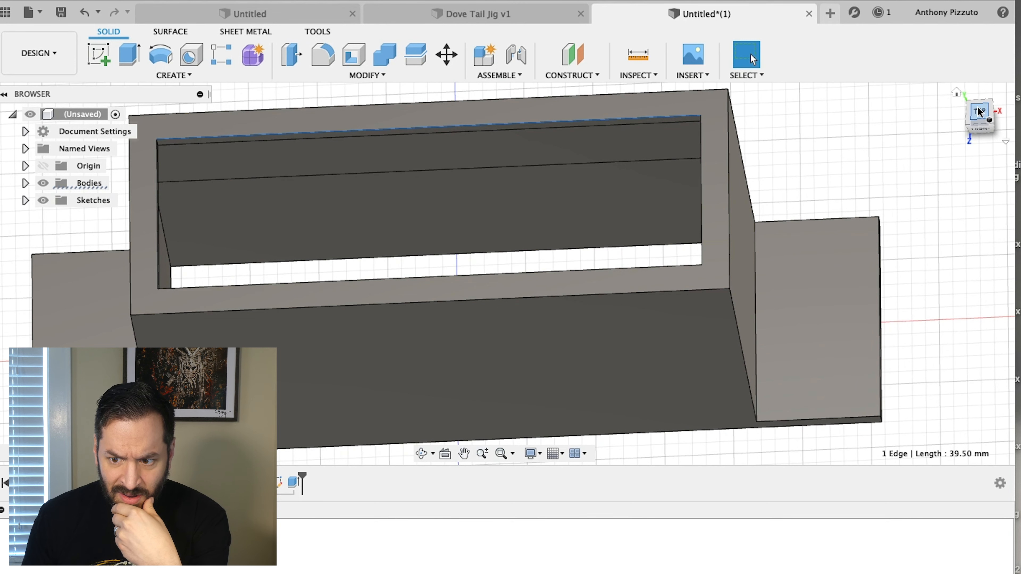
pyautogui.click(979, 114)
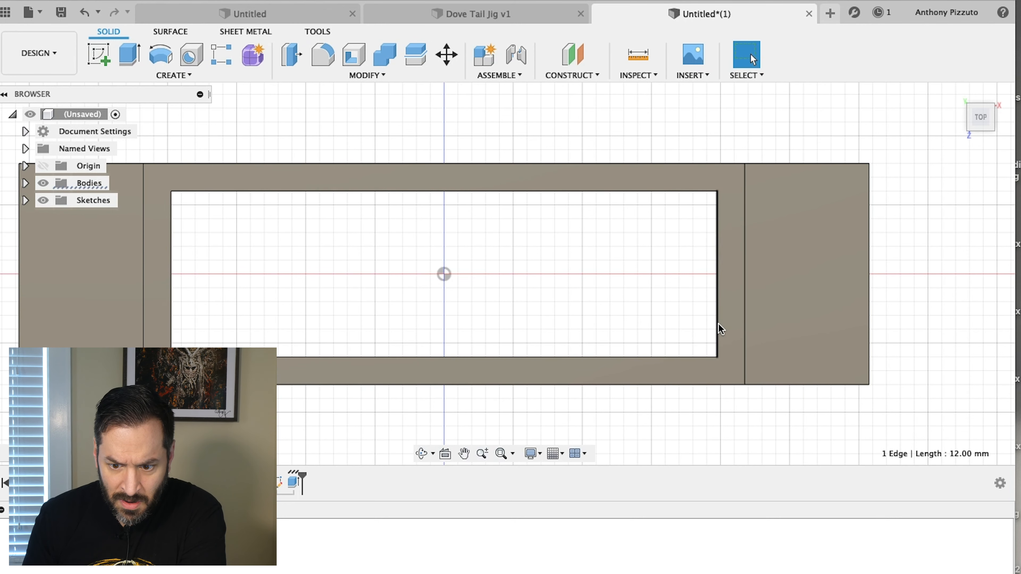
# - Fillet all four inner window edges with a 2.5 mm radius
pyautogui.rightClick(721, 332)
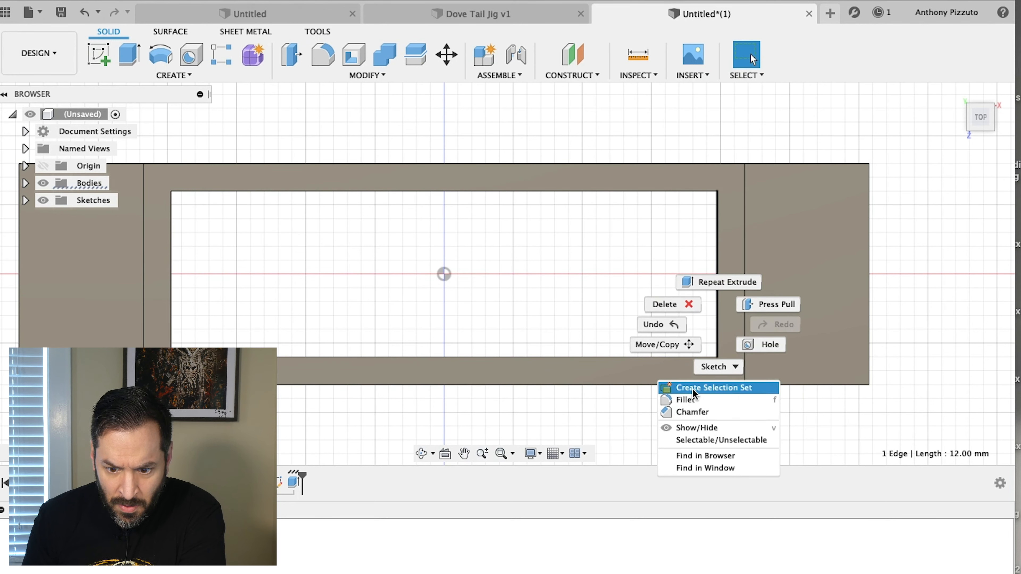
pyautogui.moveTo(708, 404)
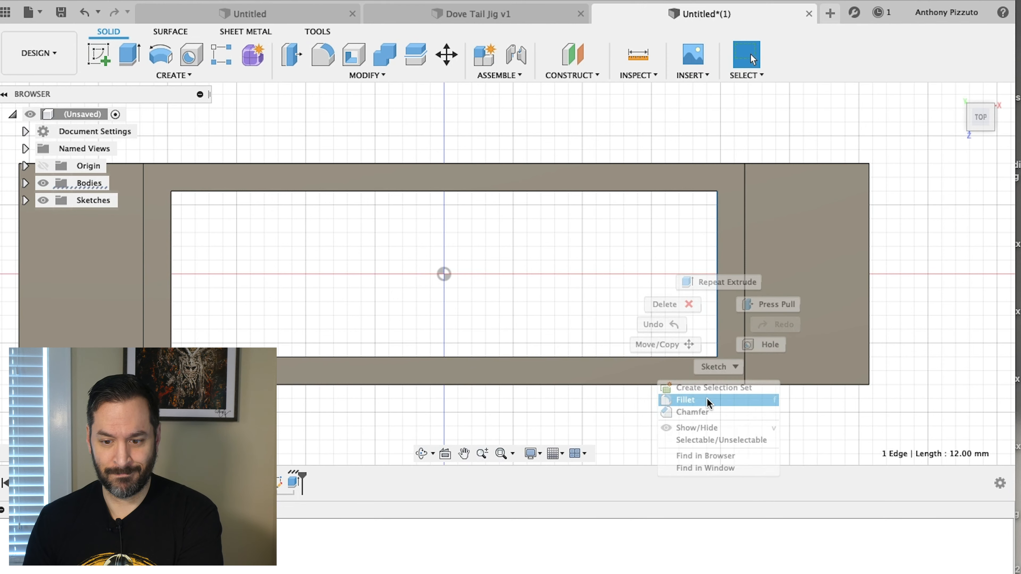
pyautogui.click(685, 399)
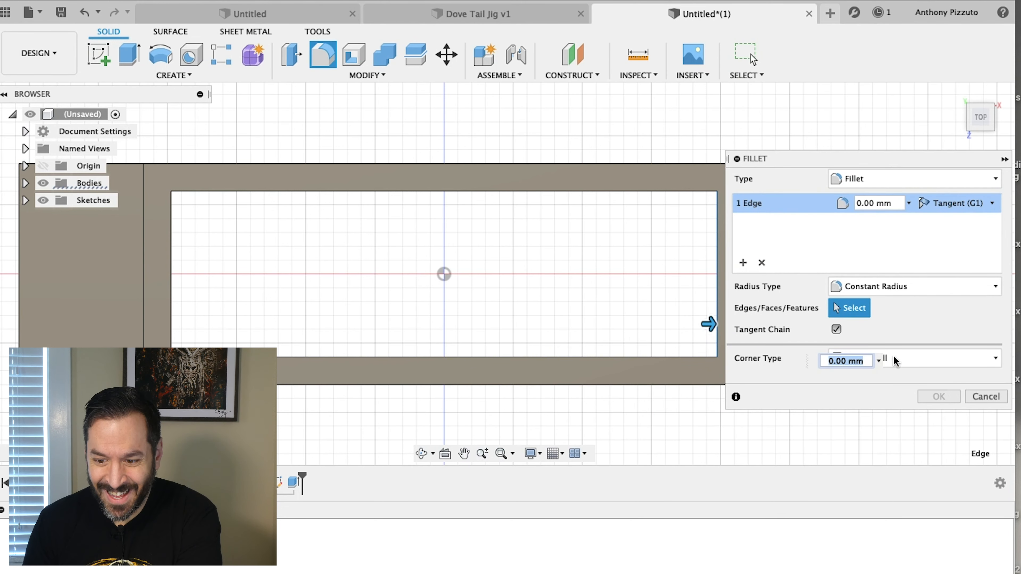
pyautogui.click(985, 396)
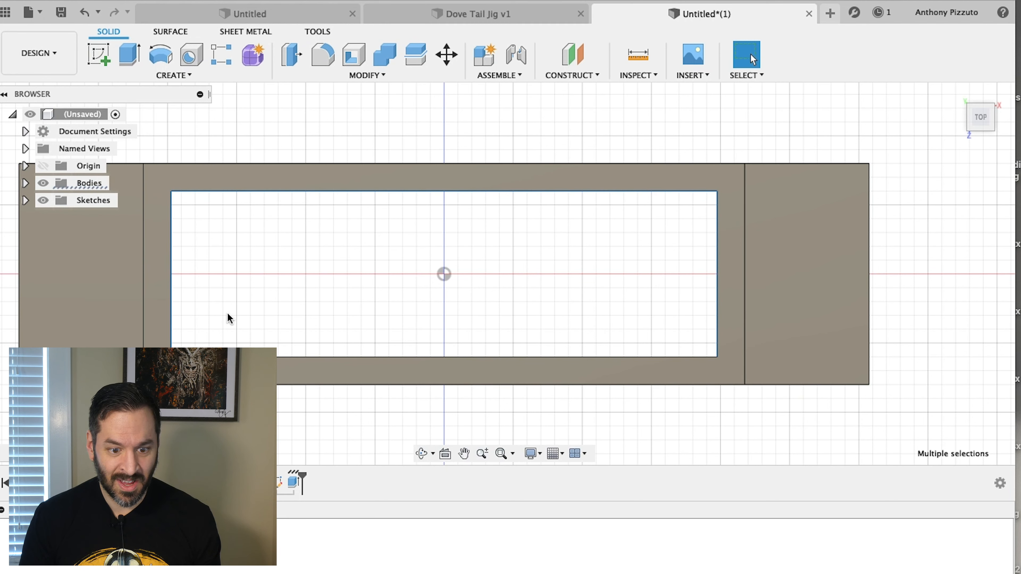
pyautogui.rightClick(230, 318)
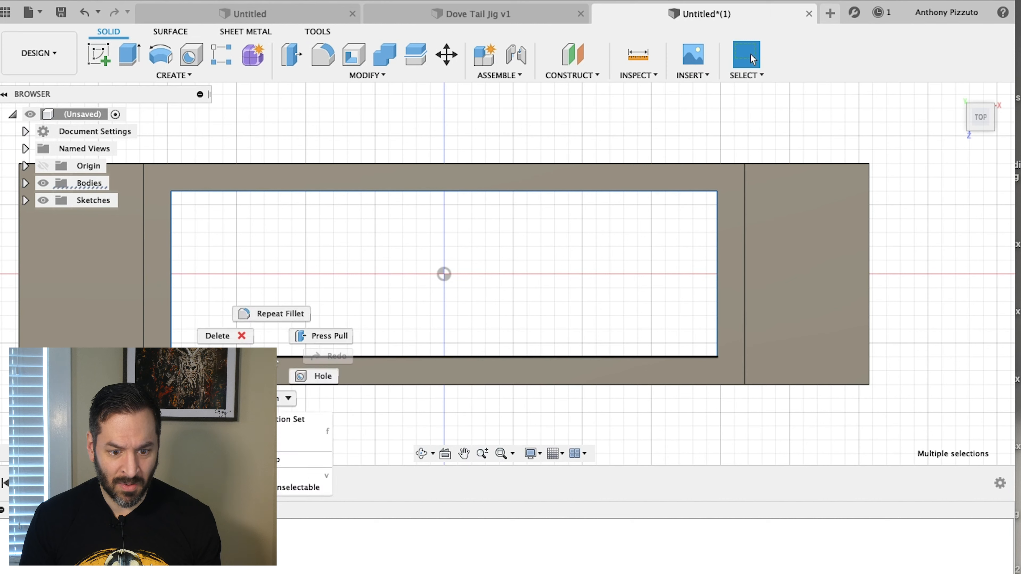
pyautogui.click(271, 314)
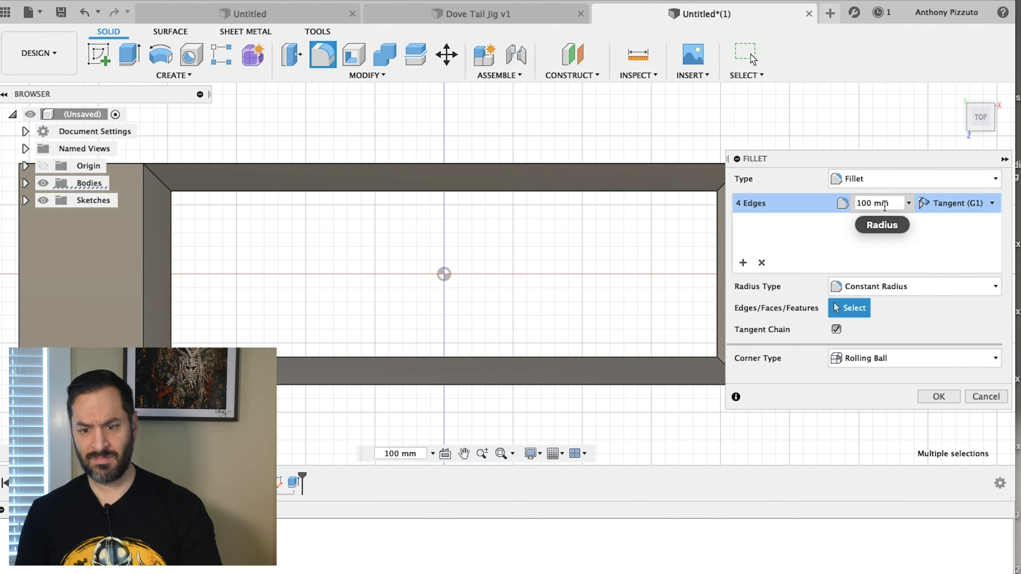
pyautogui.write('10')
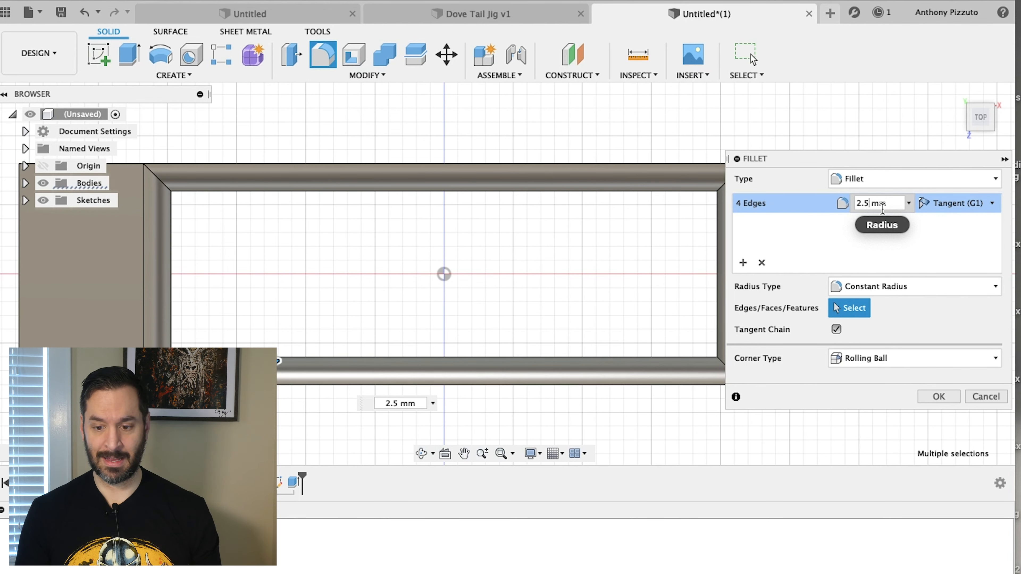
pyautogui.click(939, 397)
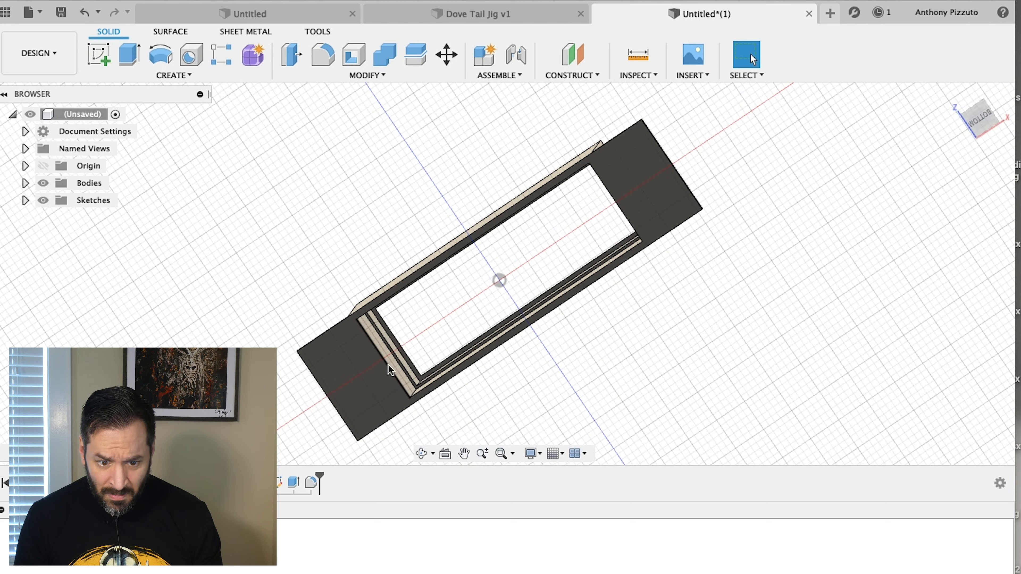
pyautogui.moveTo(378, 340)
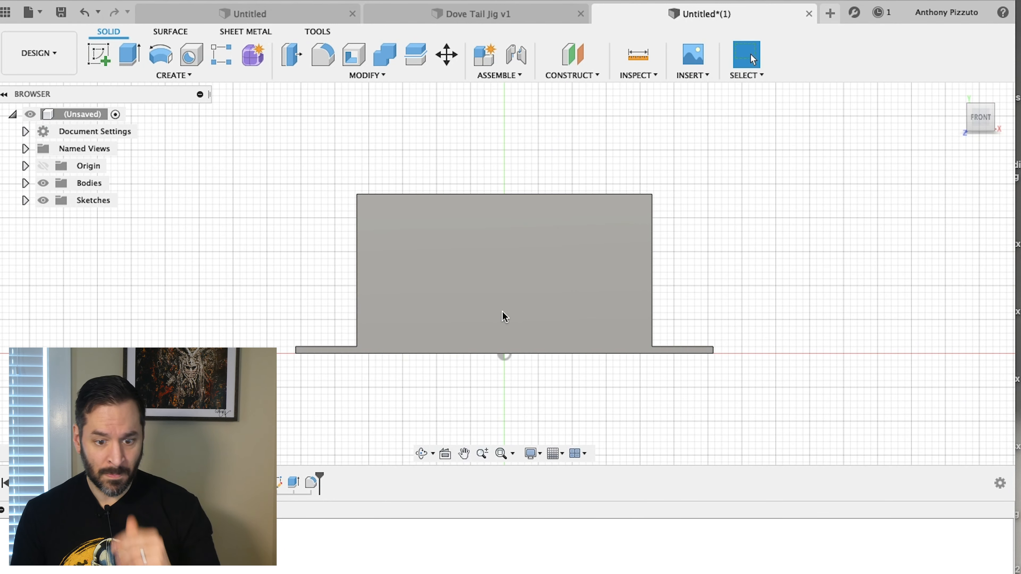
pyautogui.moveTo(417, 336)
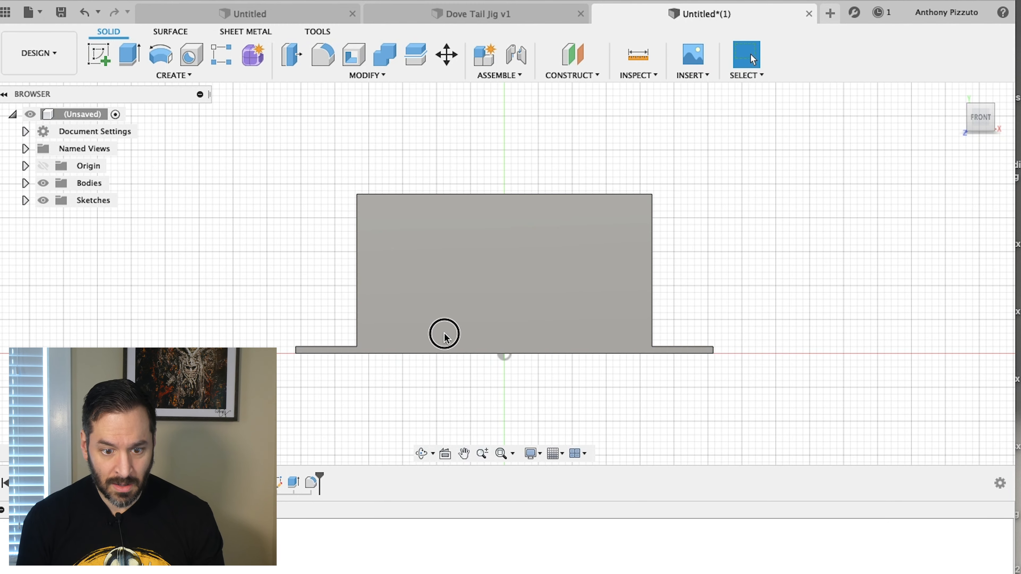
# - Sketch a rounded slot on the front face and cut it 4 mm as a cable notch
pyautogui.rightClick(445, 337)
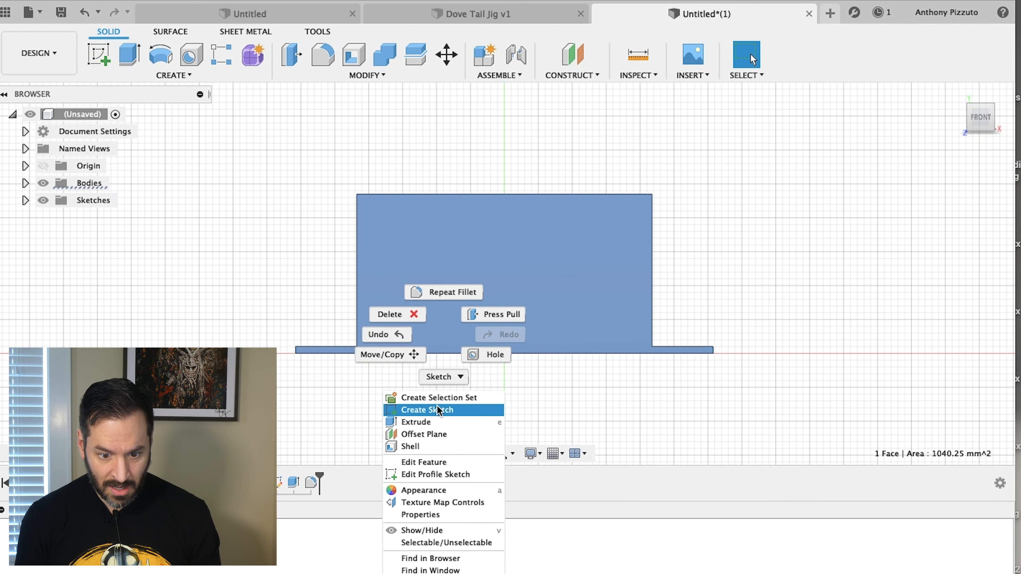
pyautogui.click(427, 410)
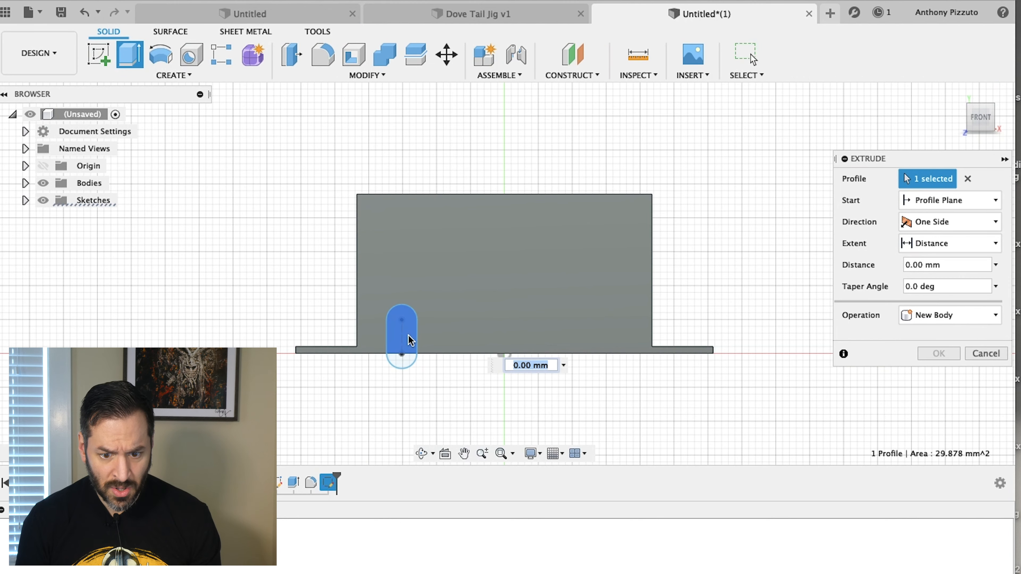
pyautogui.moveTo(769, 312)
pyautogui.write('-4')
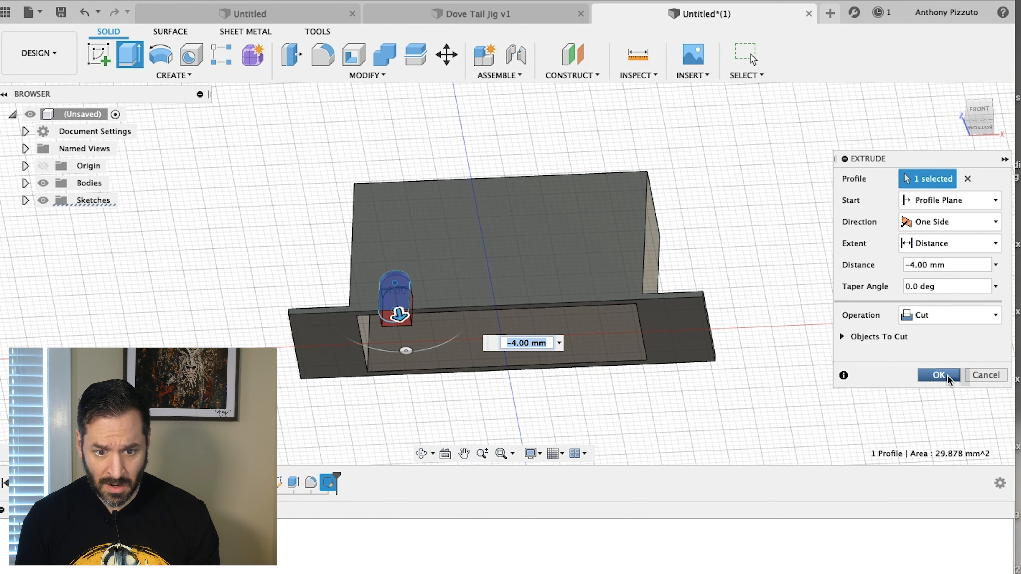
pyautogui.click(938, 375)
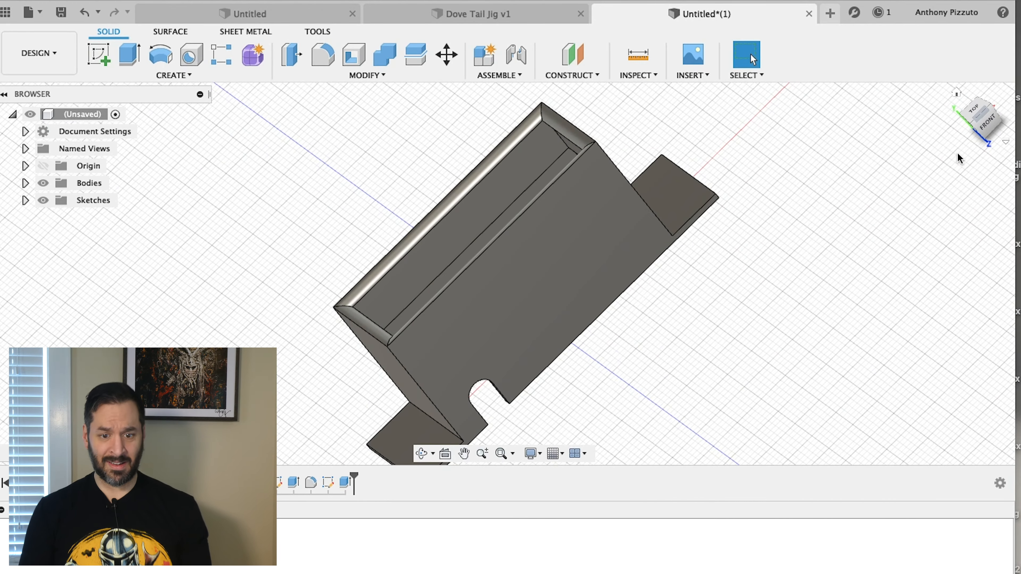
# - Save the clock holder design as version 1 via the File menu
pyautogui.click(28, 10)
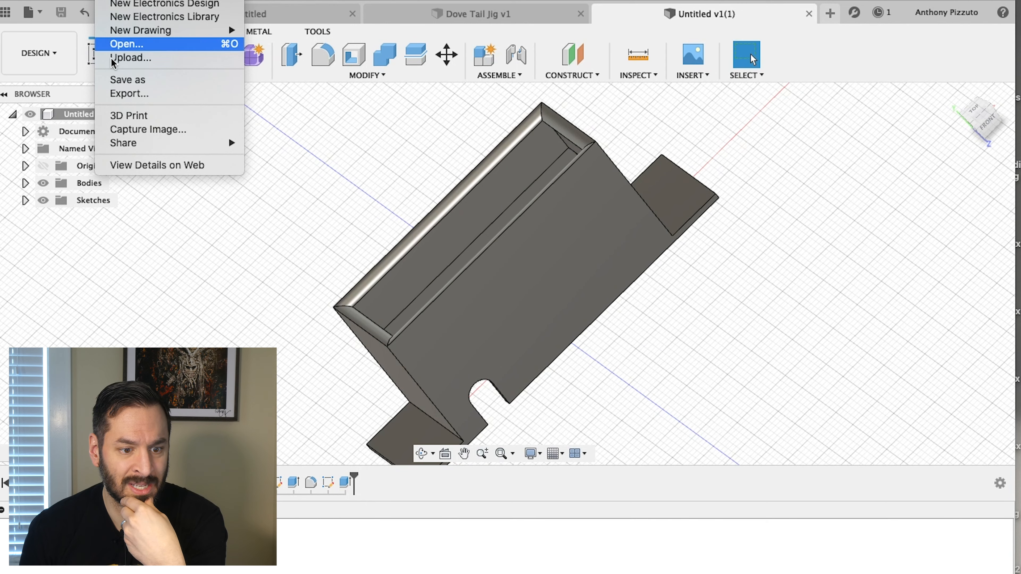
pyautogui.click(129, 116)
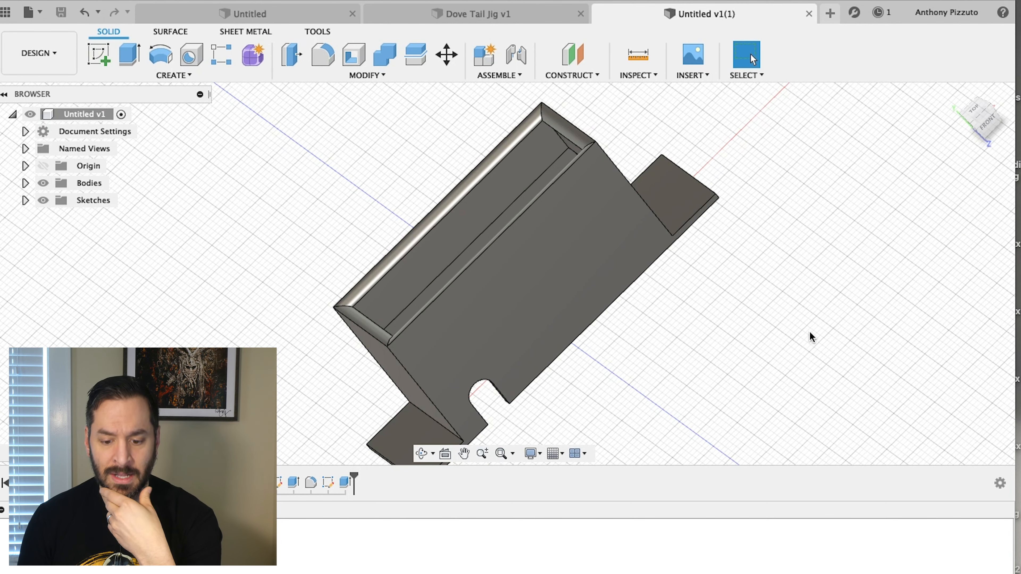
pyautogui.moveTo(701, 569)
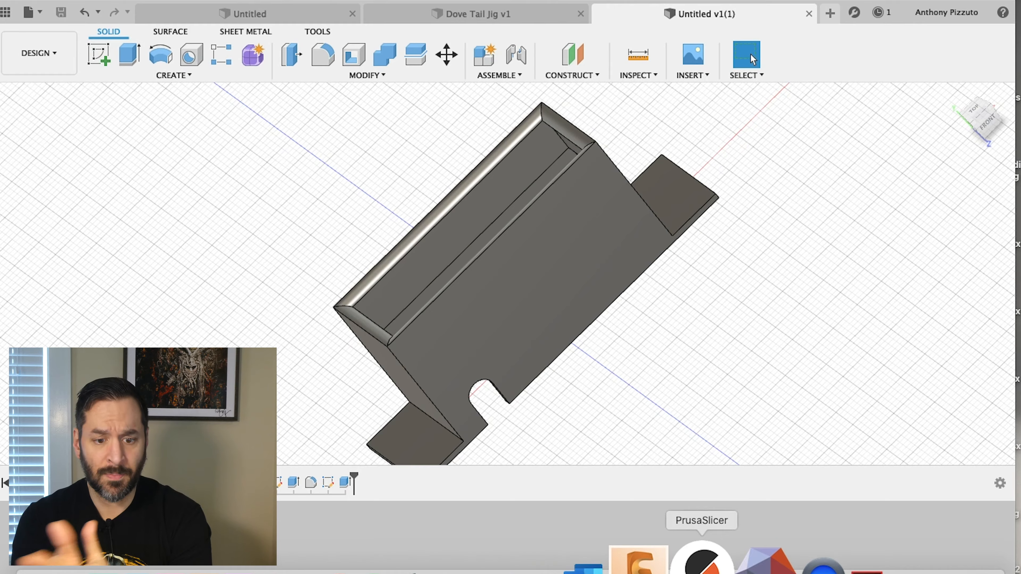
# - Import clock-holder.stl from the vader folder onto the PrusaSlicer bed
pyautogui.click(701, 565)
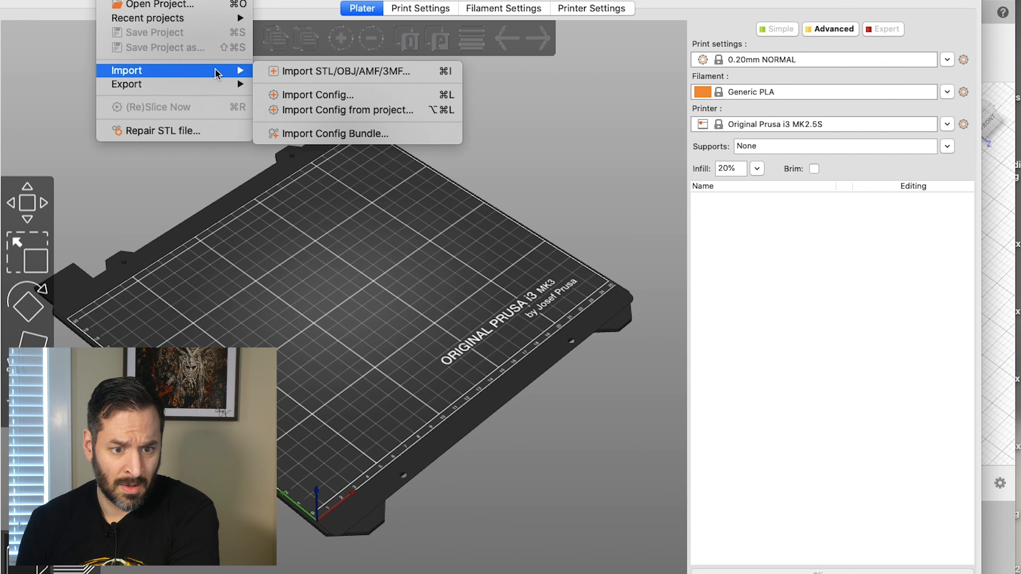
pyautogui.moveTo(300, 76)
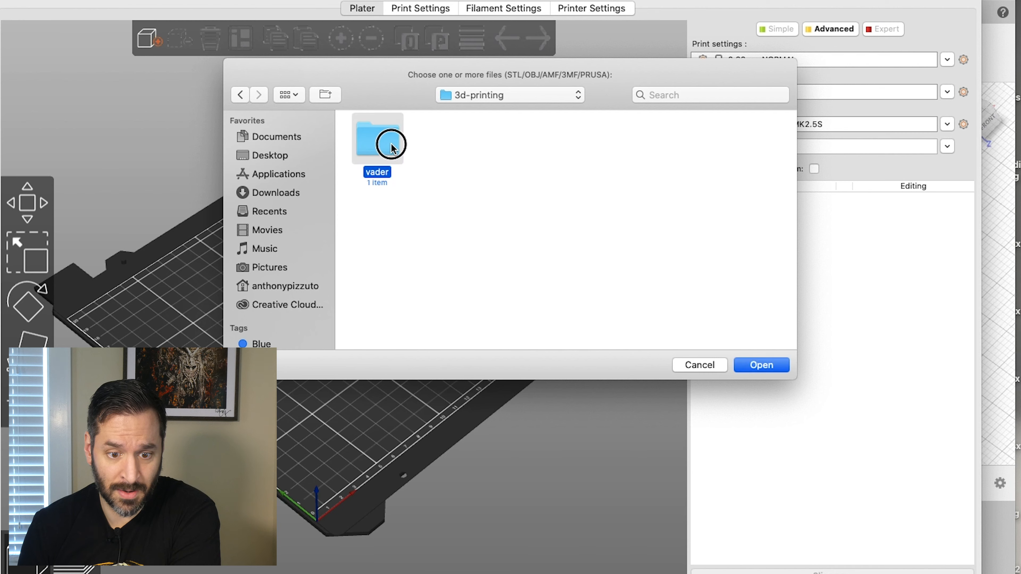
pyautogui.doubleClick(378, 140)
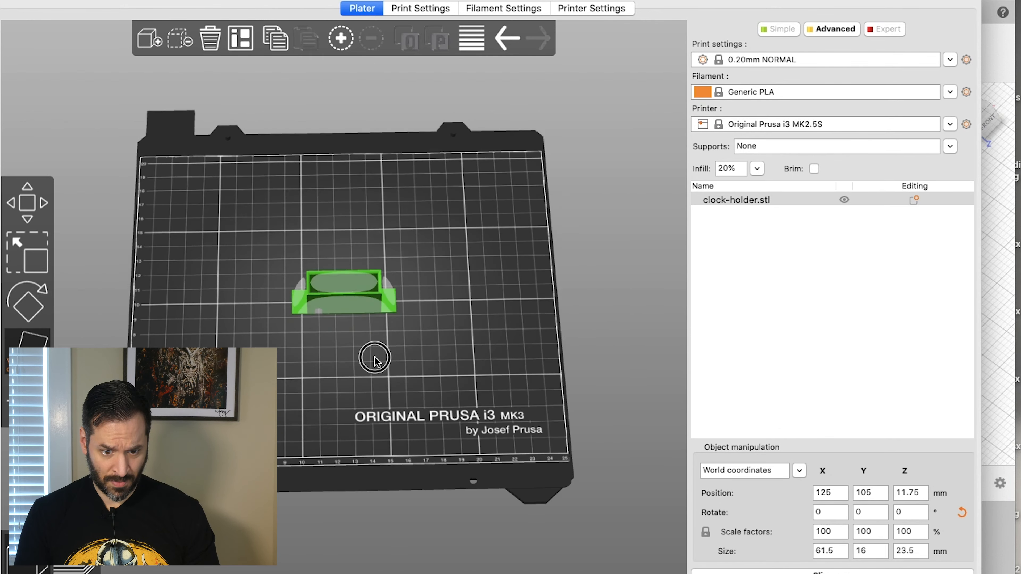
# - Set infill to 10% and orbit to check the cable slot side
pyautogui.moveTo(374, 362); pyautogui.dragTo(388, 339)
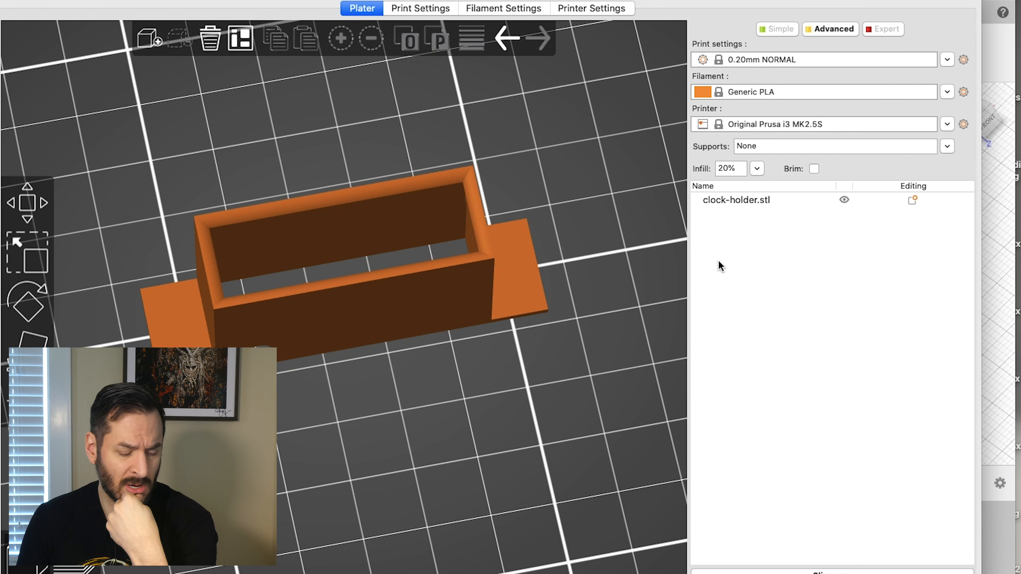
pyautogui.click(756, 168)
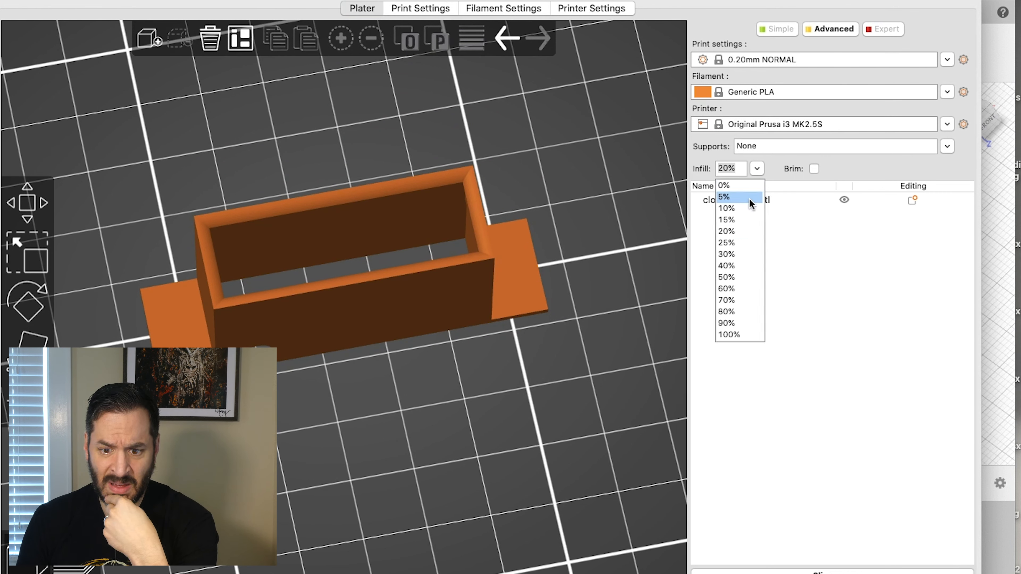
pyautogui.click(726, 208)
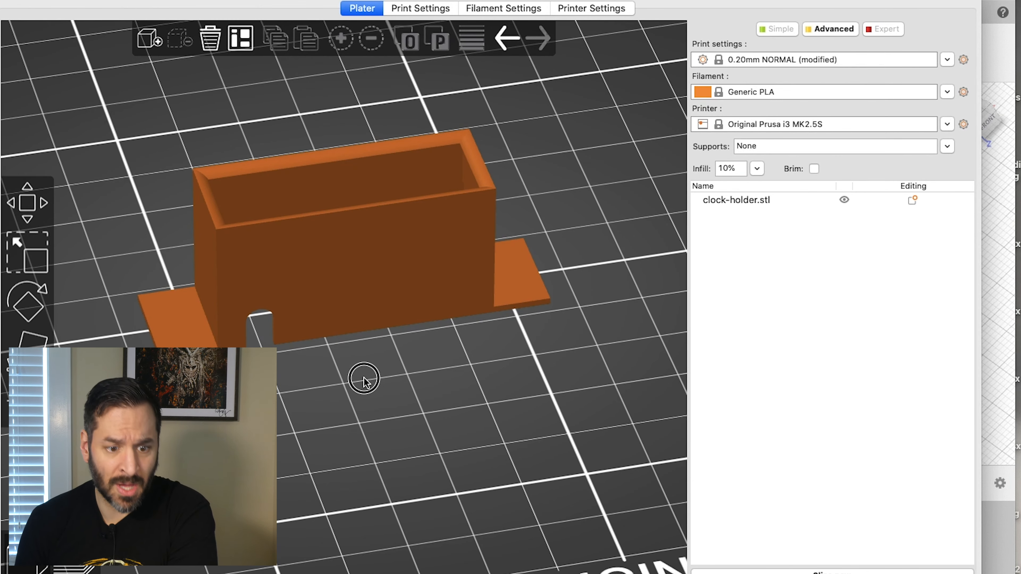
pyautogui.moveTo(363, 380); pyautogui.dragTo(349, 385)
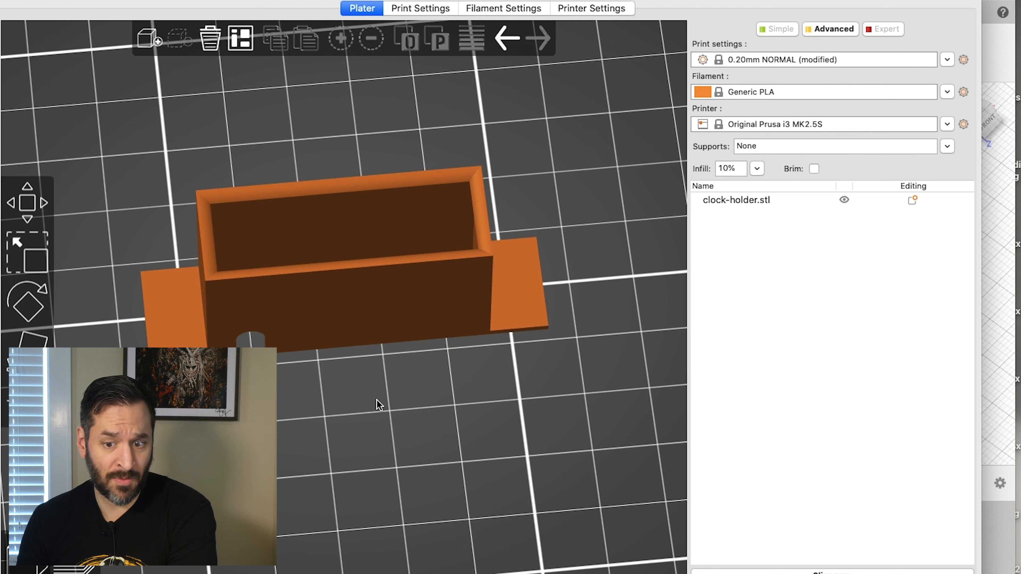
pyautogui.moveTo(385, 407)
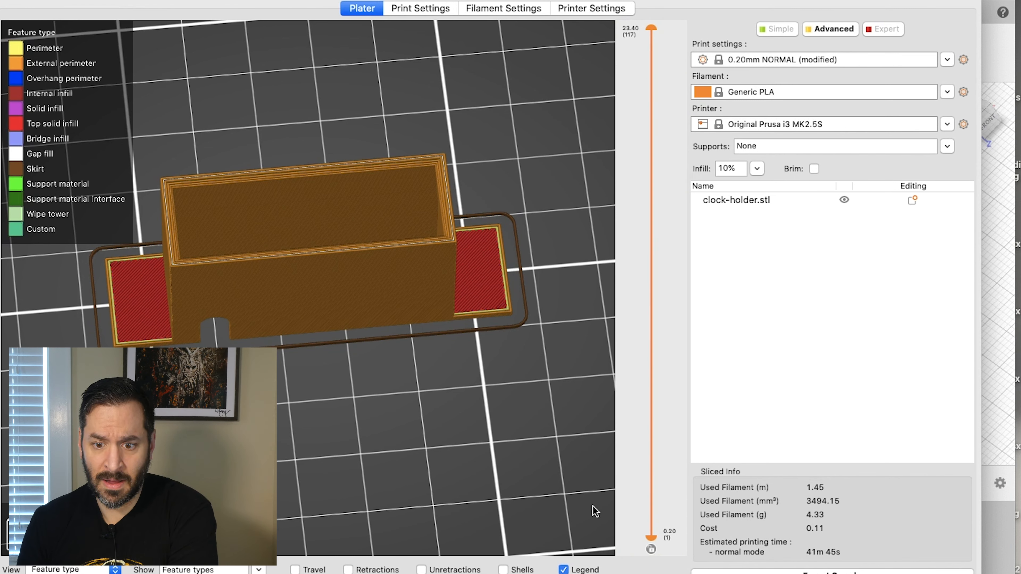
pyautogui.moveTo(790, 133)
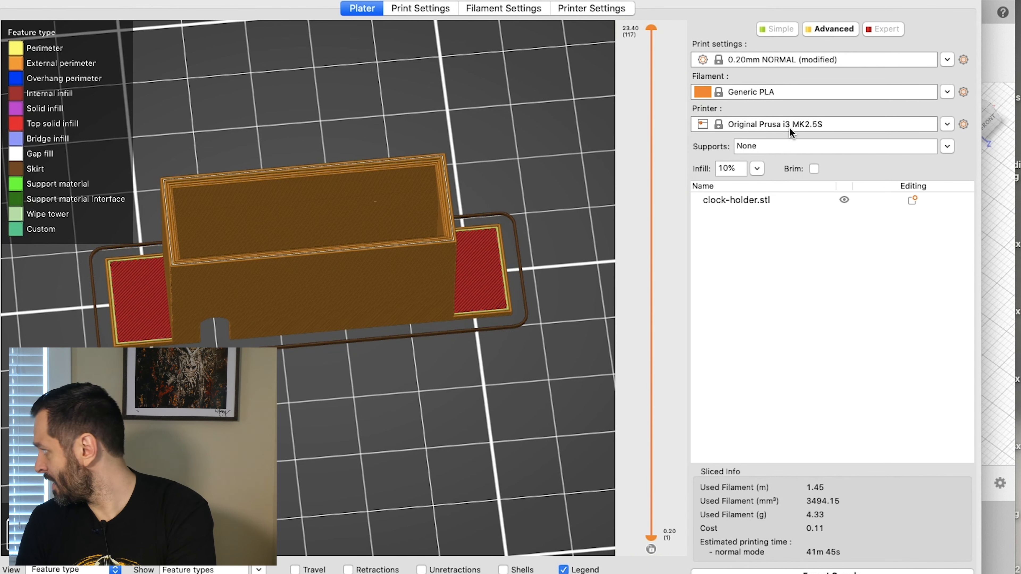